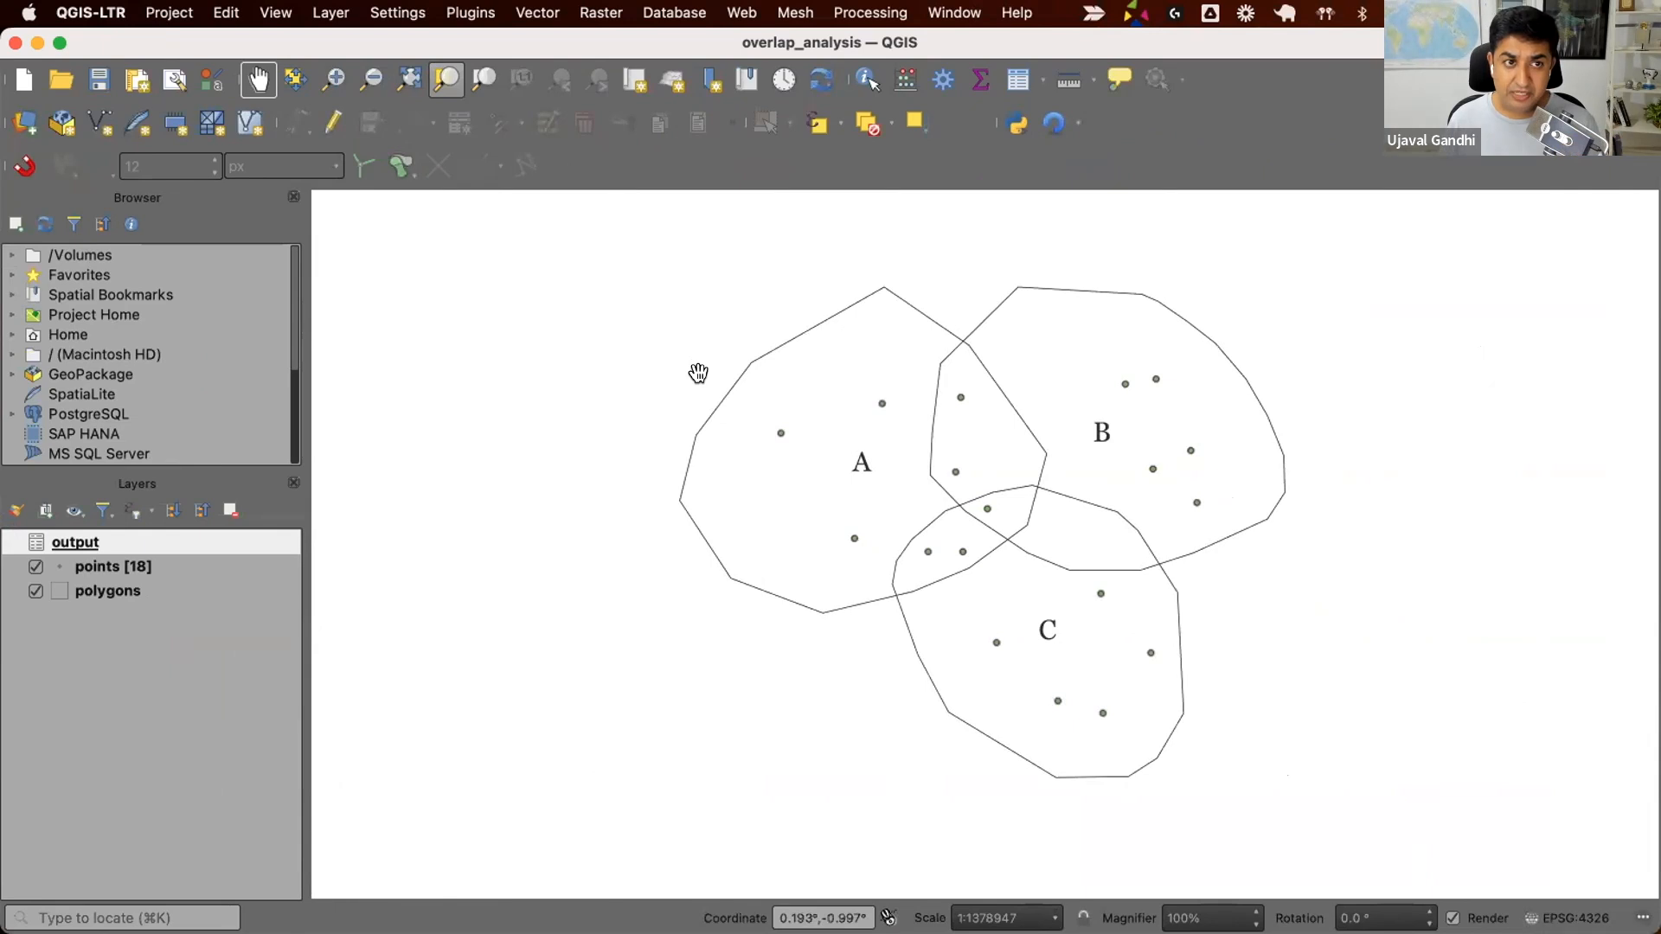
pyautogui.moveTo(861, 308)
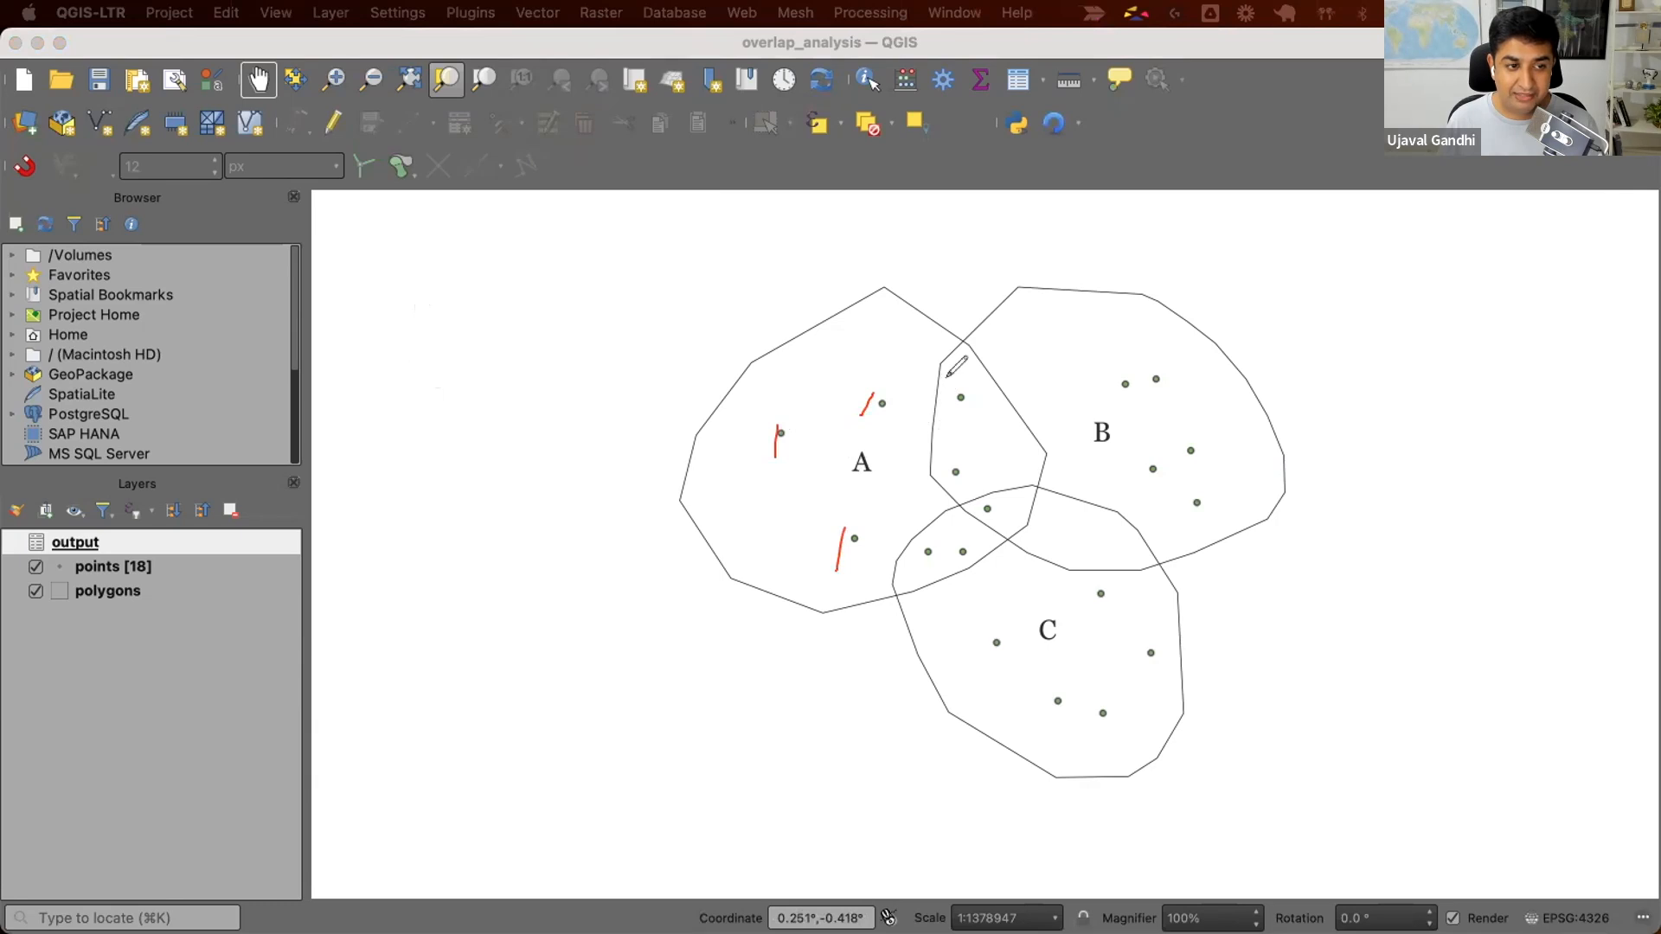
pyautogui.moveTo(1139, 424)
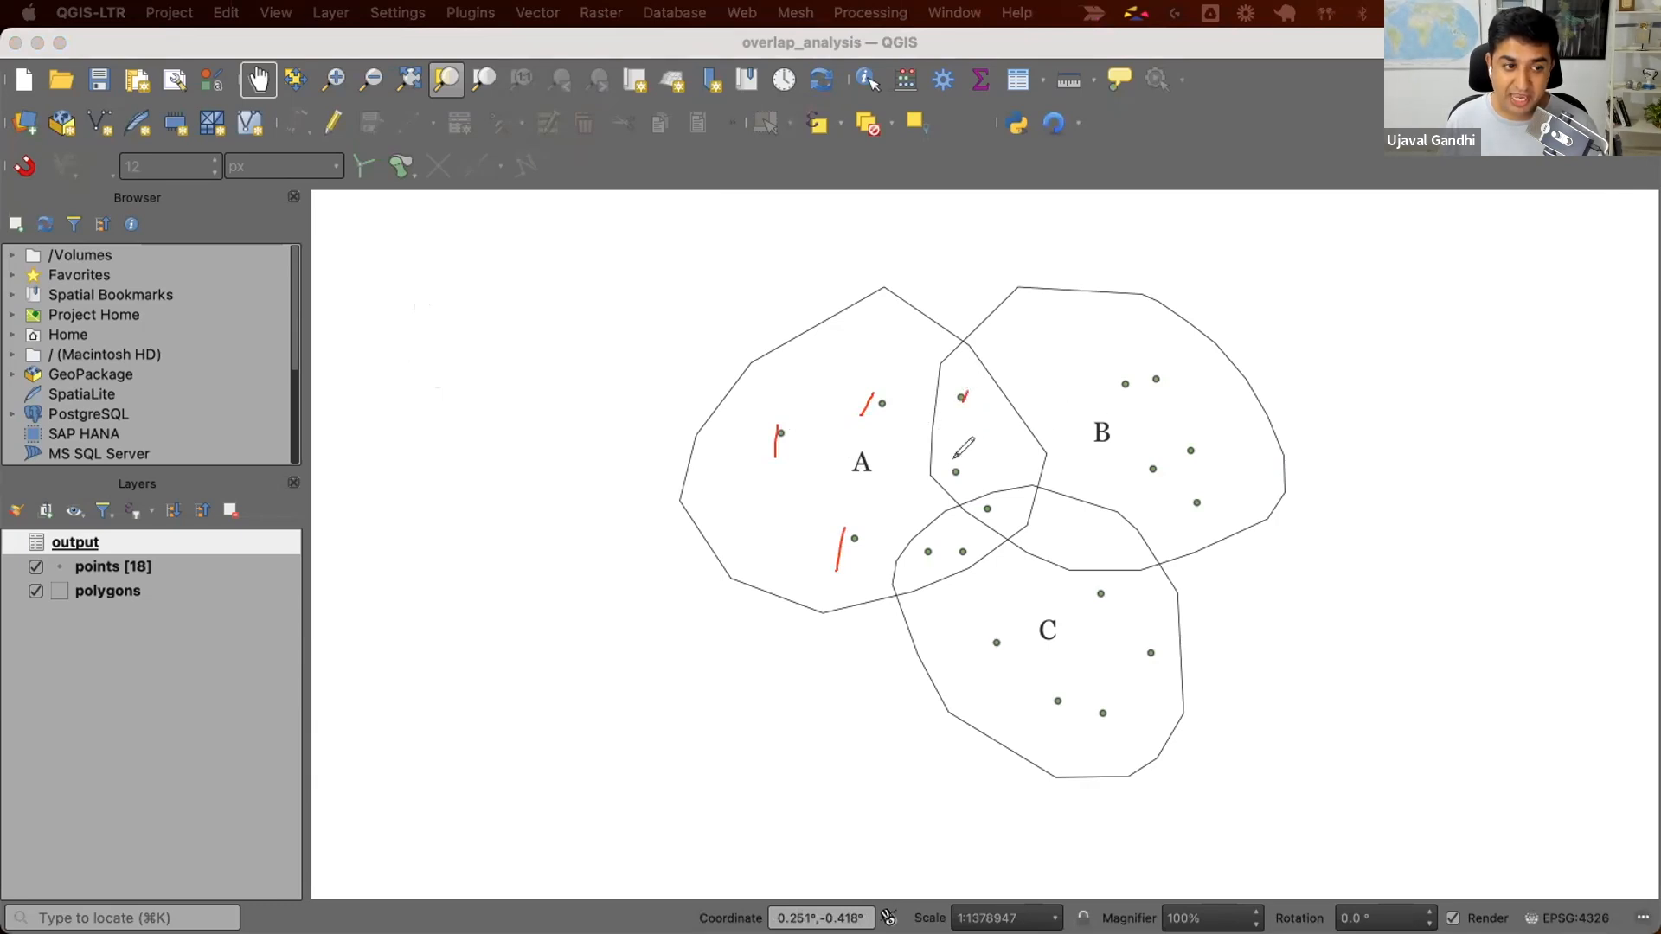
# Remove the output layer so only the points and polygons layers remain
pyautogui.moveTo(1102, 365); pyautogui.dragTo(1117, 477)
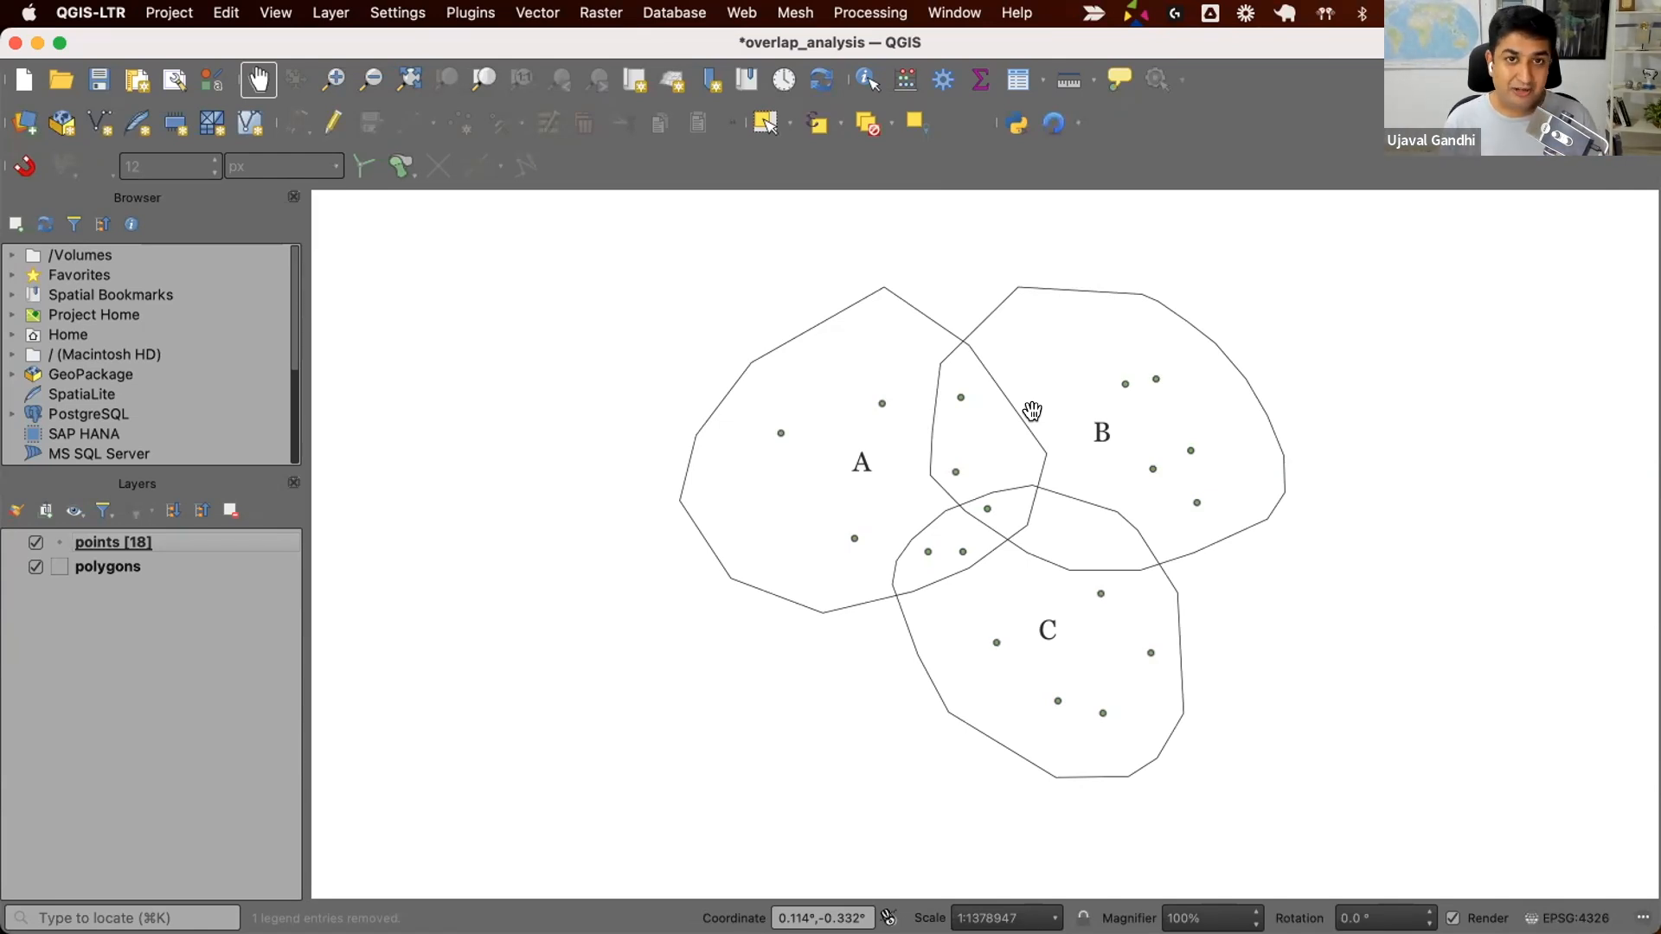
pyautogui.moveTo(827, 30)
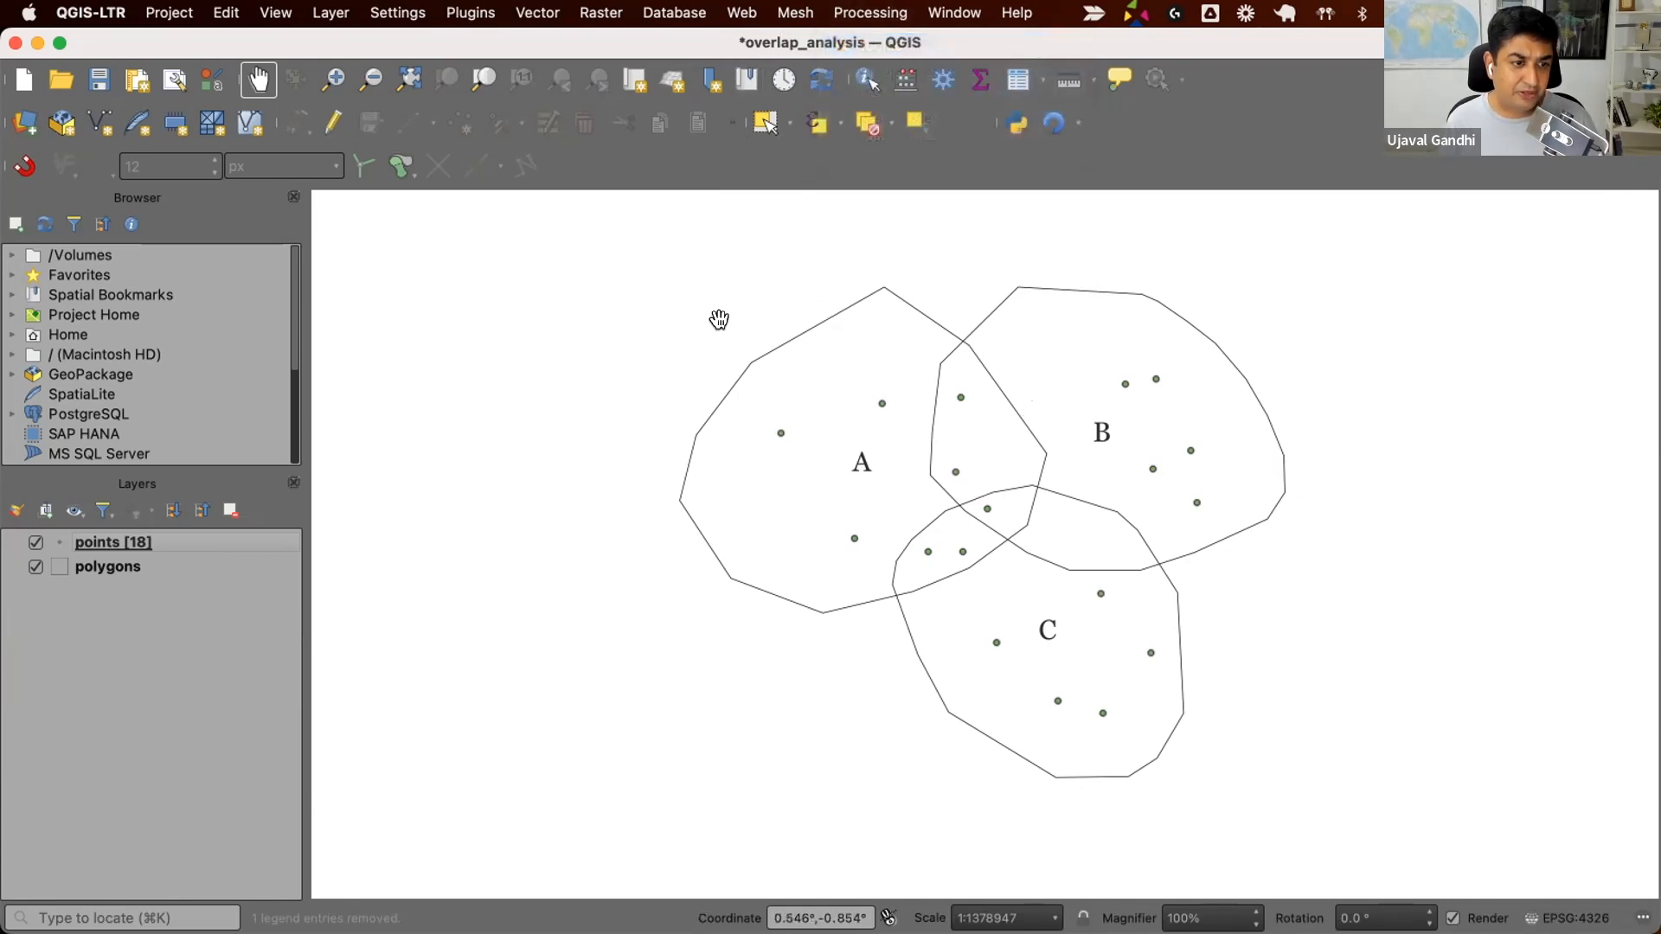
# View the polygons attribute table (A, B, C) and find Field Calculator by searching 'field c'
pyautogui.click(1016, 79)
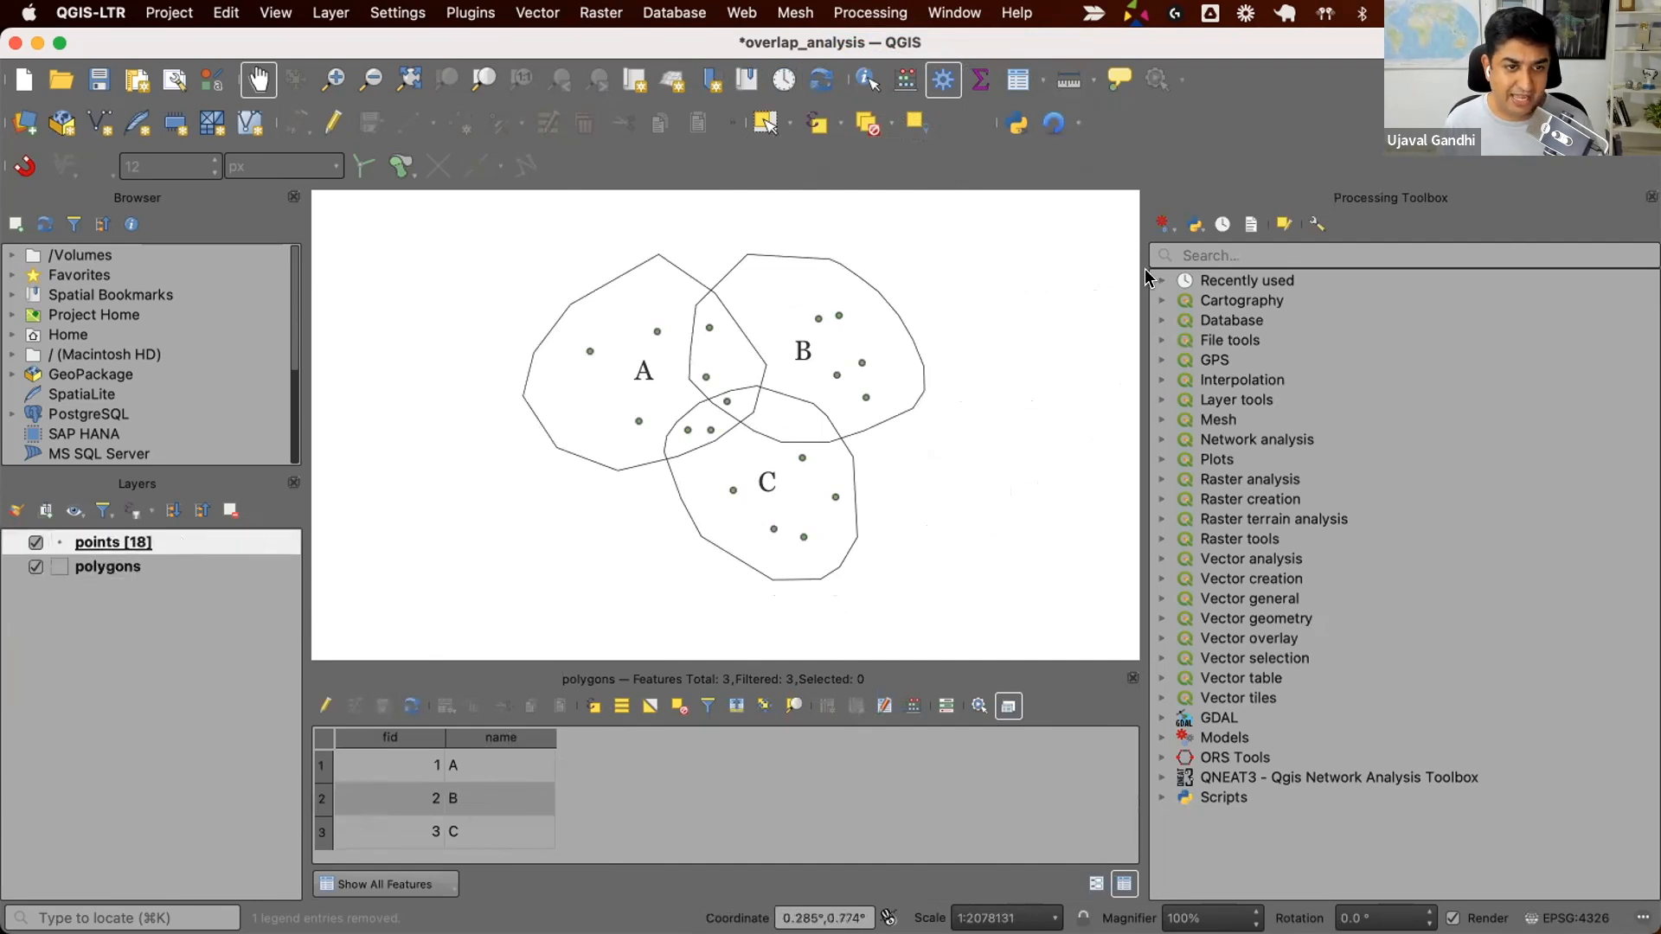
pyautogui.write('field c')
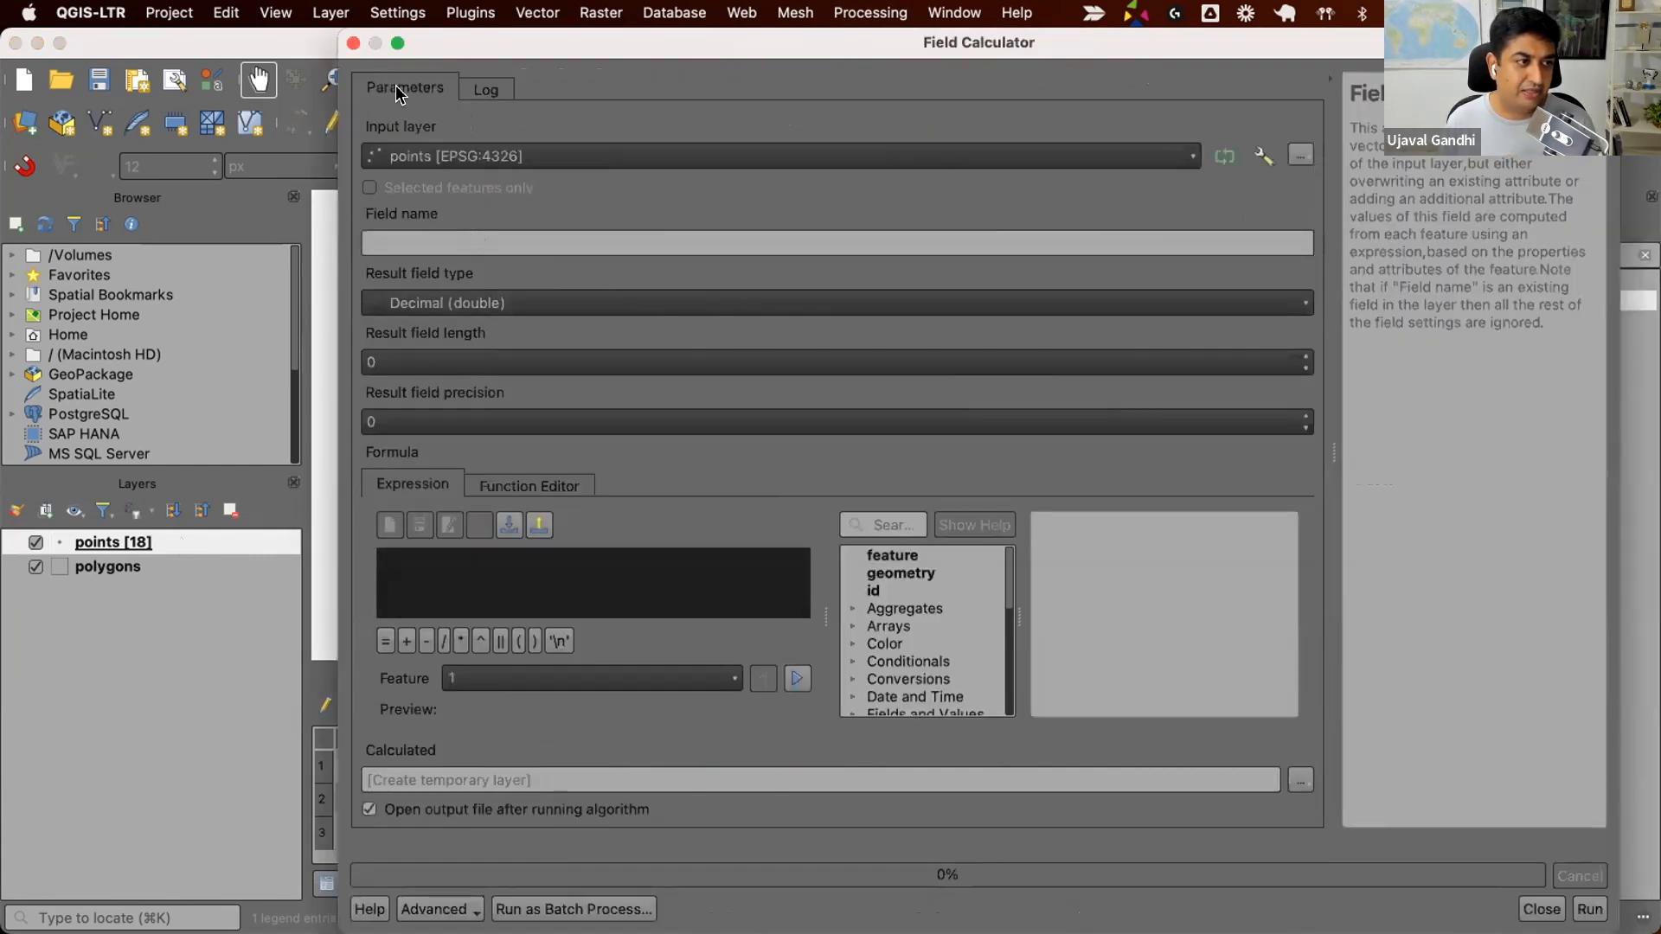
# Name the new field 'polygons' and set its result type to Text (string)
pyautogui.write('polygons')
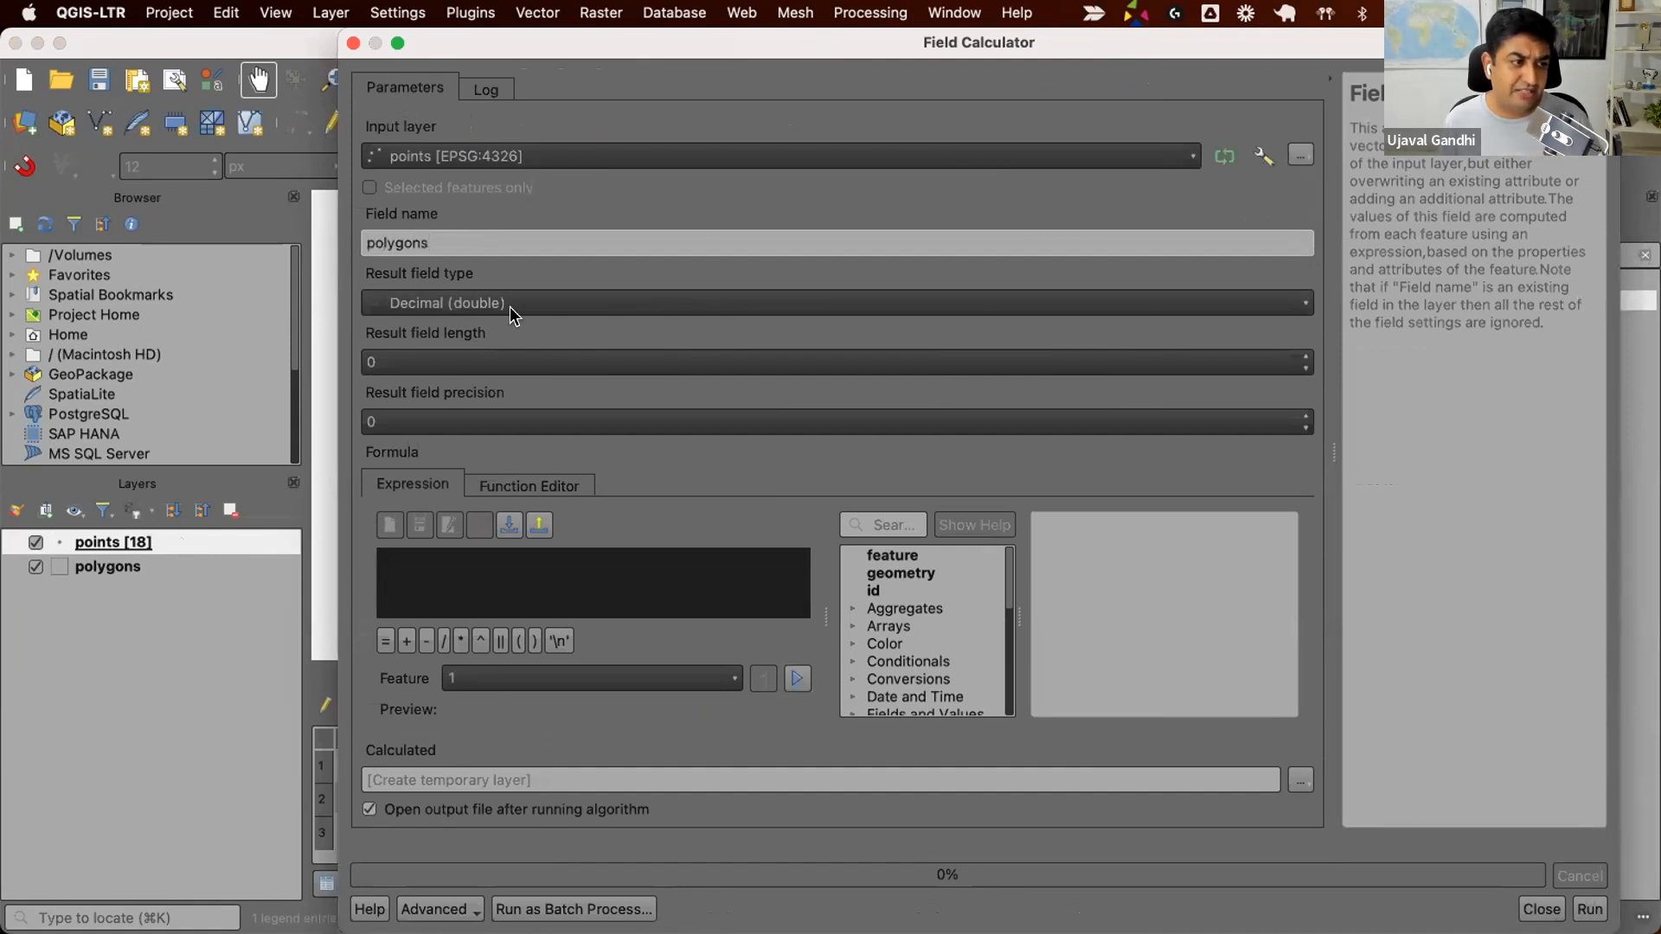
pyautogui.click(838, 303)
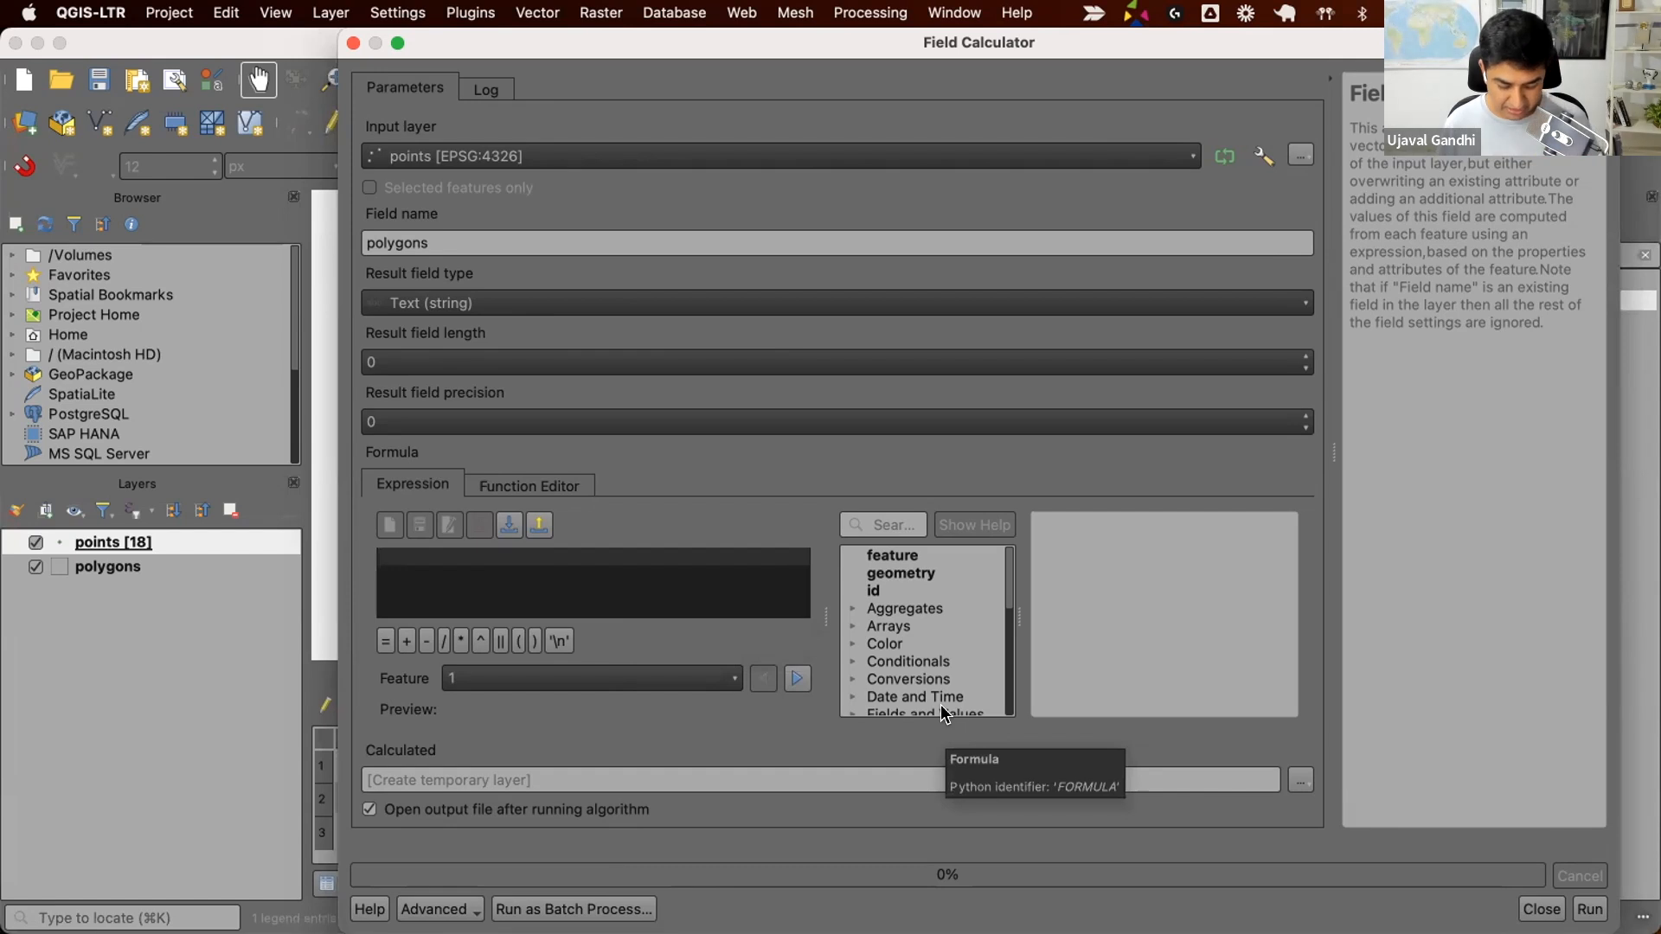
# Begin the expression aggregate(layer:='polygons' and consult the aggregate function help
pyautogui.write('aggregate(')
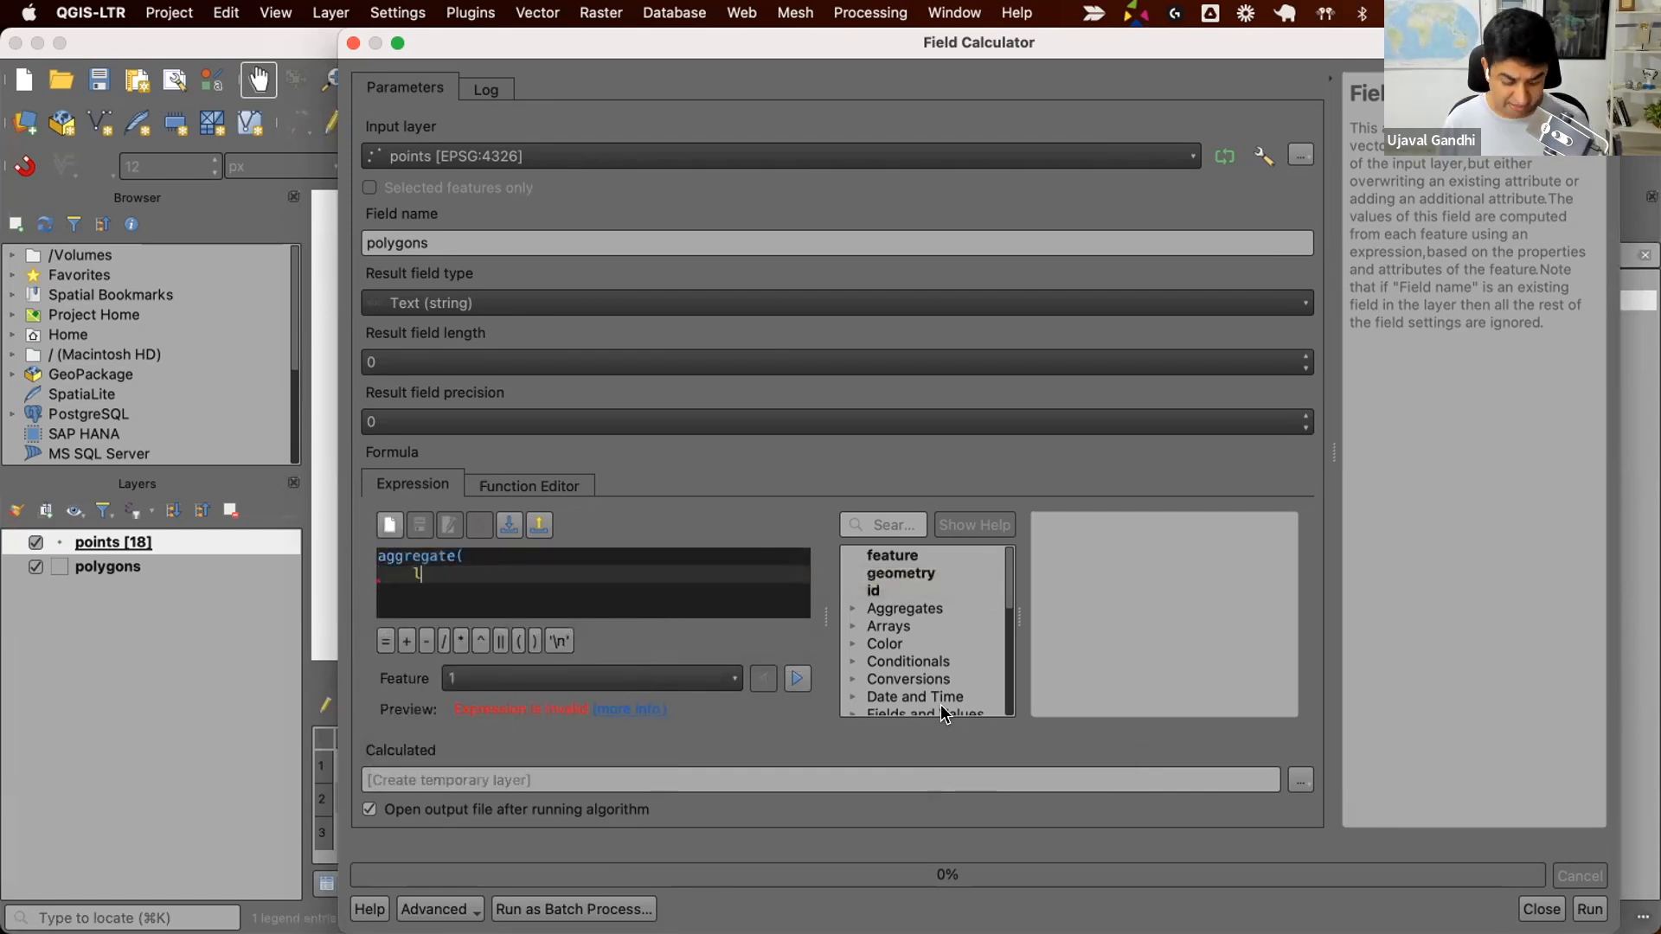
pyautogui.write("layer:='")
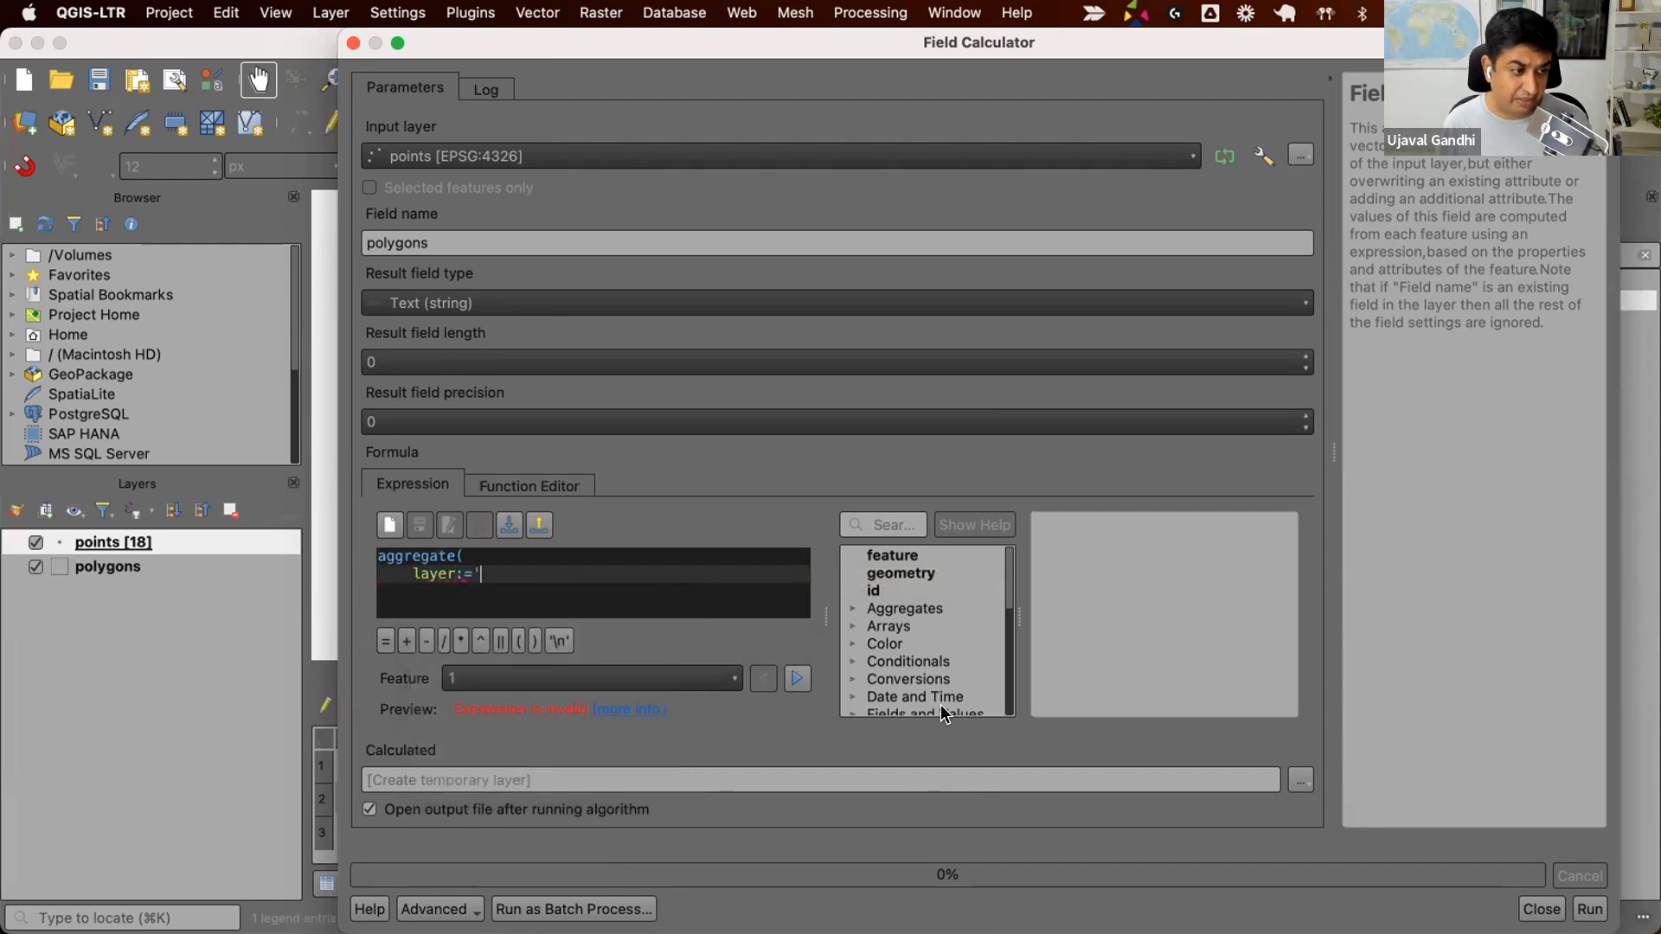
pyautogui.write("polygons',")
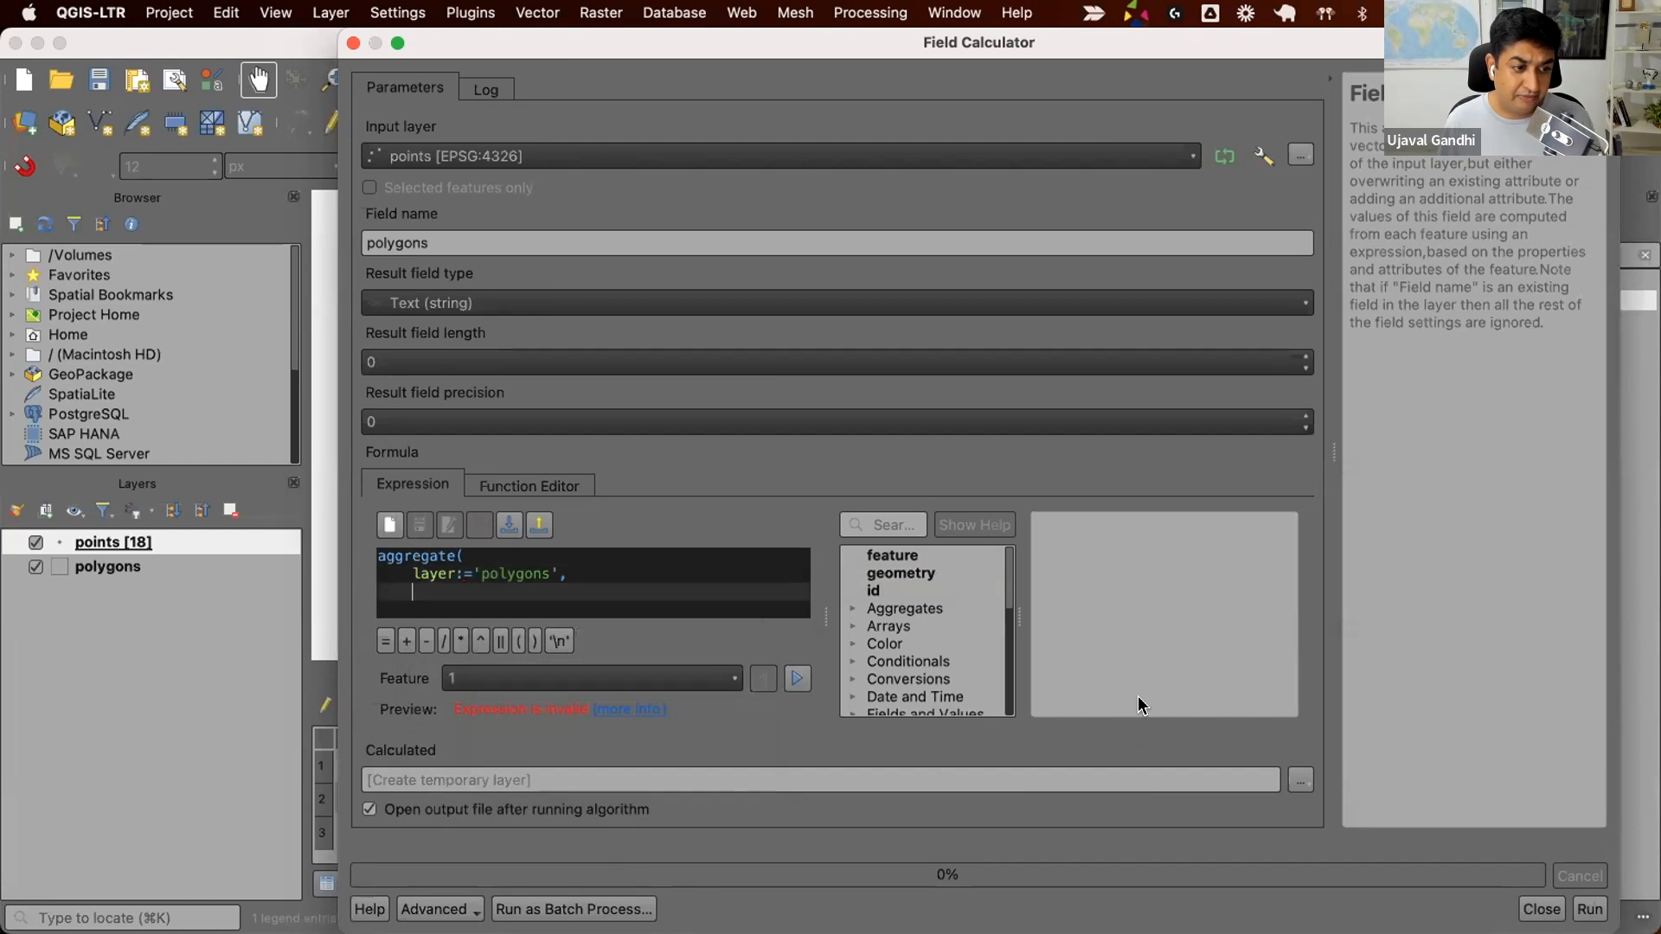
pyautogui.click(904, 608)
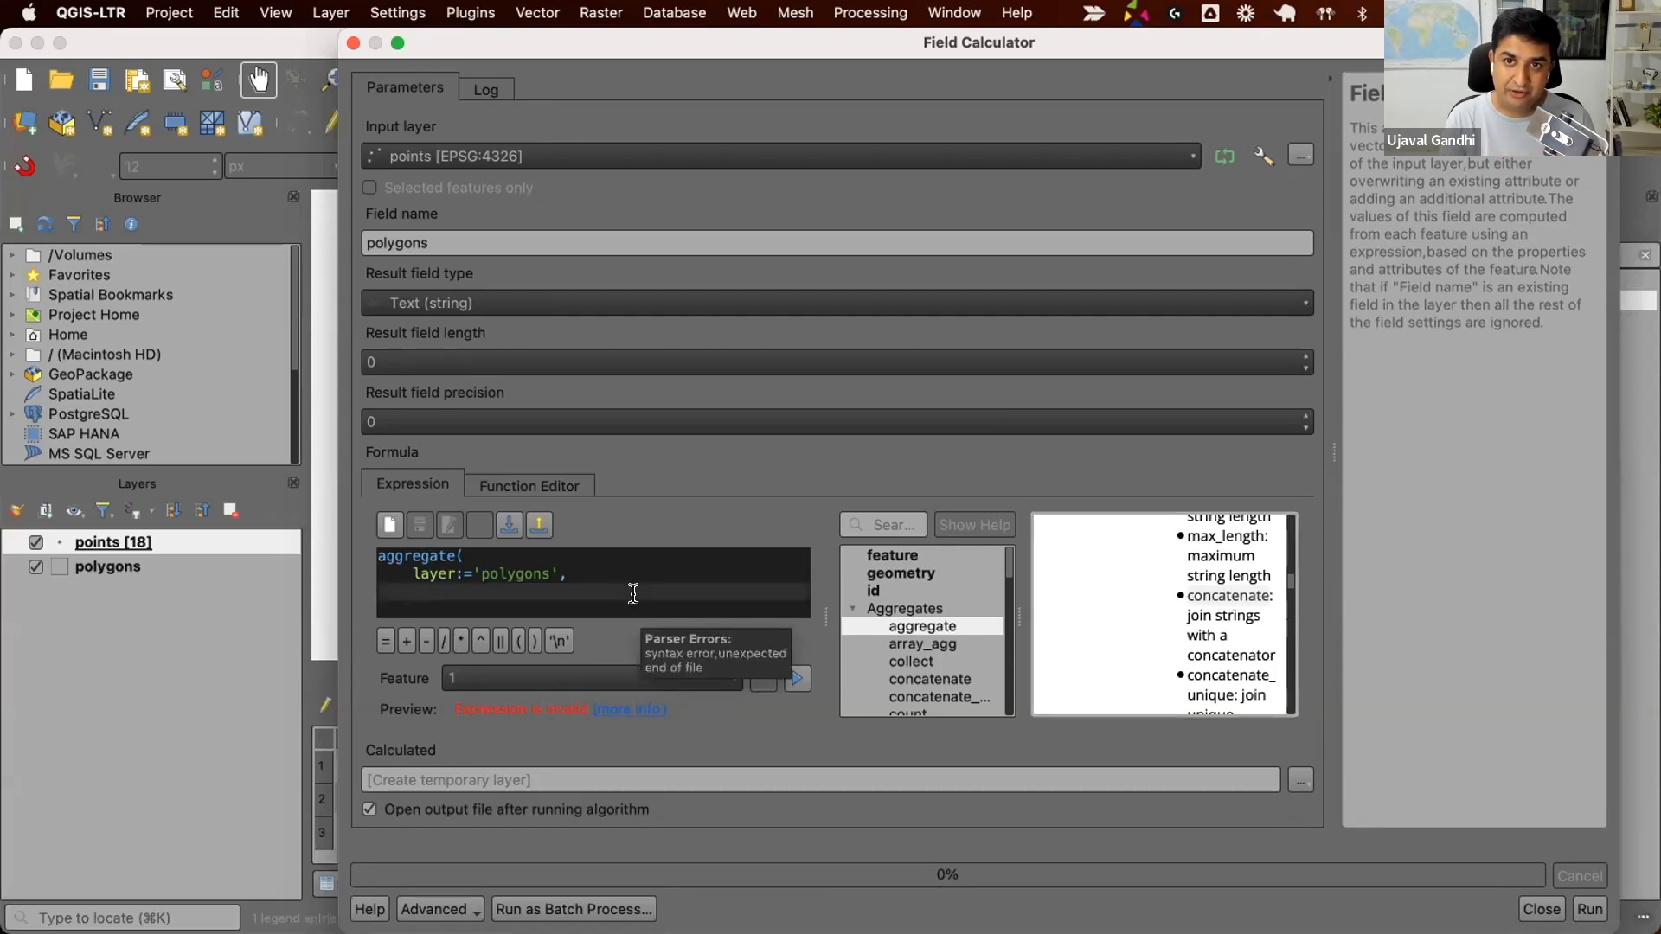
# Add aggregate:='concatenate' and concatenator:=',' to the aggregate expression
pyautogui.write('con')
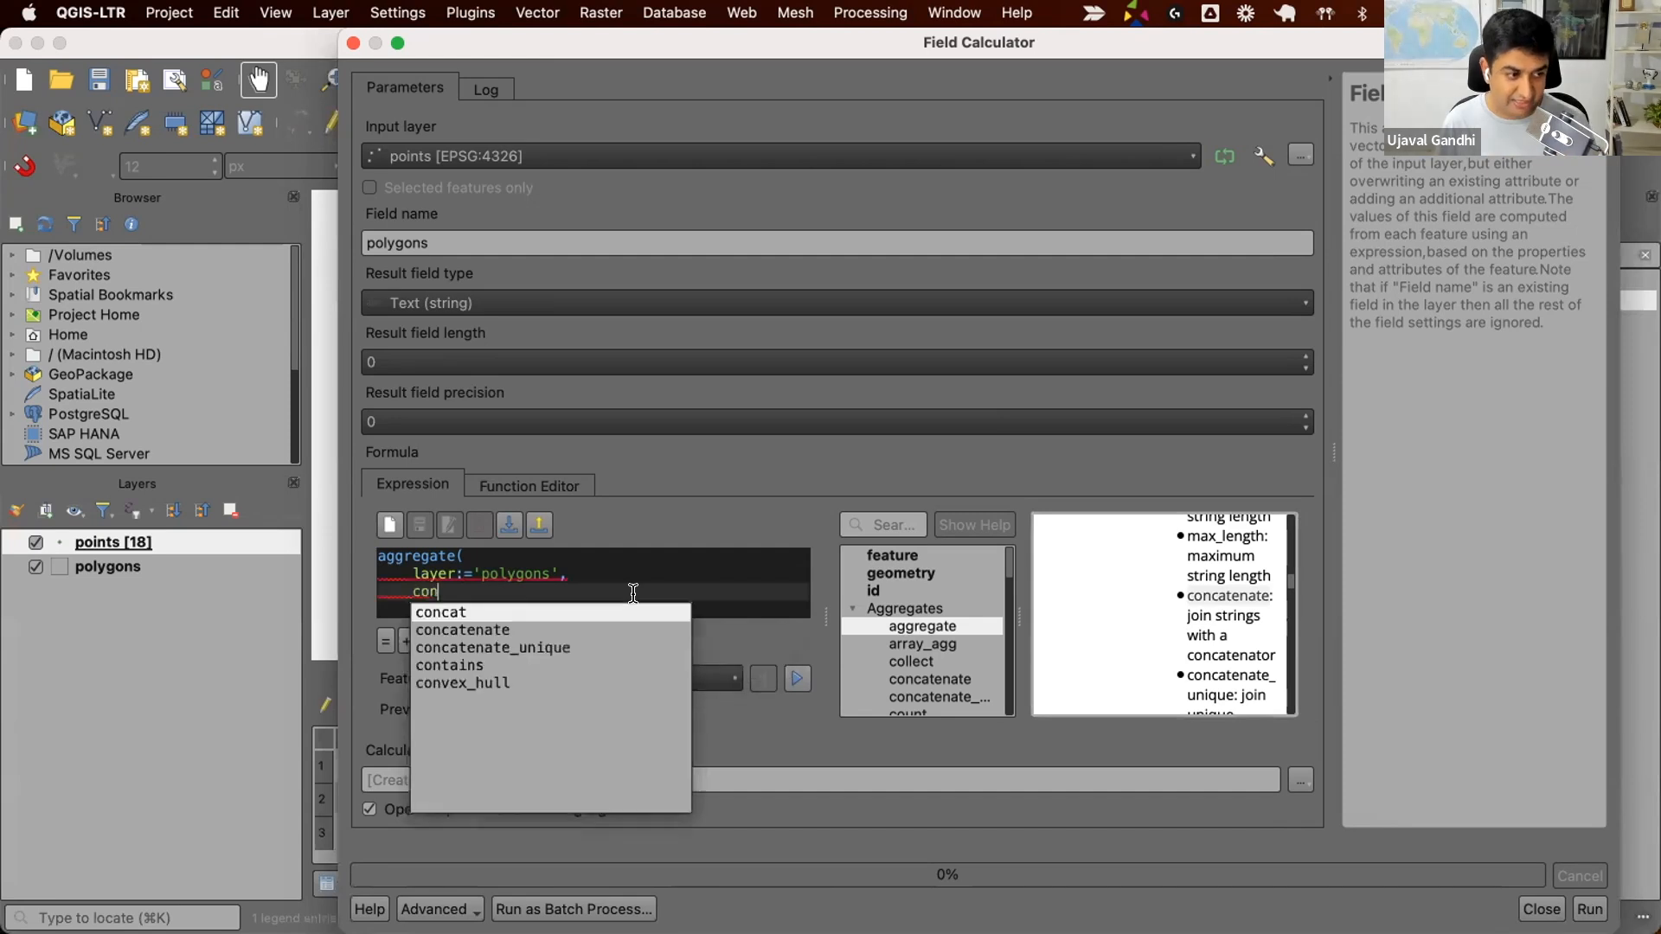
pyautogui.write("aggregate:='")
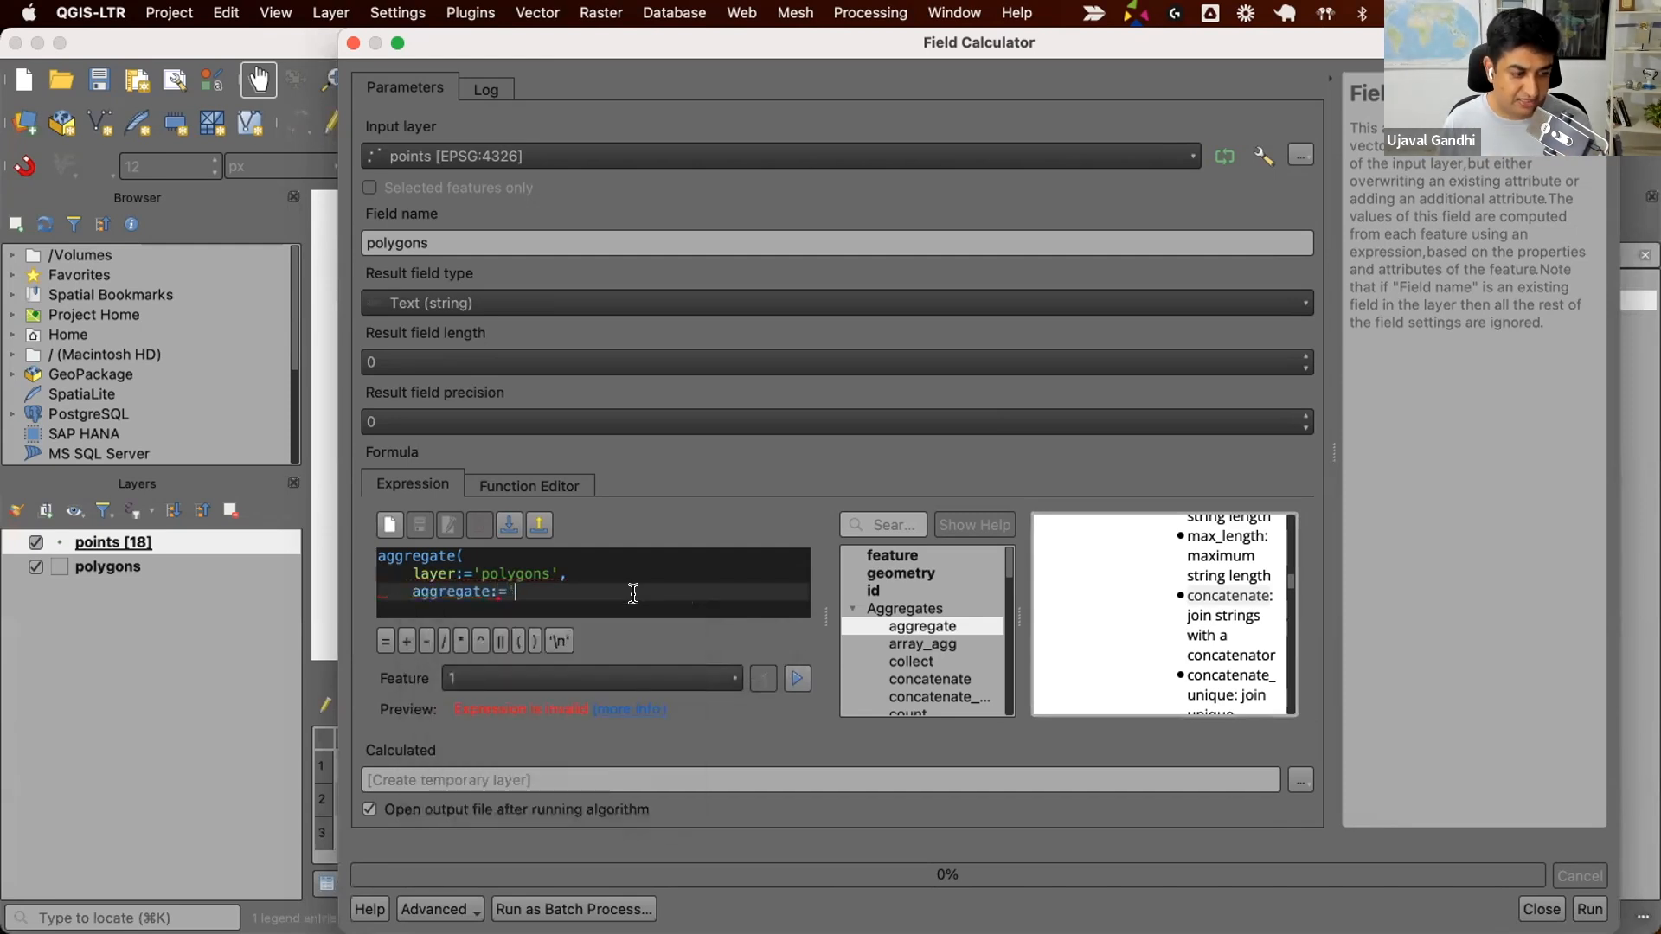
pyautogui.write("concatenate',")
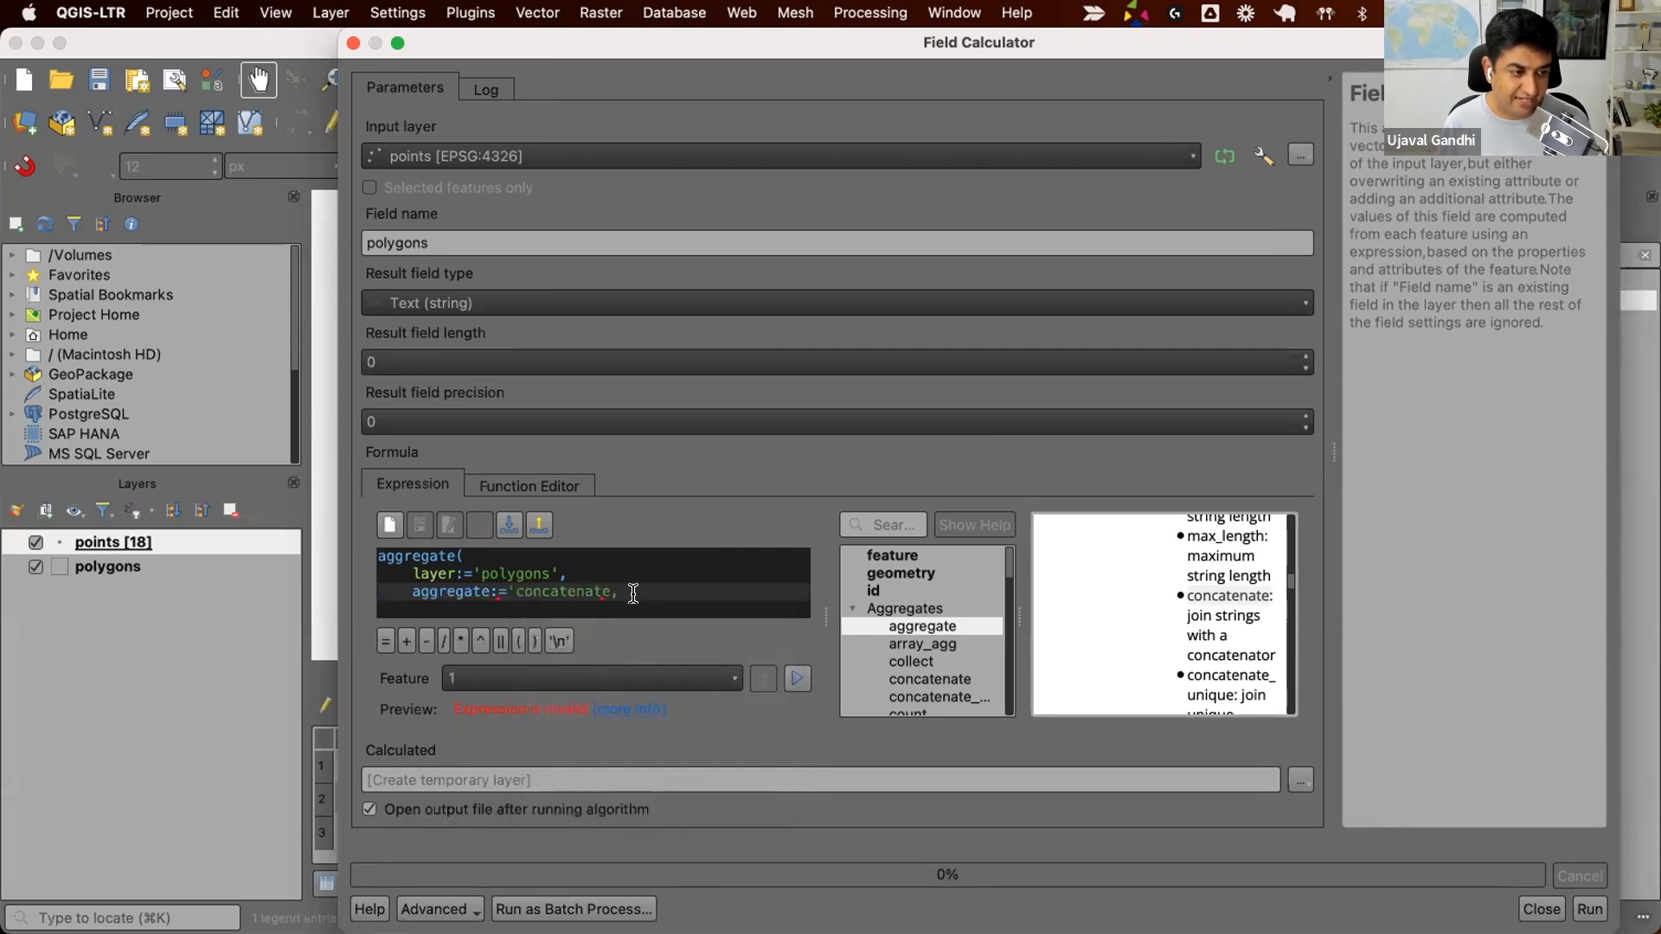
pyautogui.write('c')
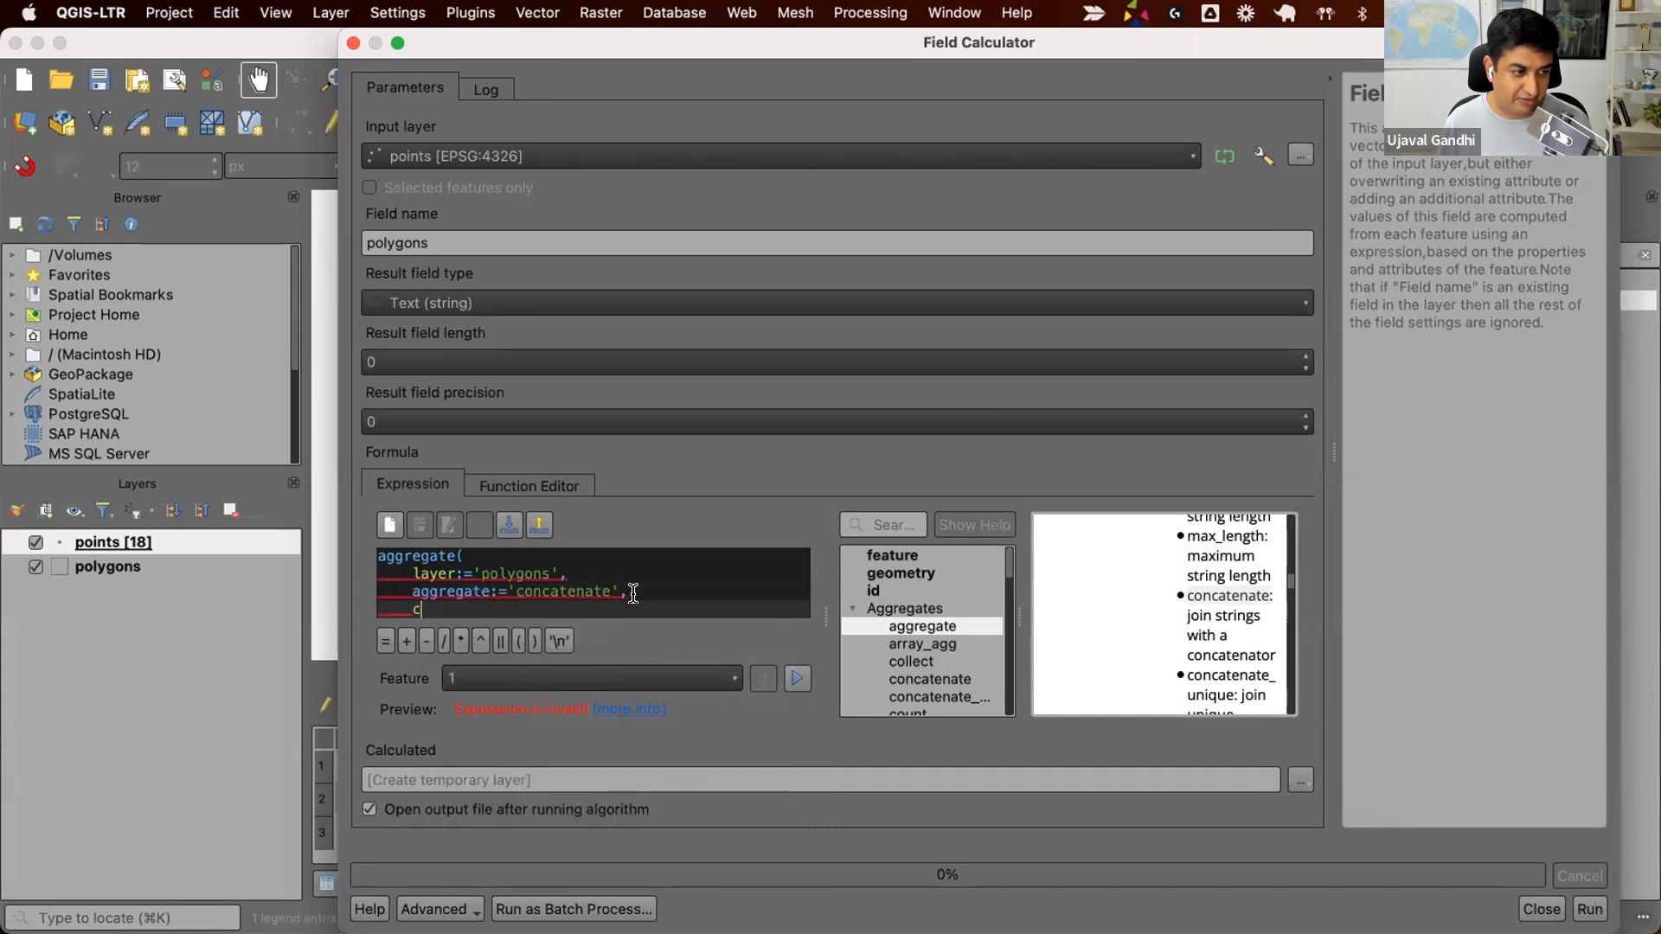
pyautogui.write("concatenator:=',',")
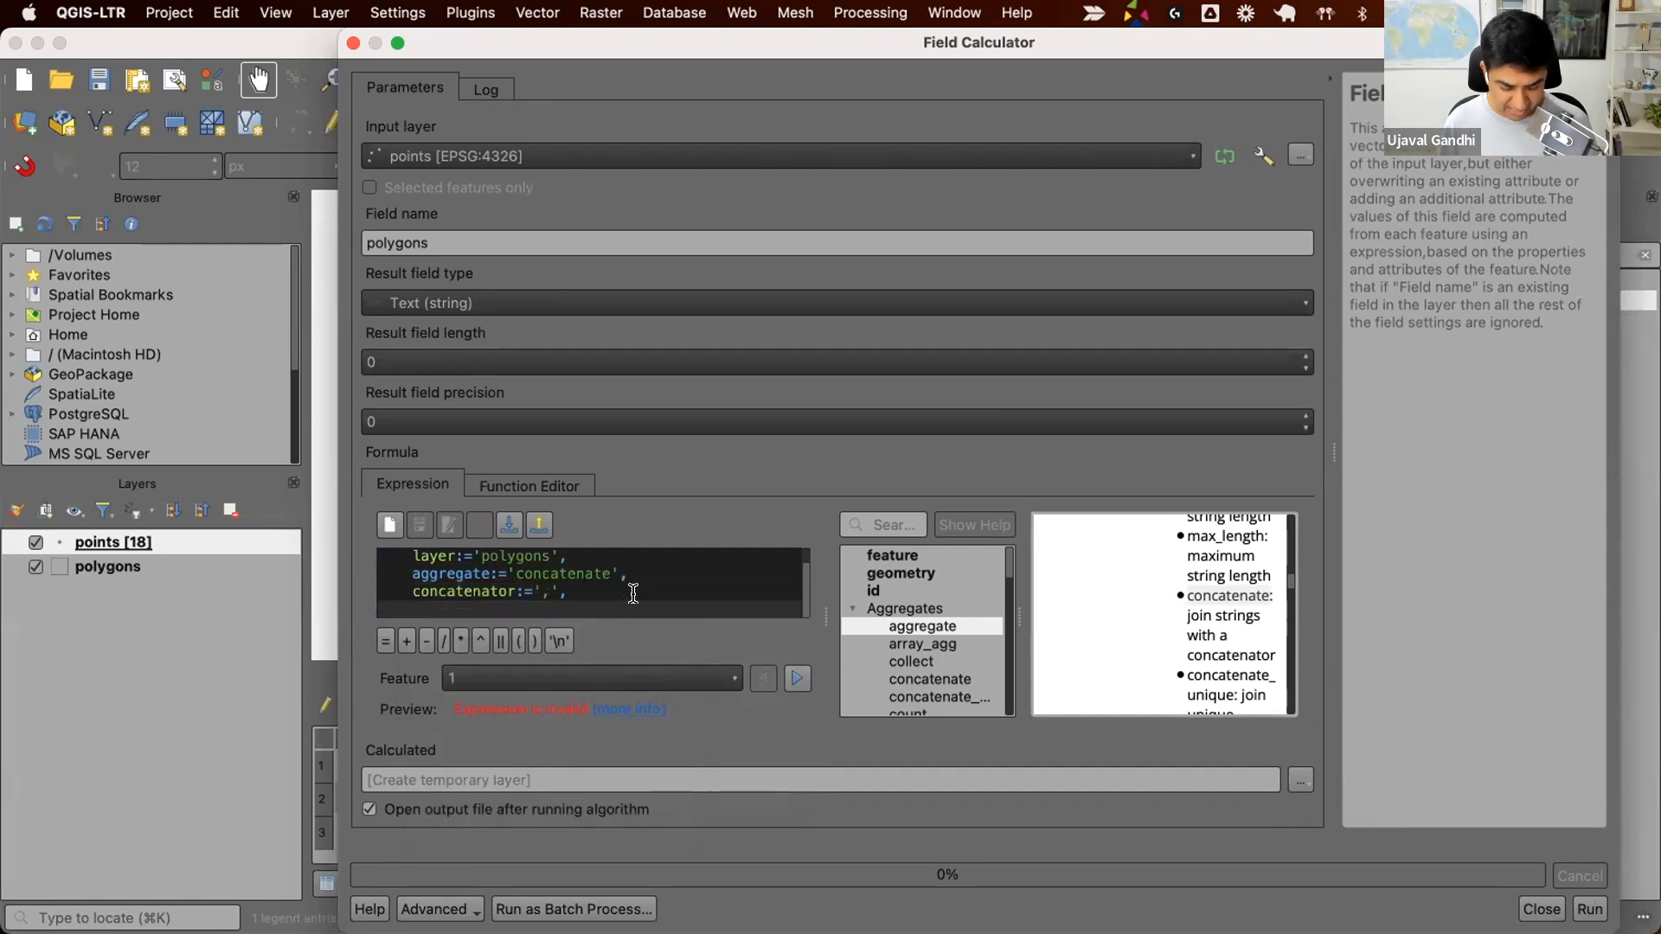
# Add expression:="name" and start the filter with intersects( in the aggregate
pyautogui.write('expression:=')
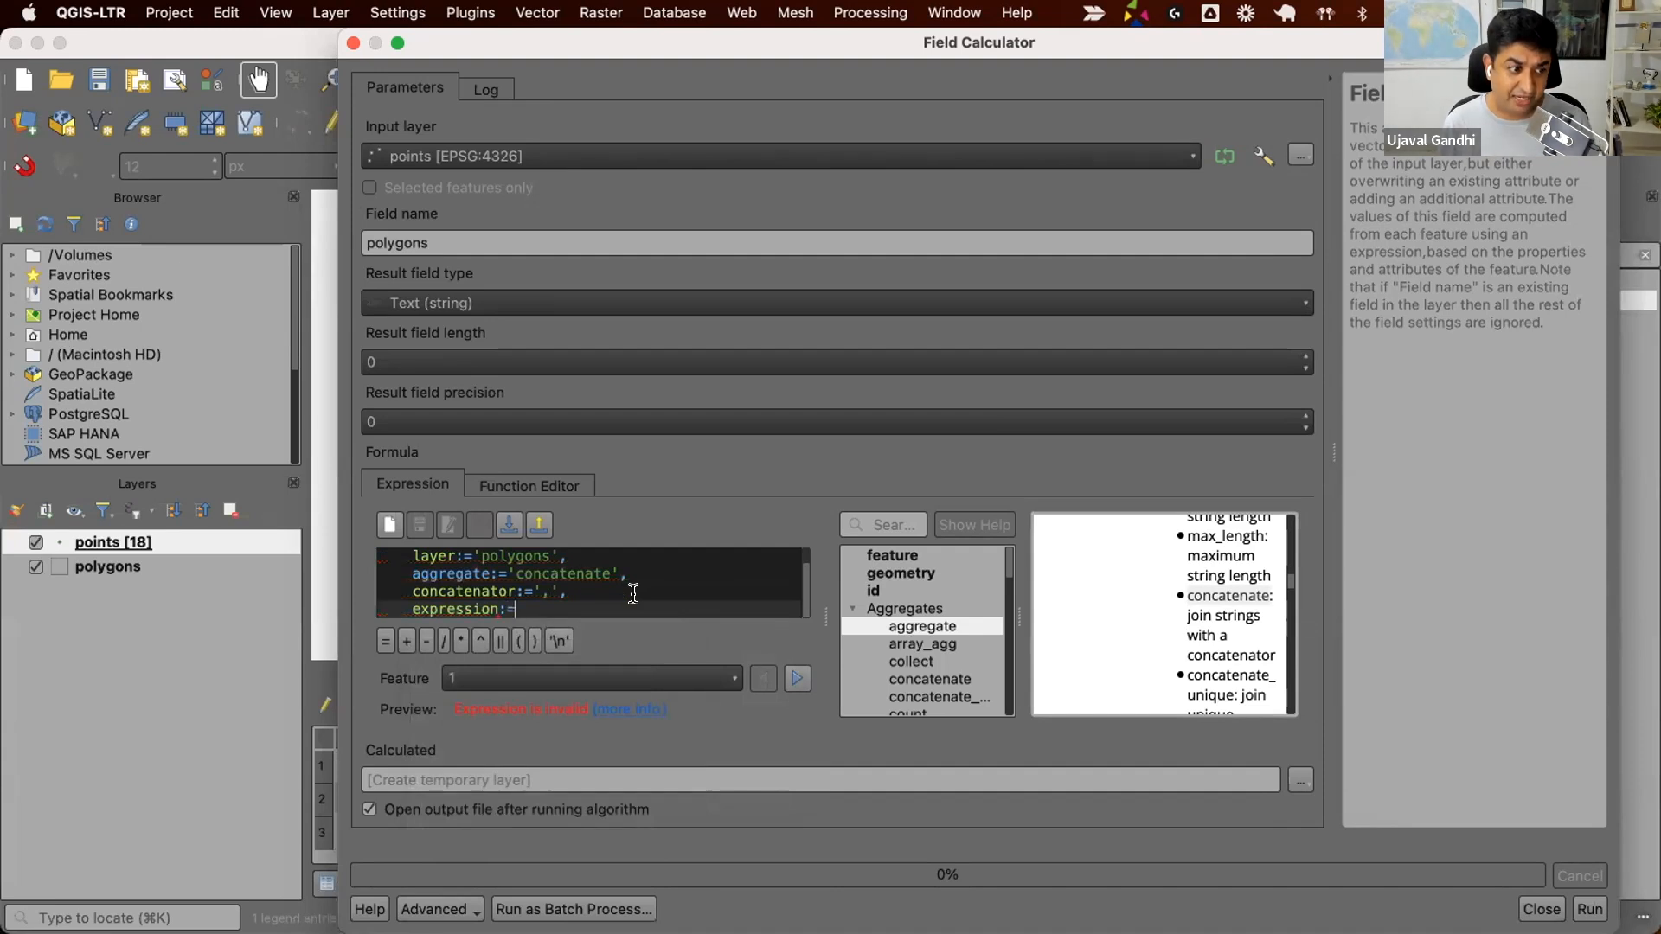
pyautogui.write('"name"')
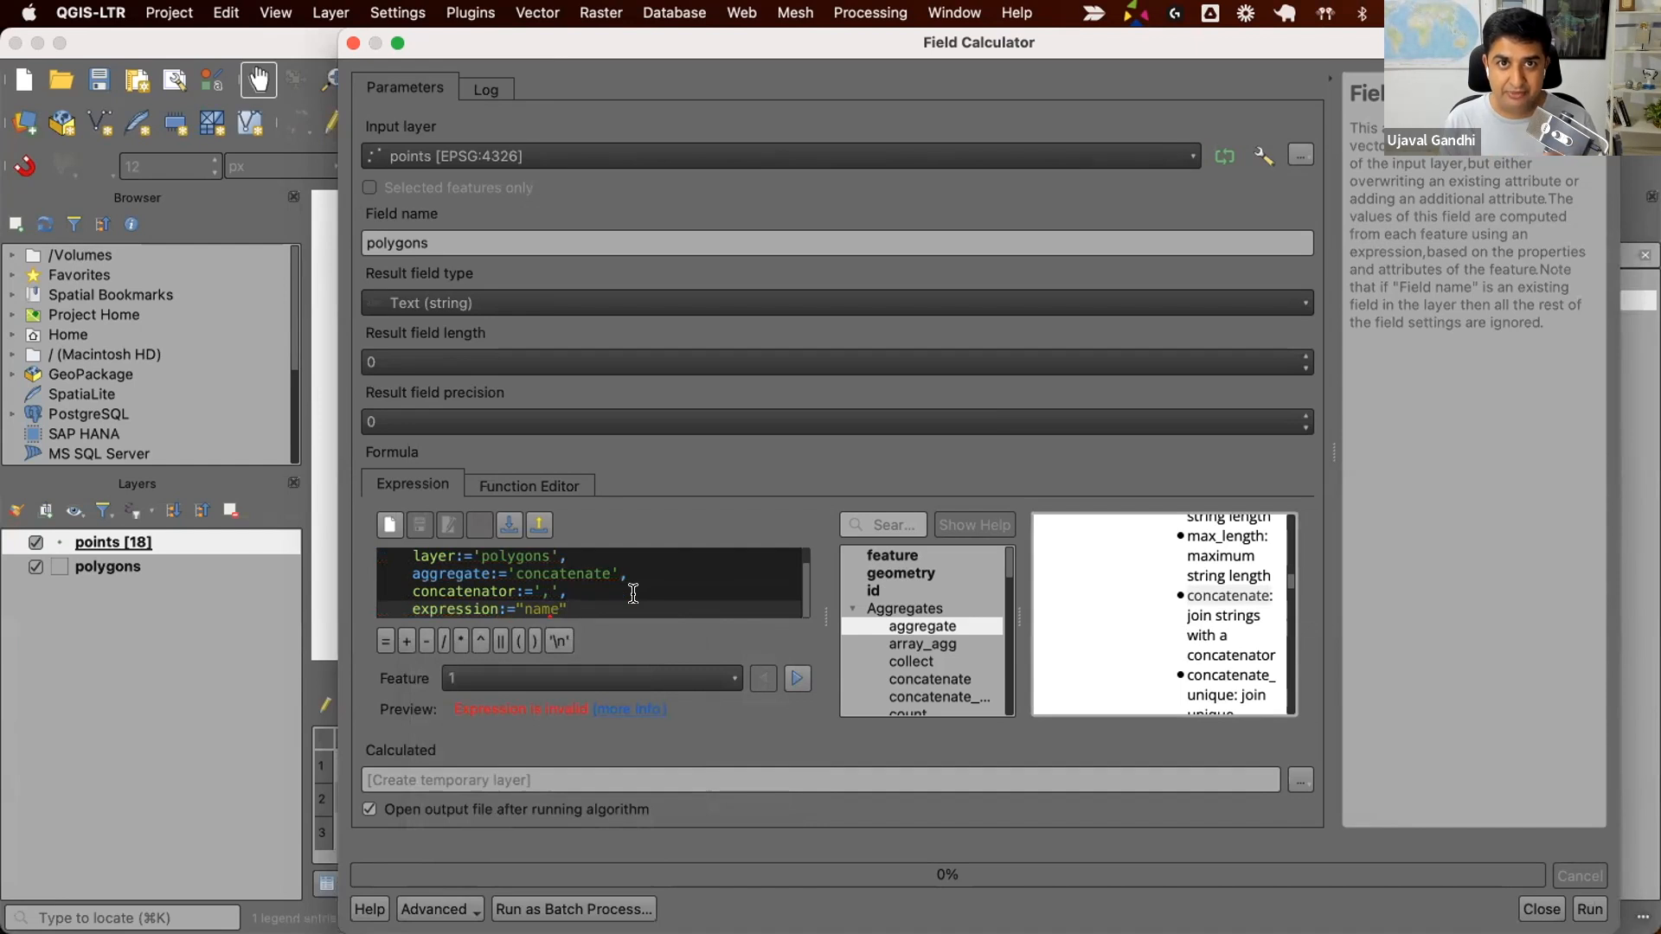
pyautogui.write(',')
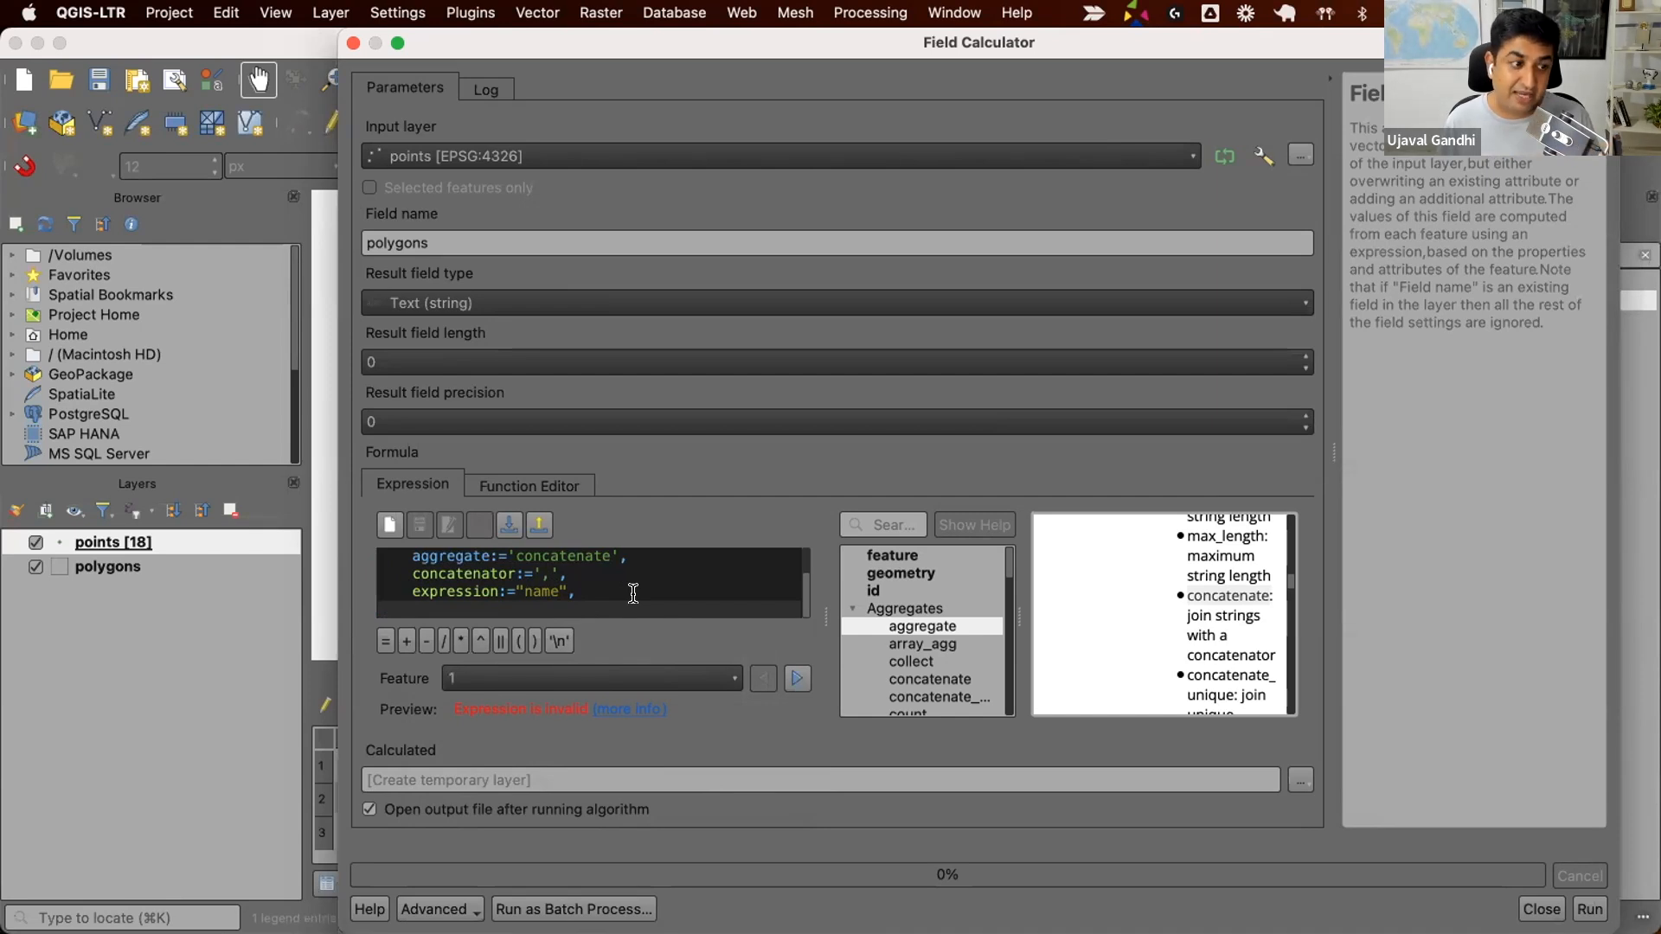
pyautogui.write('filter:=')
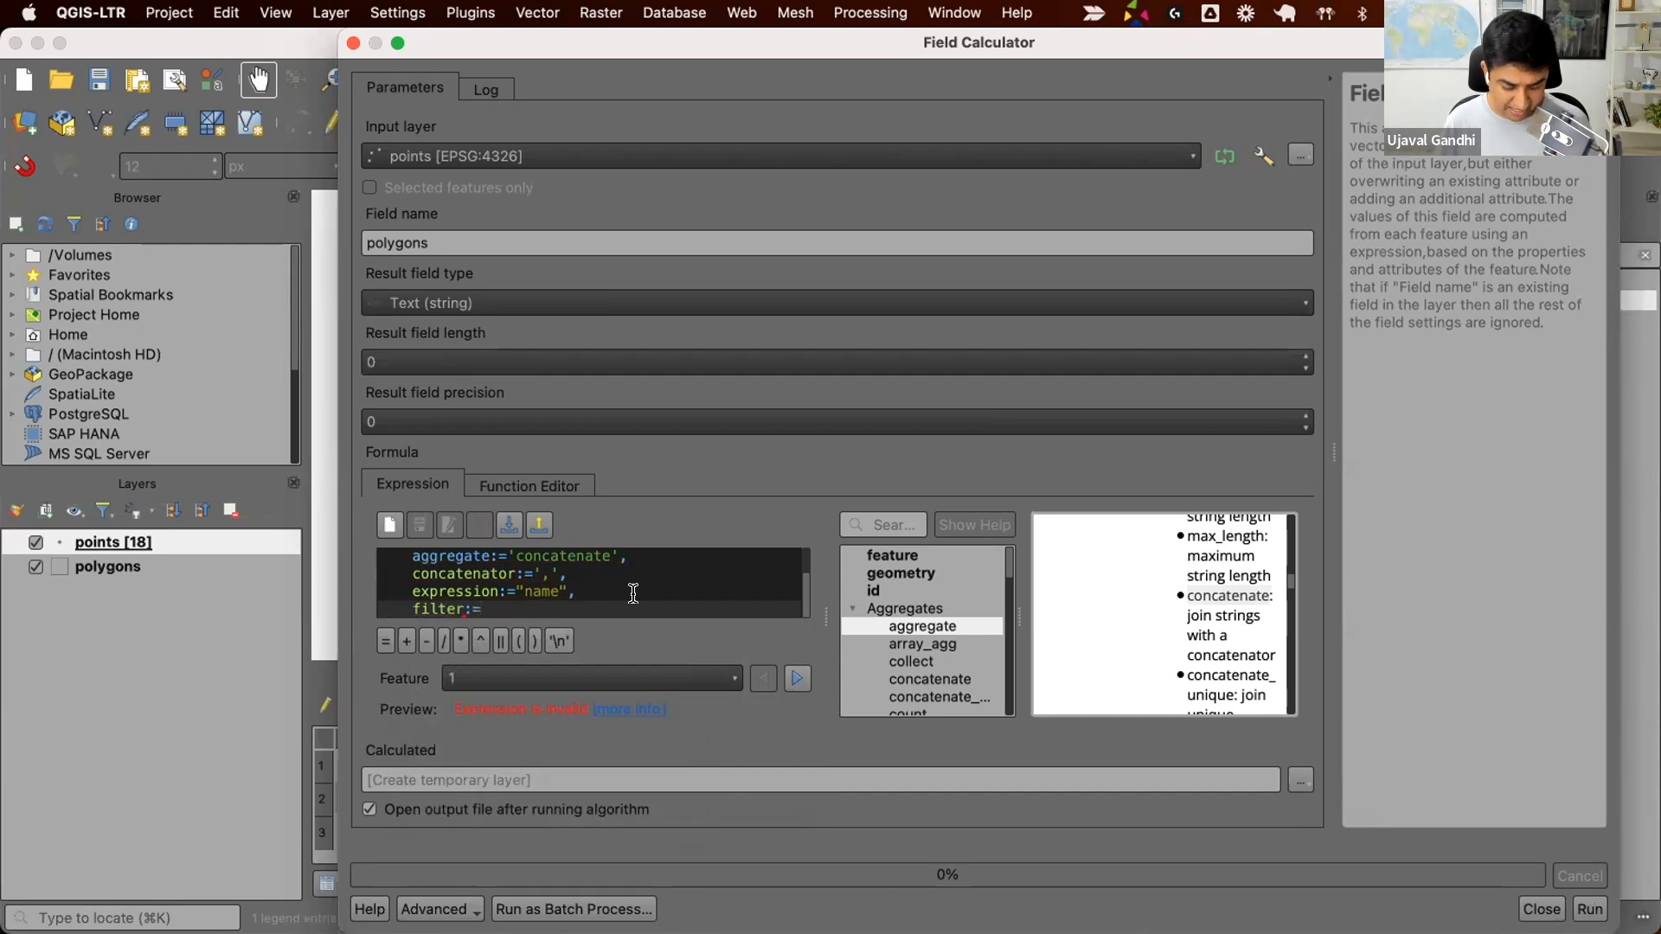
pyautogui.write('intersects(')
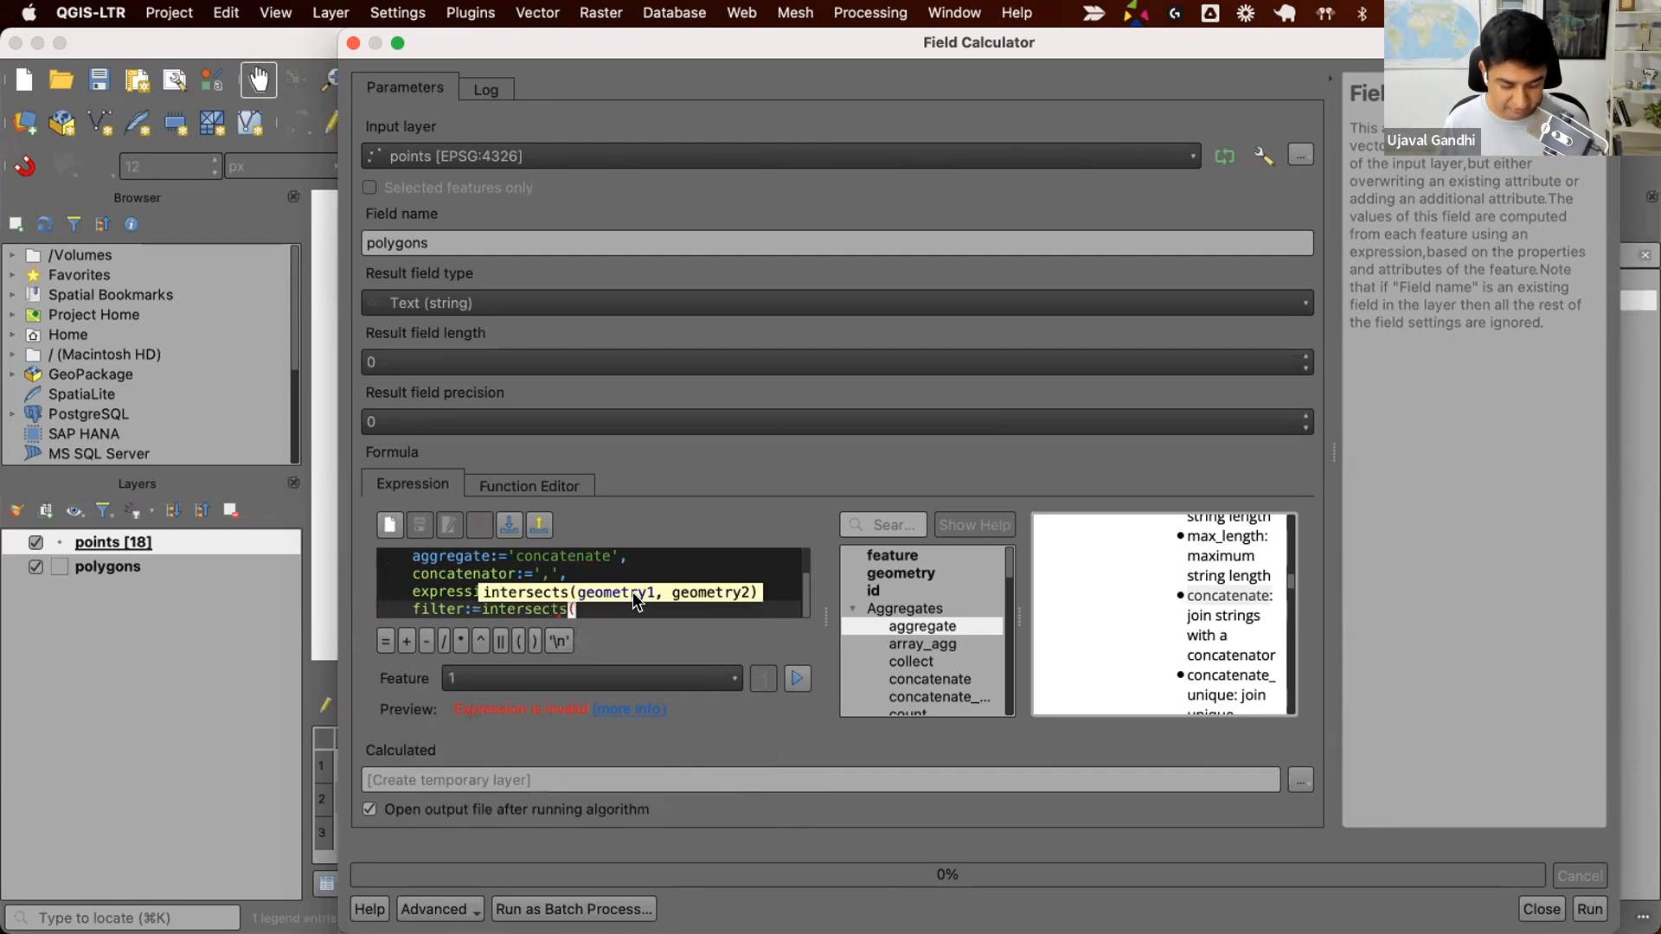
pyautogui.write('$geometry, geometry(@parent)))')
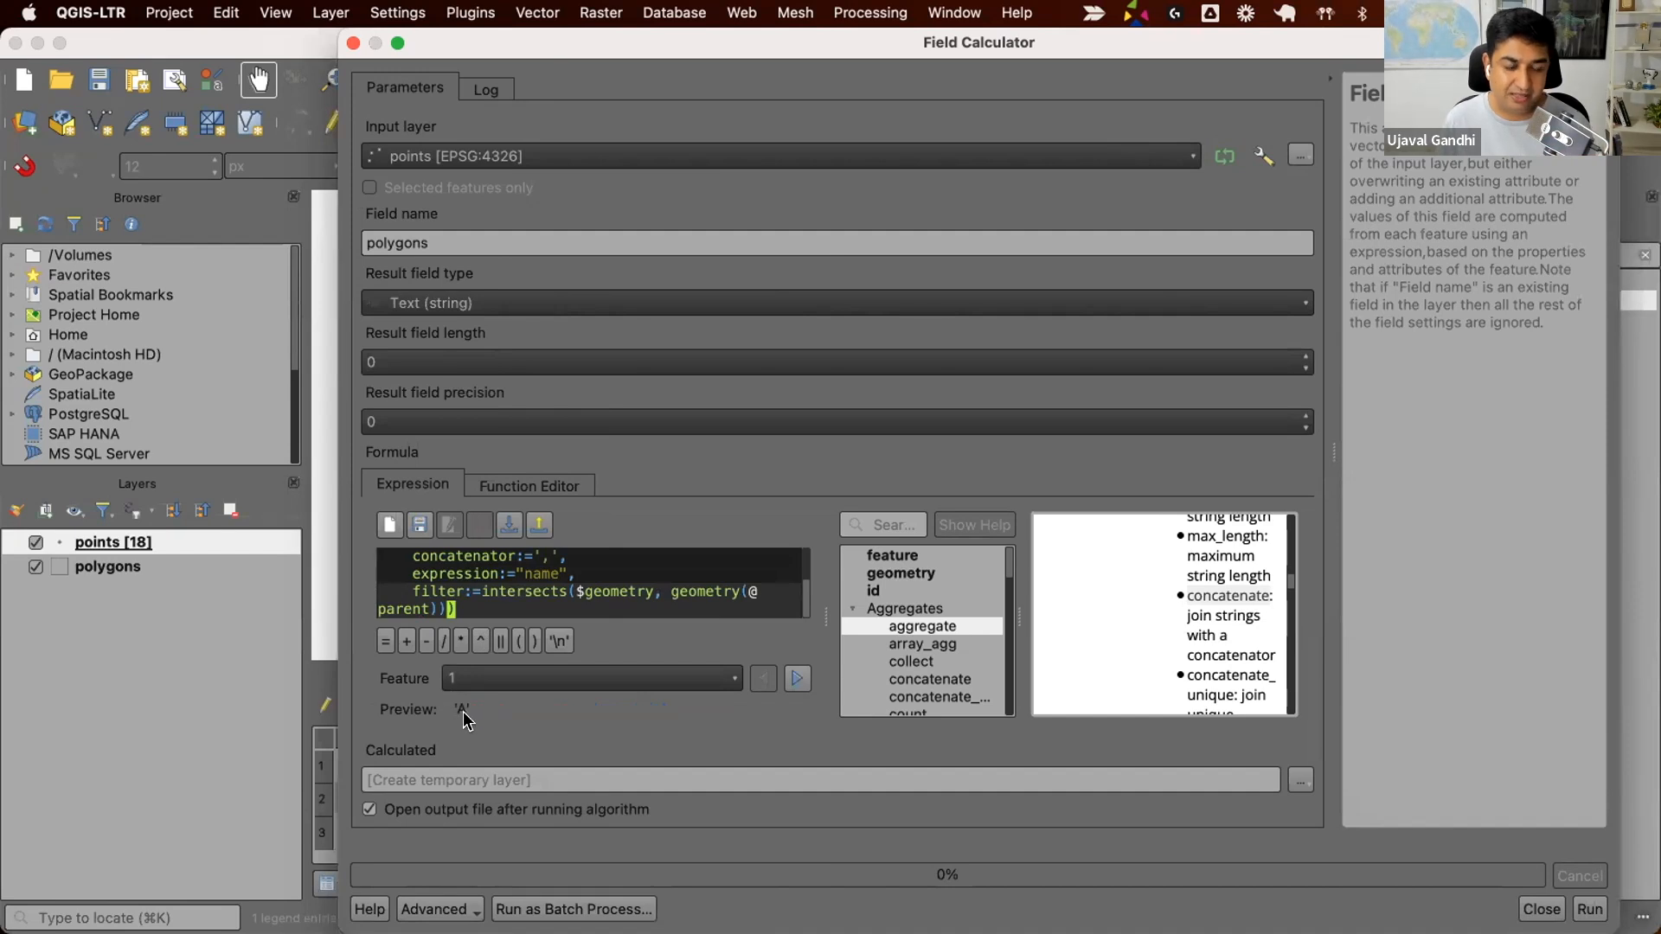
pyautogui.click(796, 678)
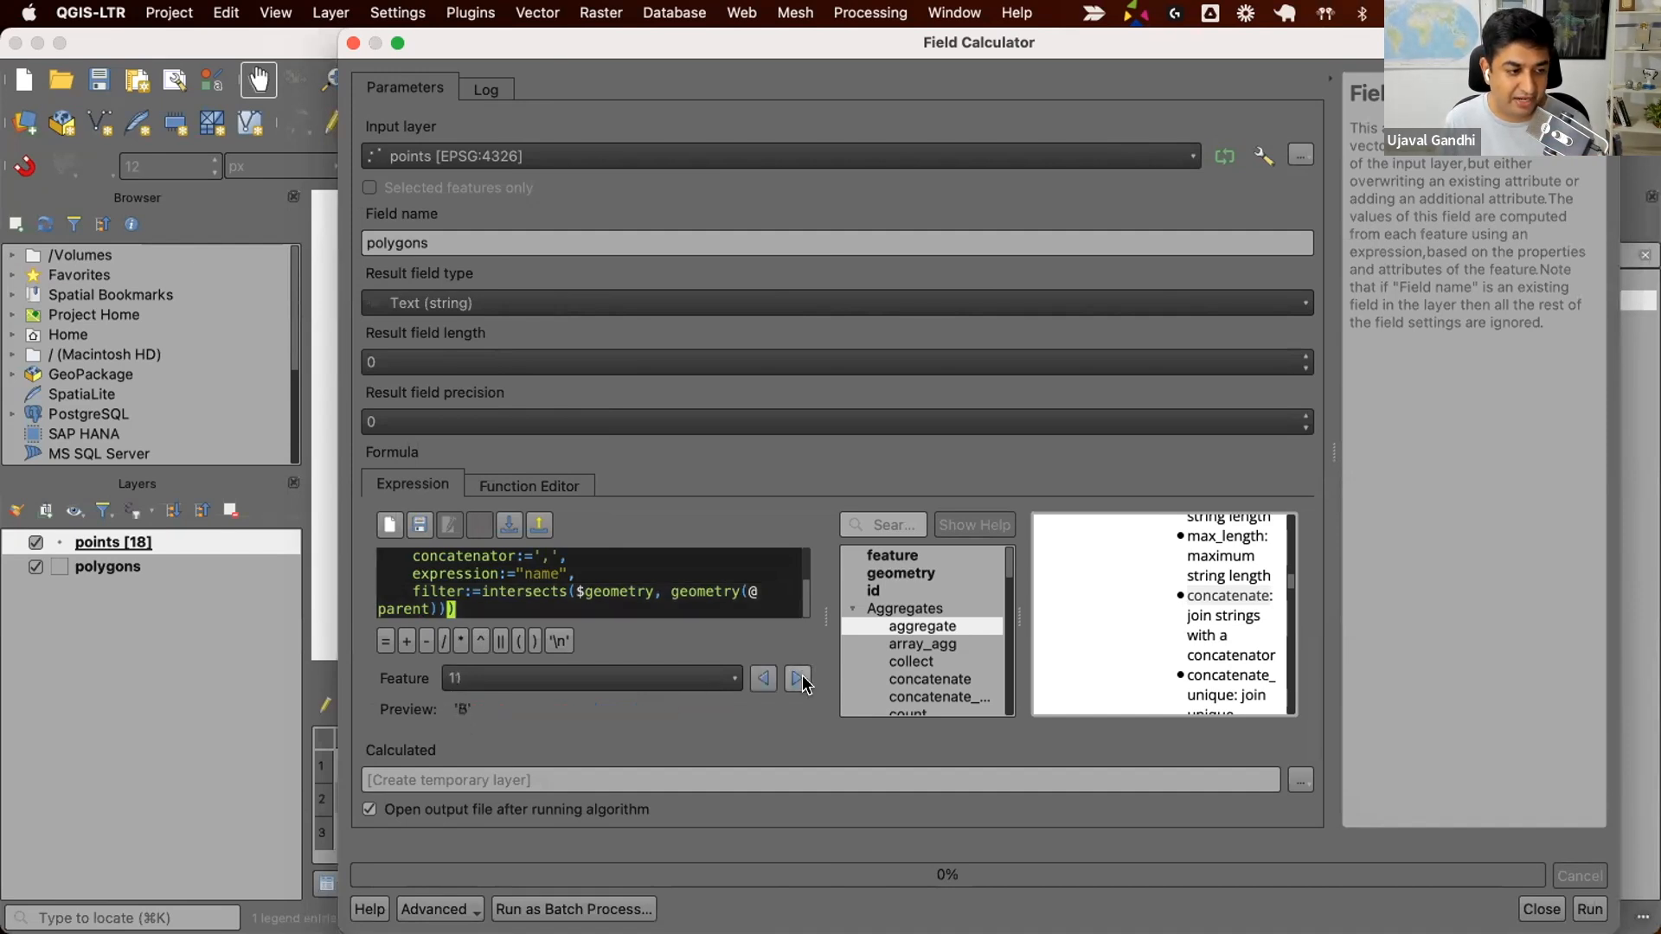
pyautogui.click(796, 678)
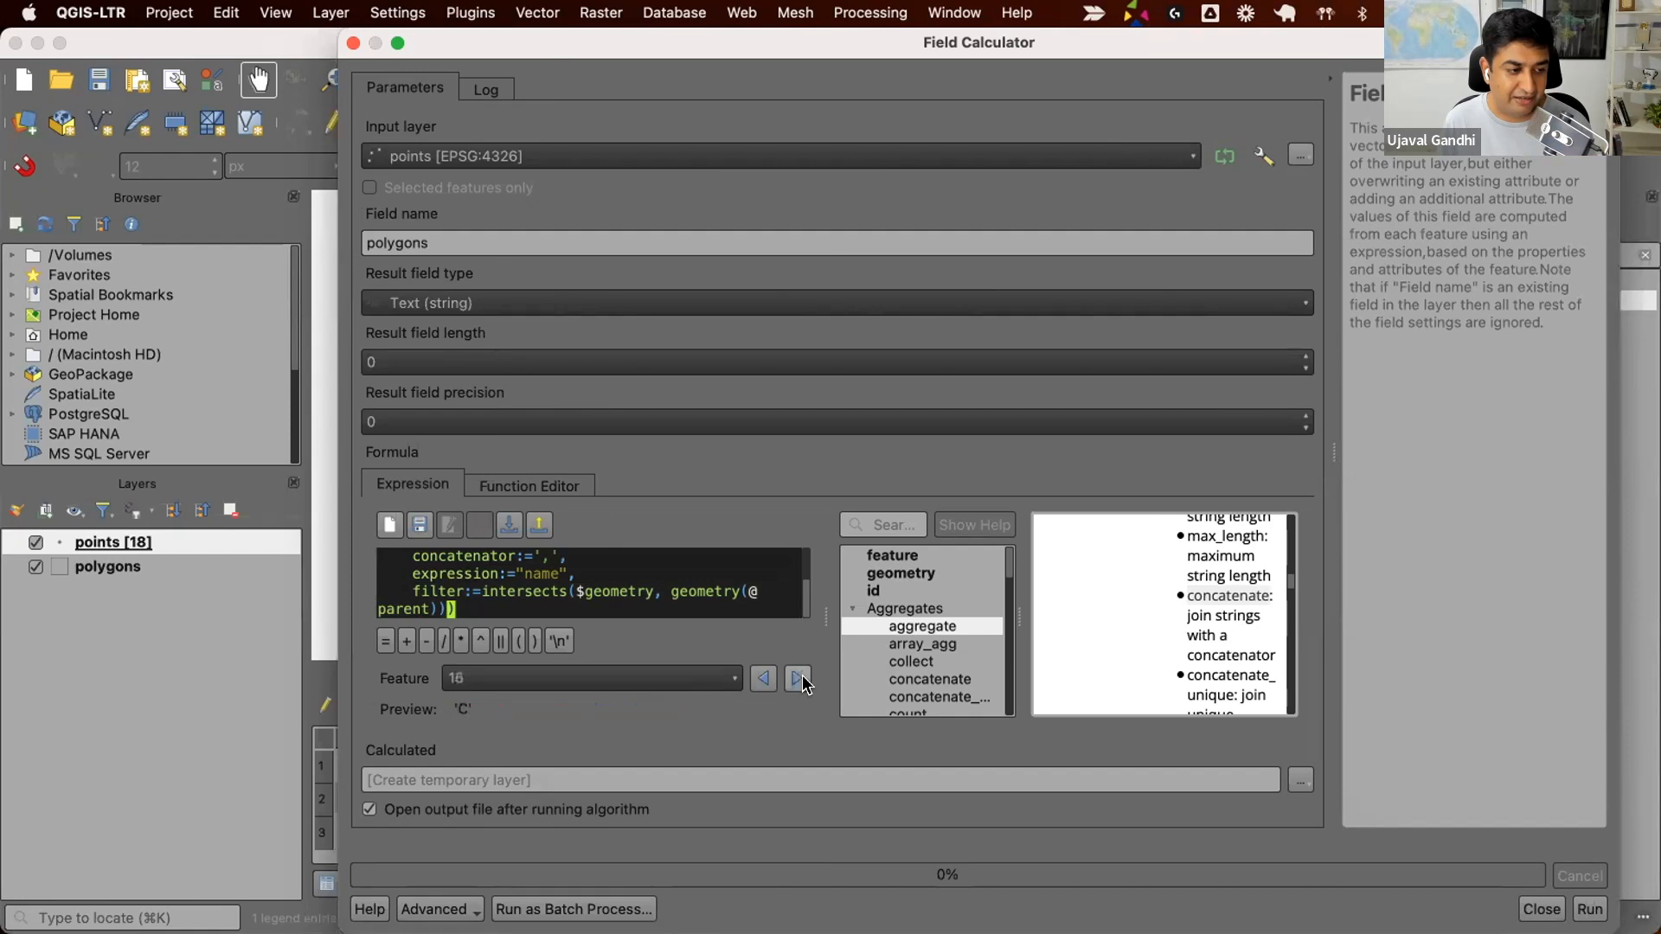
pyautogui.click(796, 678)
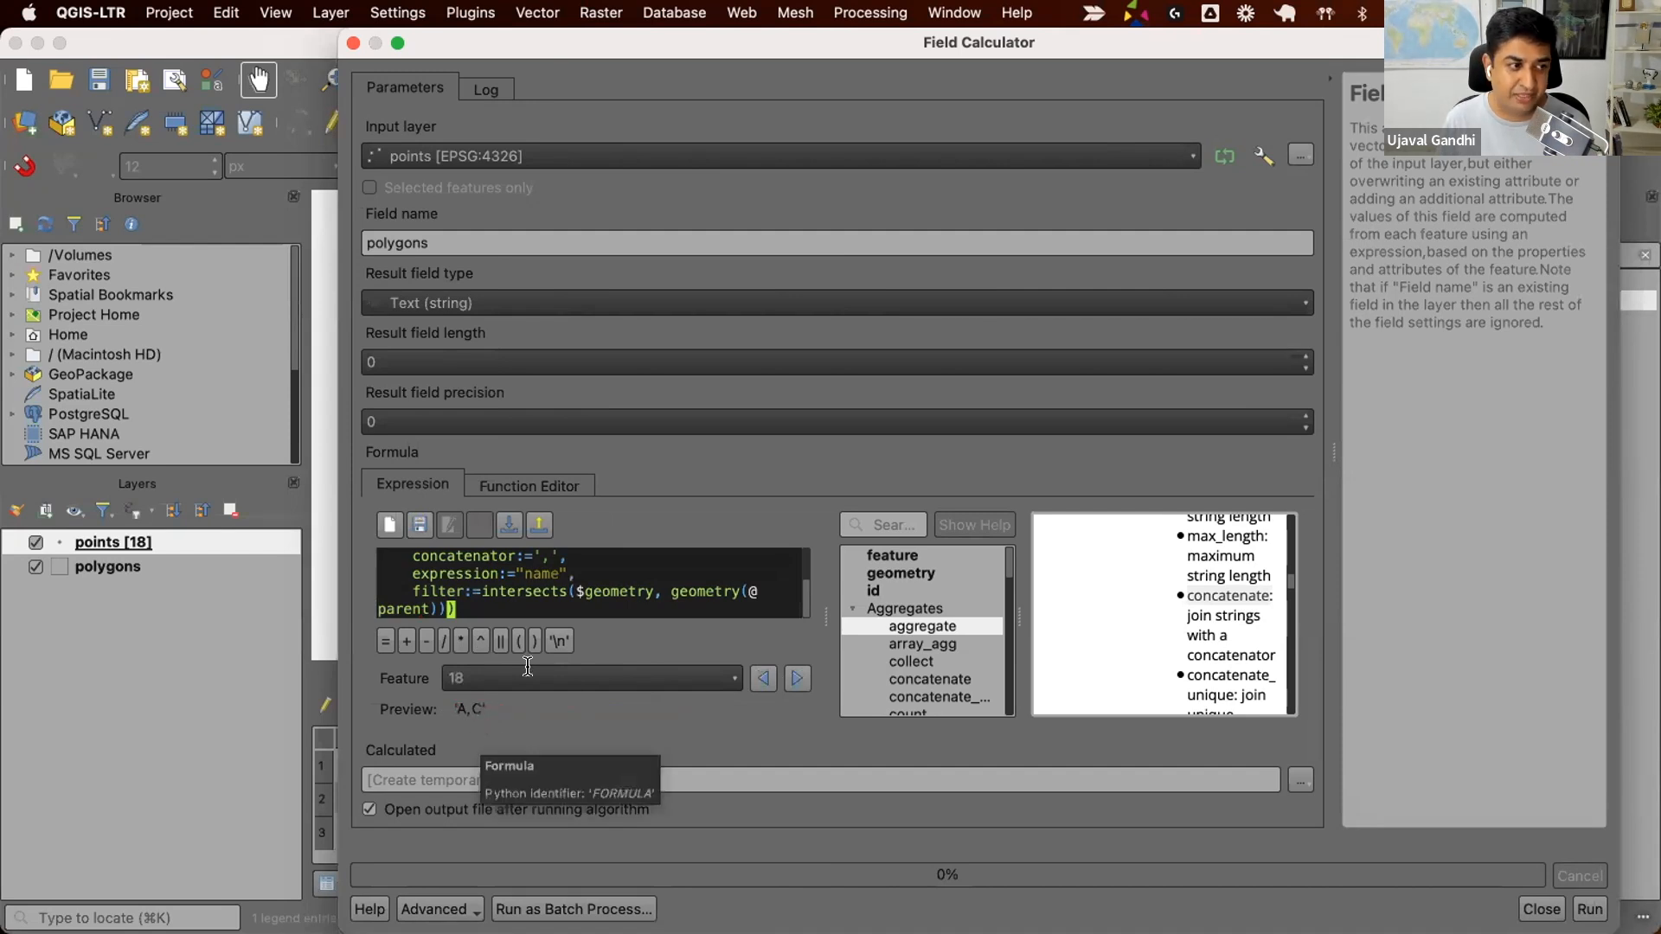
pyautogui.click(1588, 908)
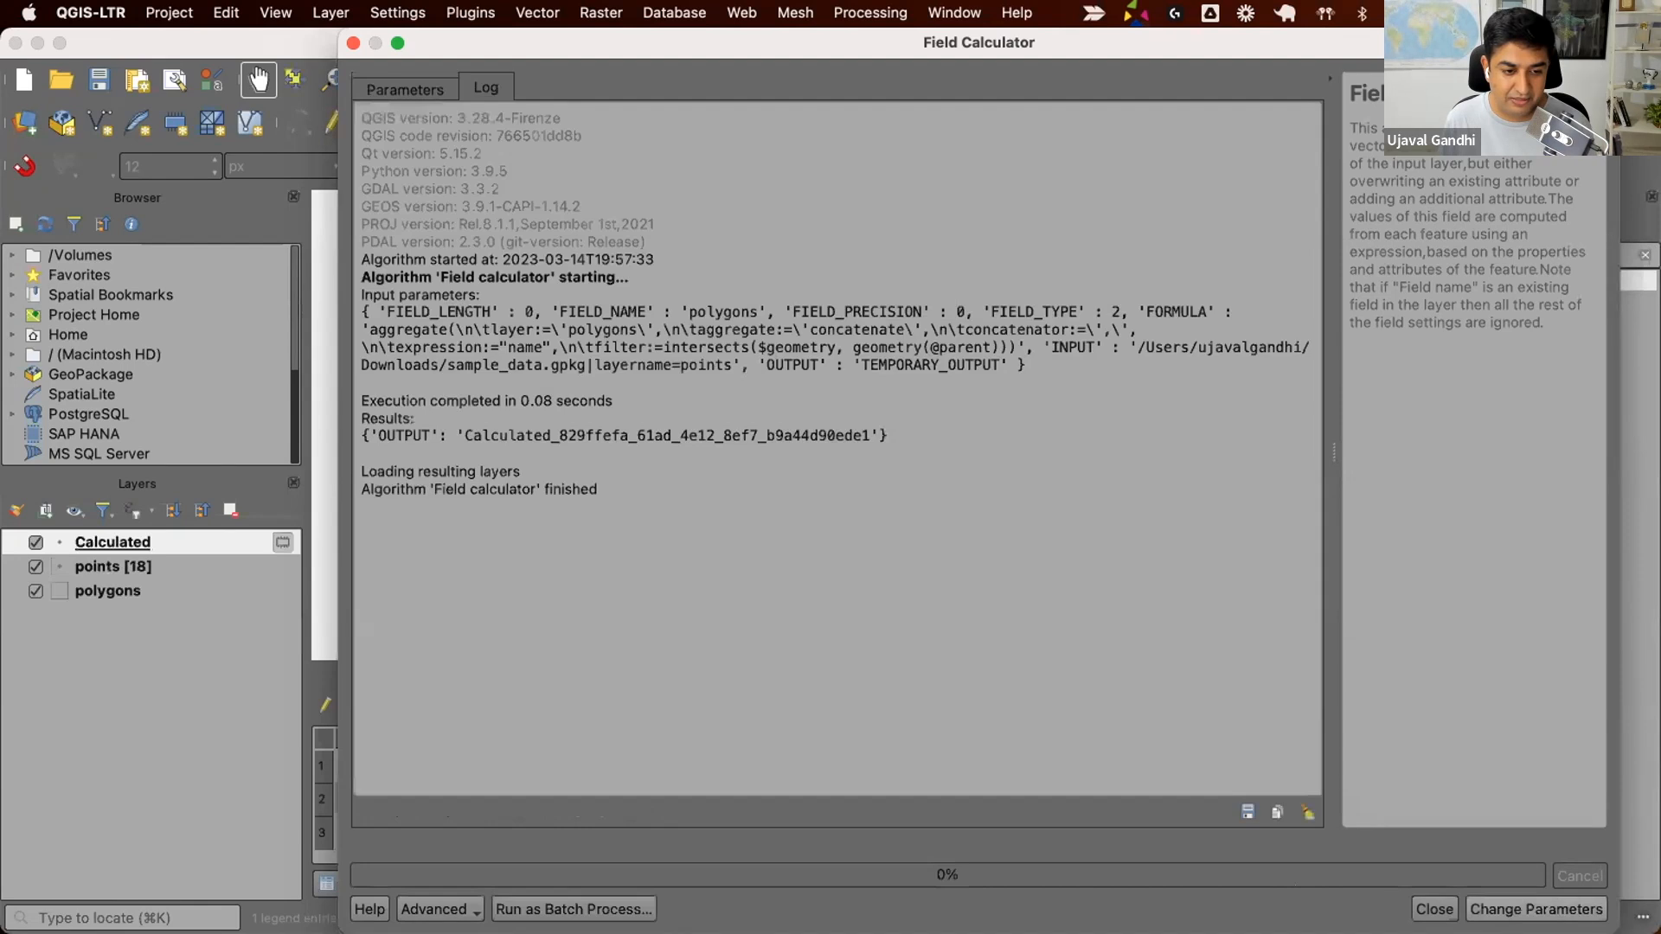
# Close the calculator and inspect the Calculated table's polygons values such as A,B and A,B,C
pyautogui.click(1432, 908)
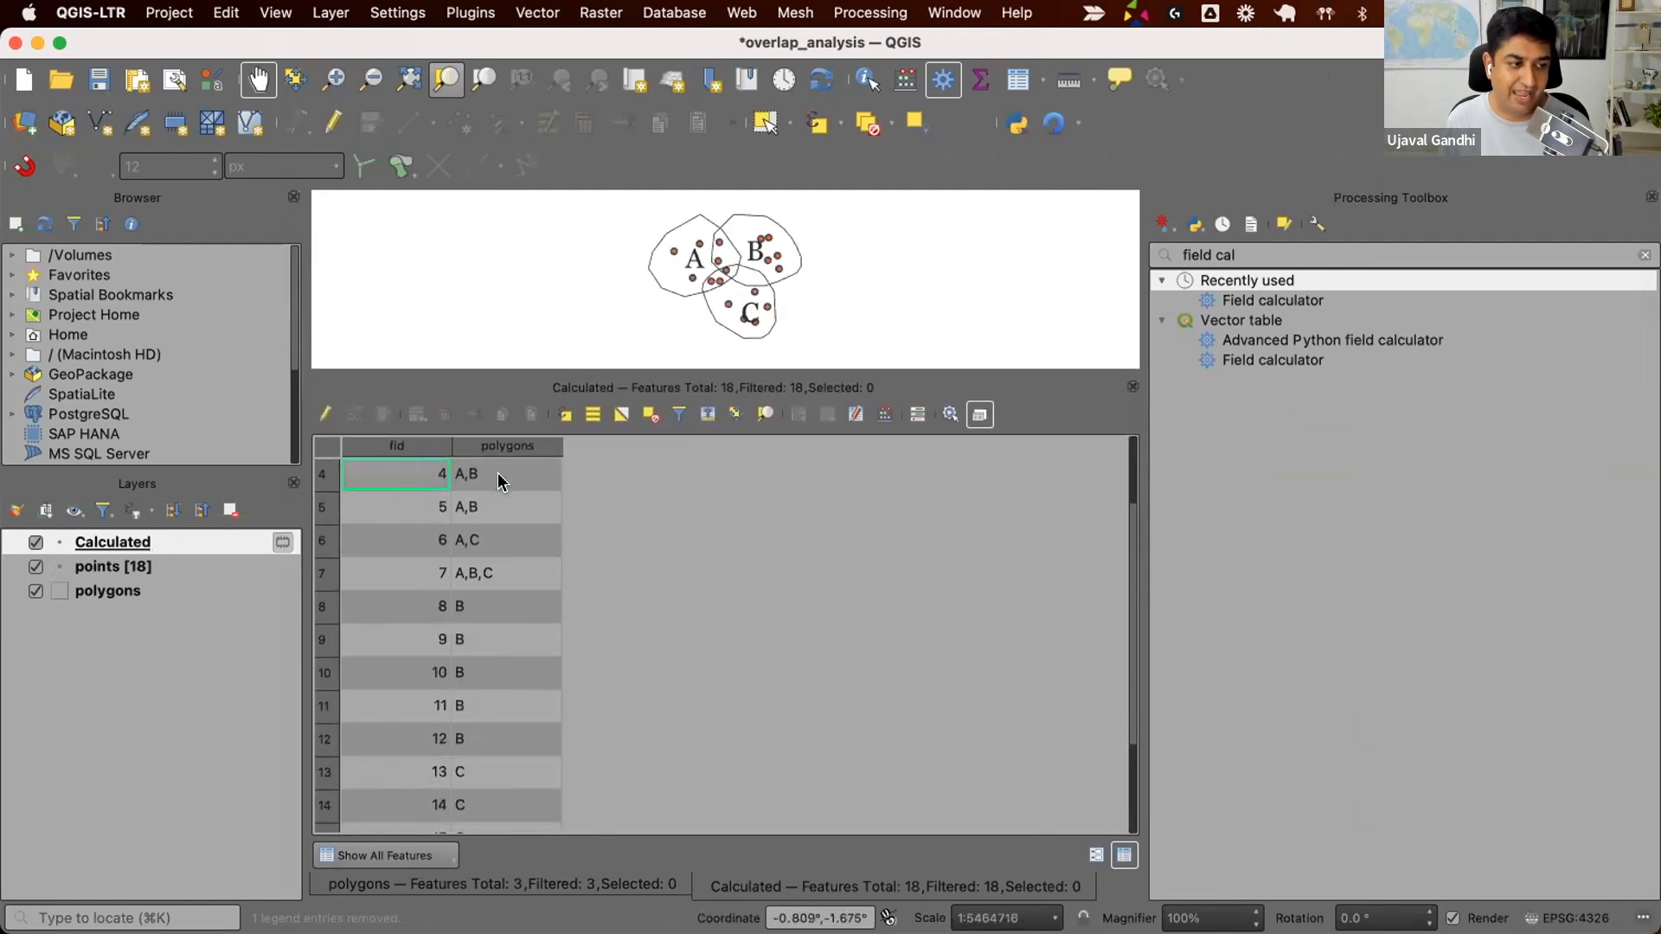
pyautogui.scroll(-3)
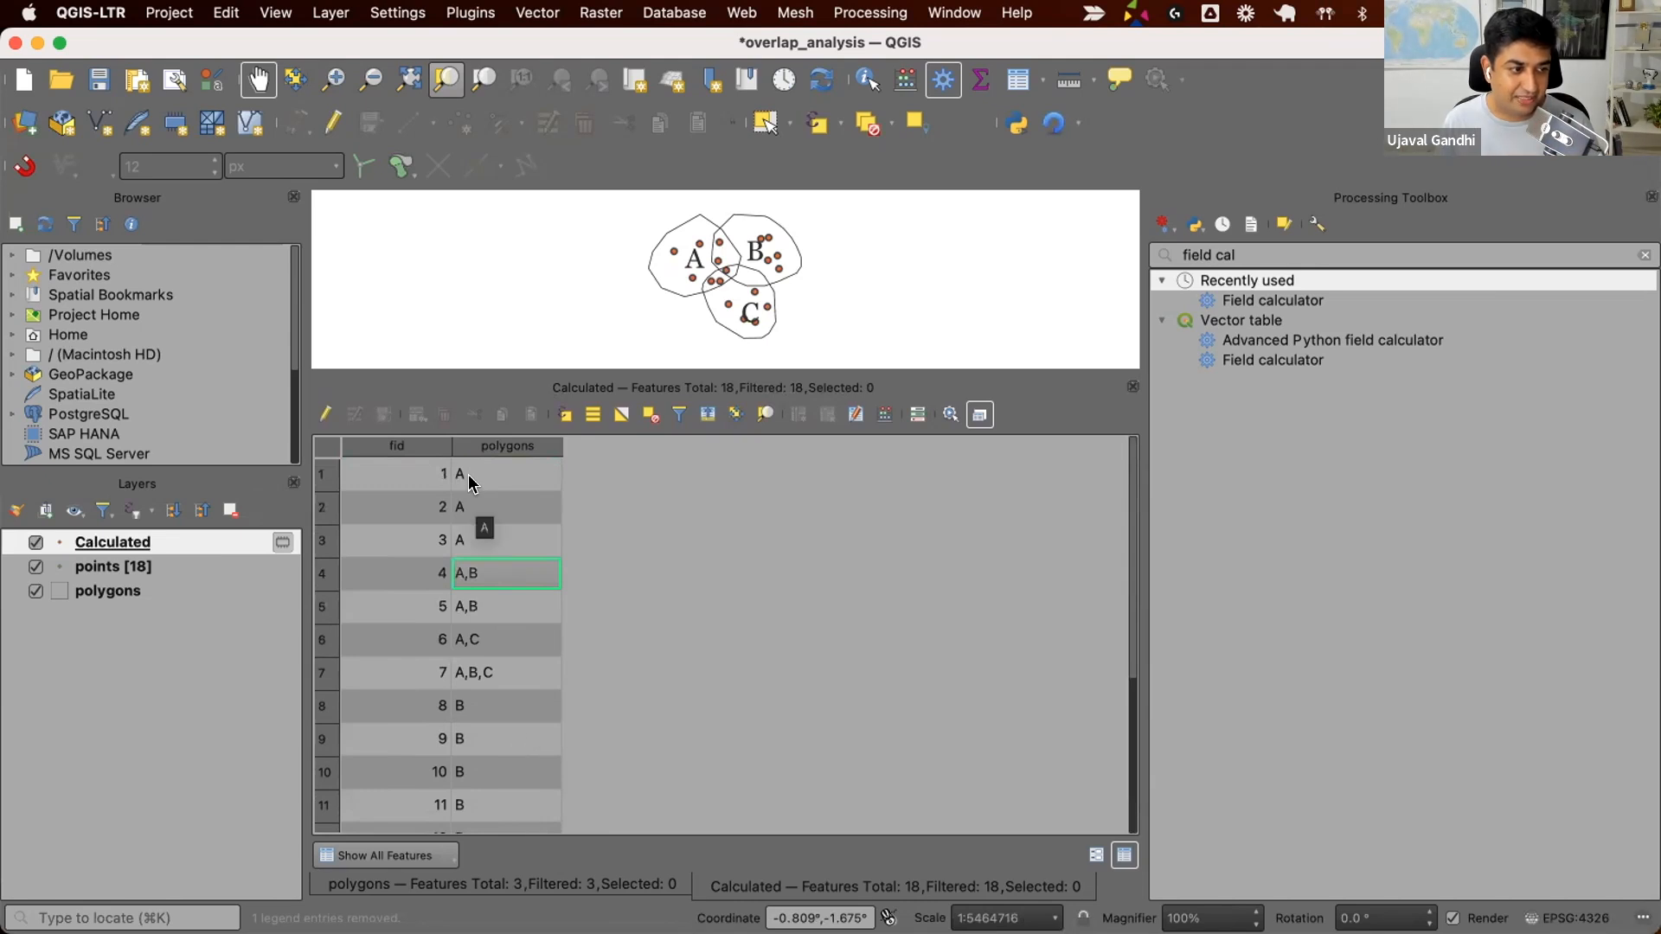
pyautogui.click(505, 474)
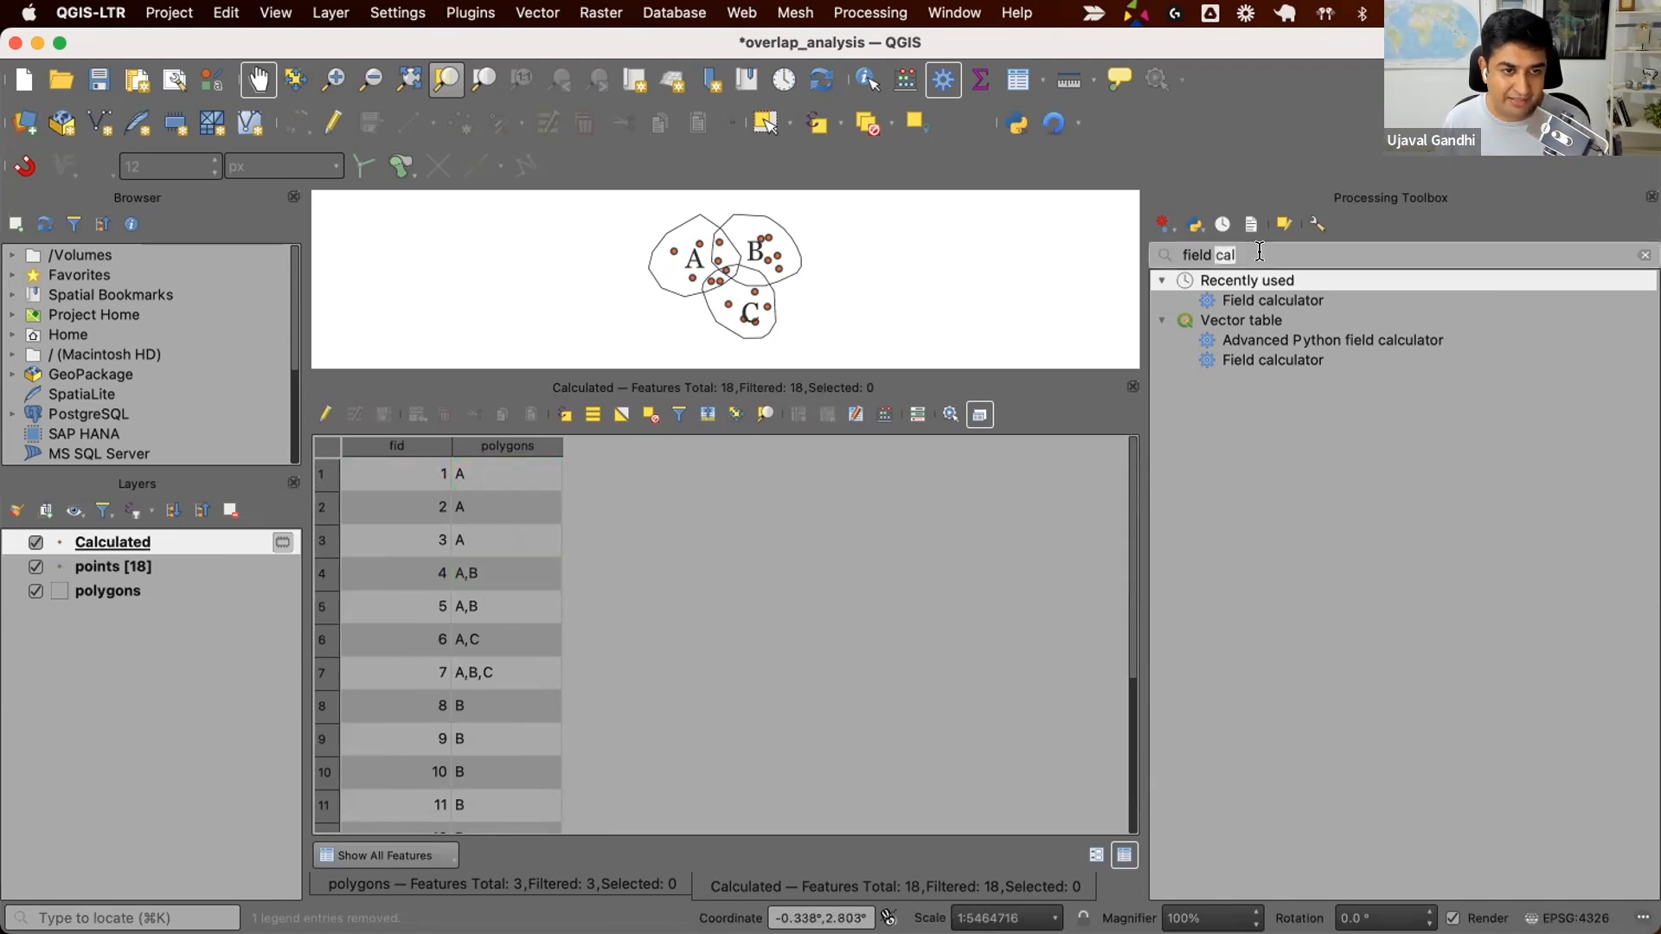
# Run Statistics by categories on fid grouped by polygons to count points per combination
pyautogui.write('group sta')
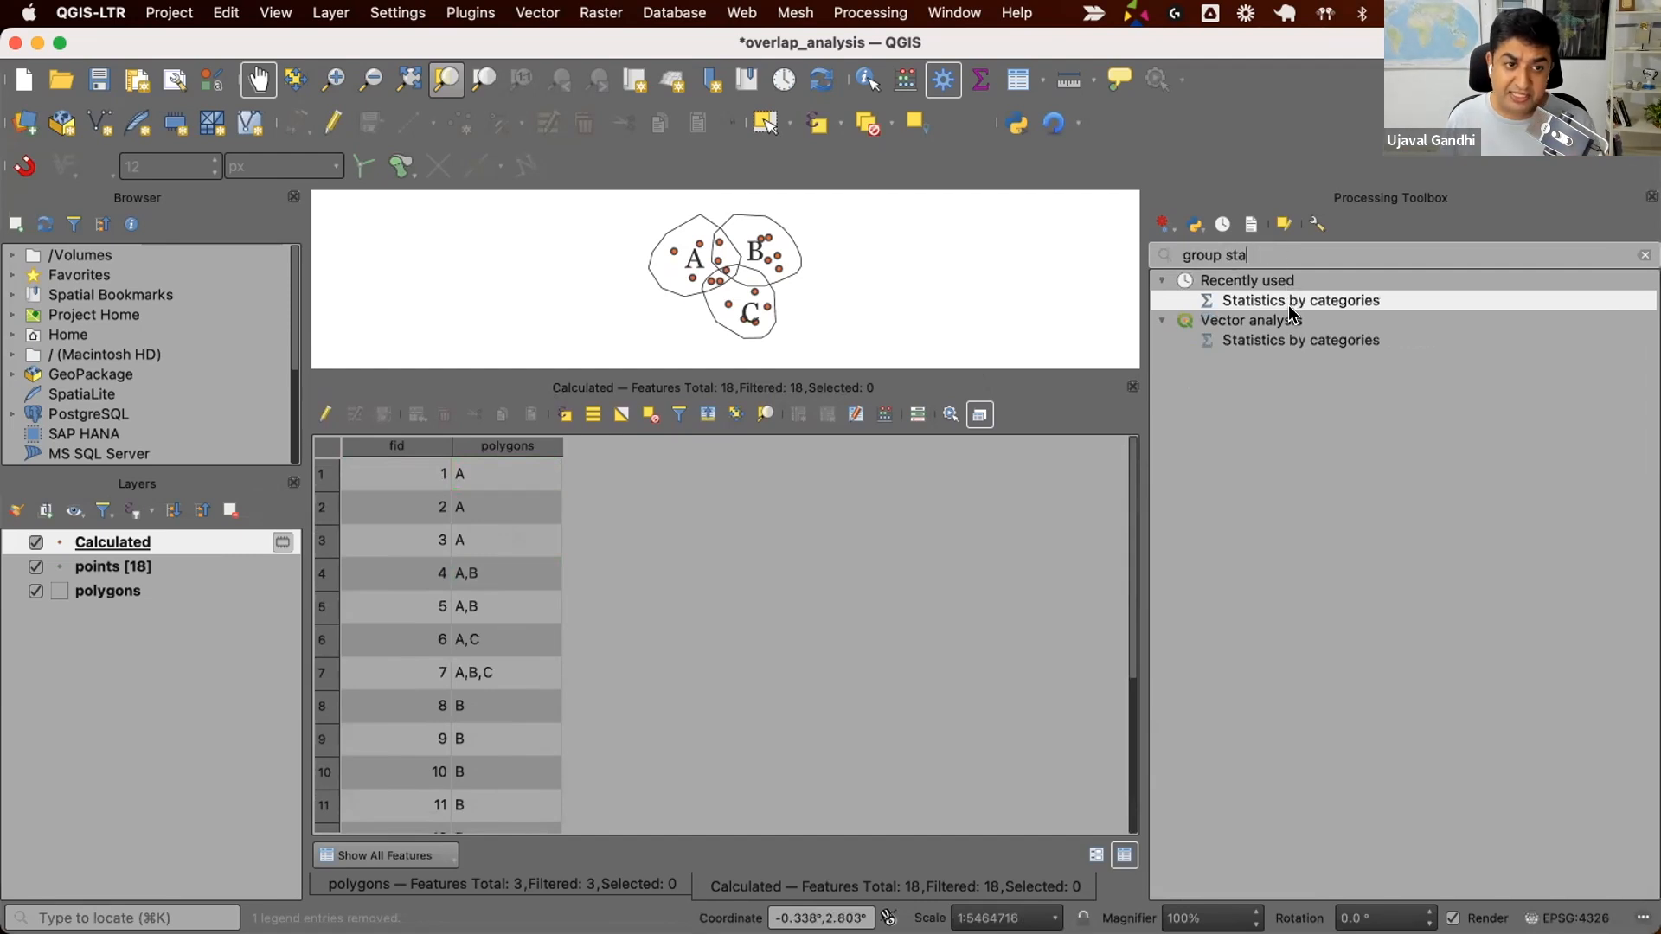
pyautogui.click(1300, 341)
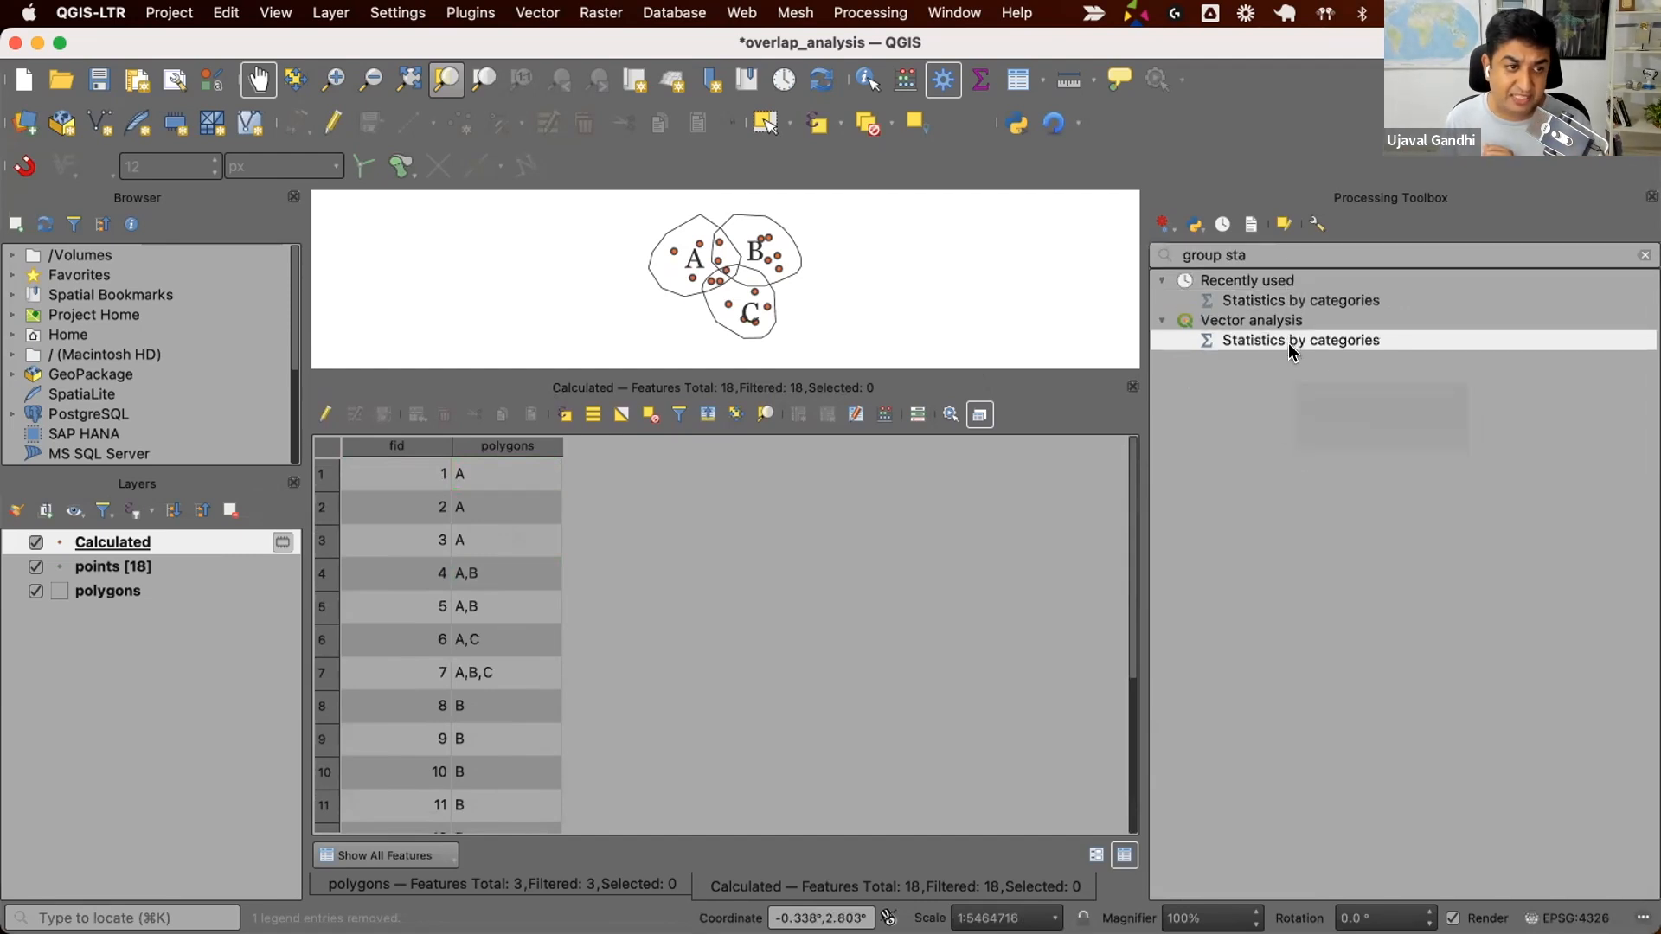
pyautogui.doubleClick(1299, 341)
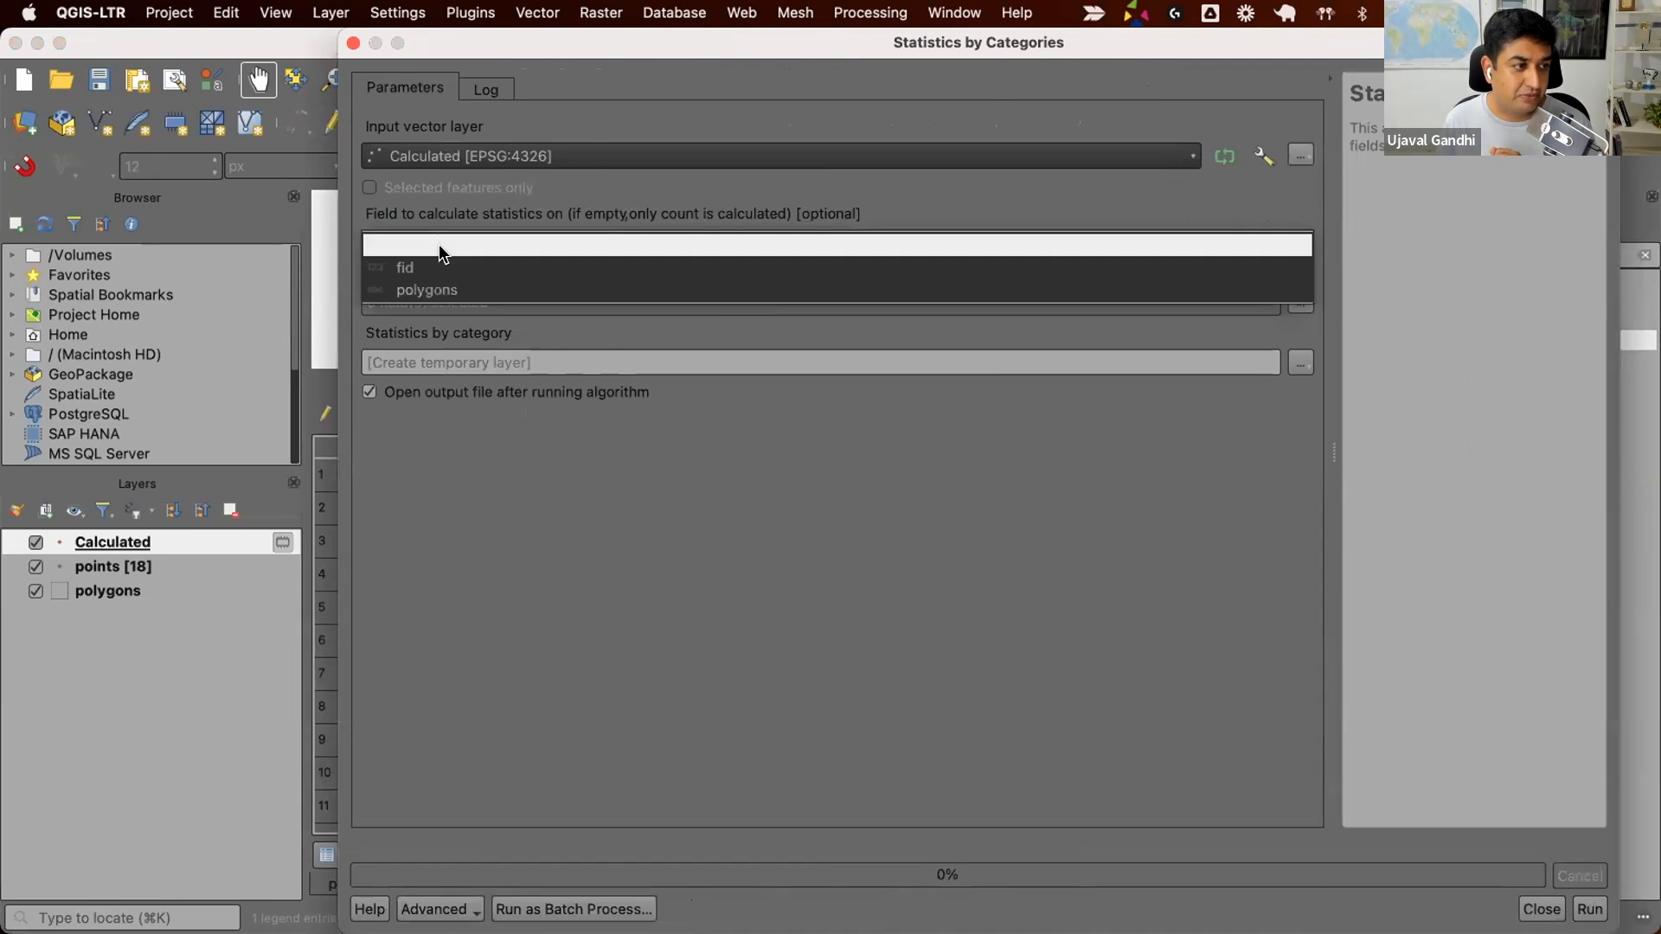
pyautogui.click(403, 267)
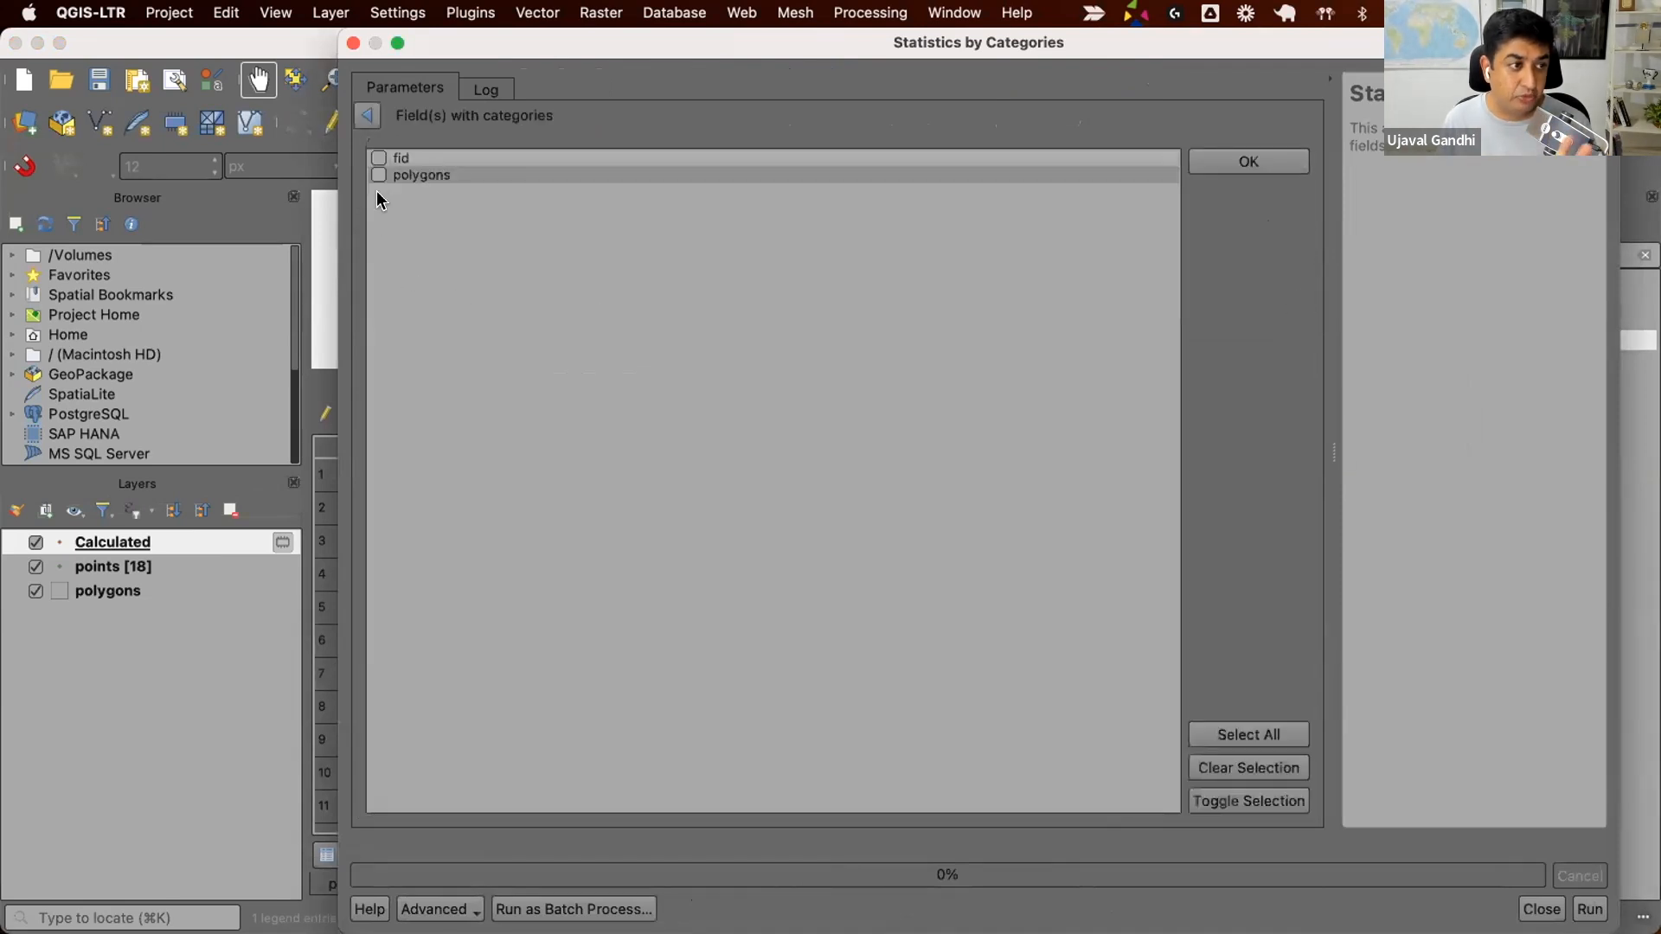
pyautogui.click(378, 174)
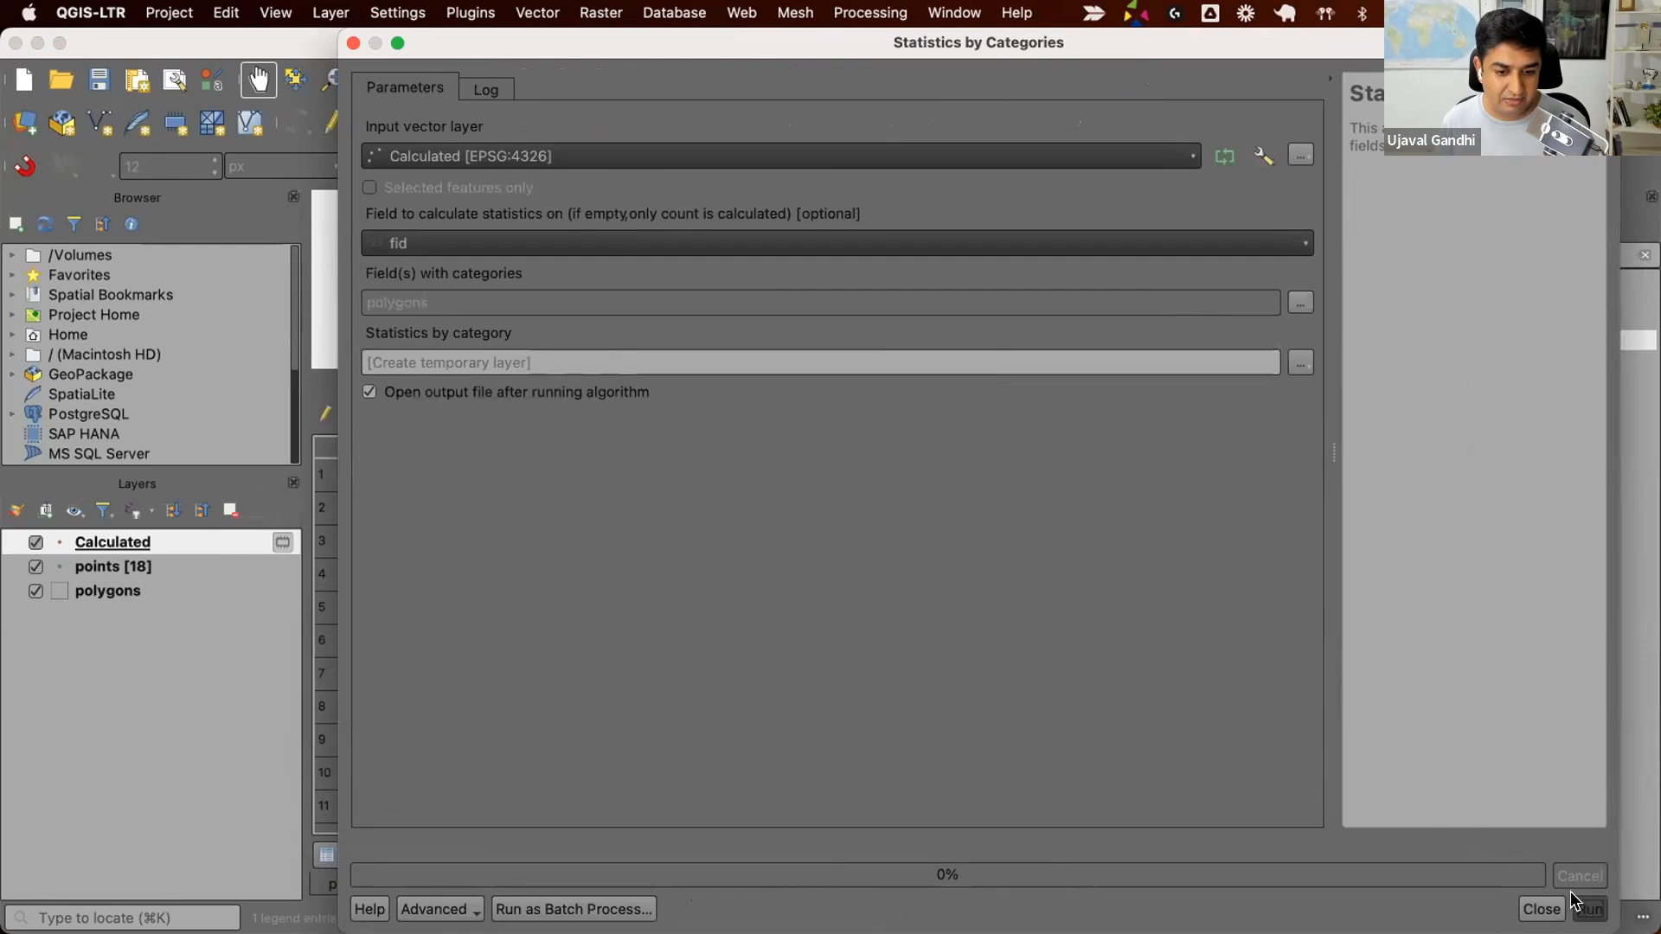
pyautogui.click(1586, 908)
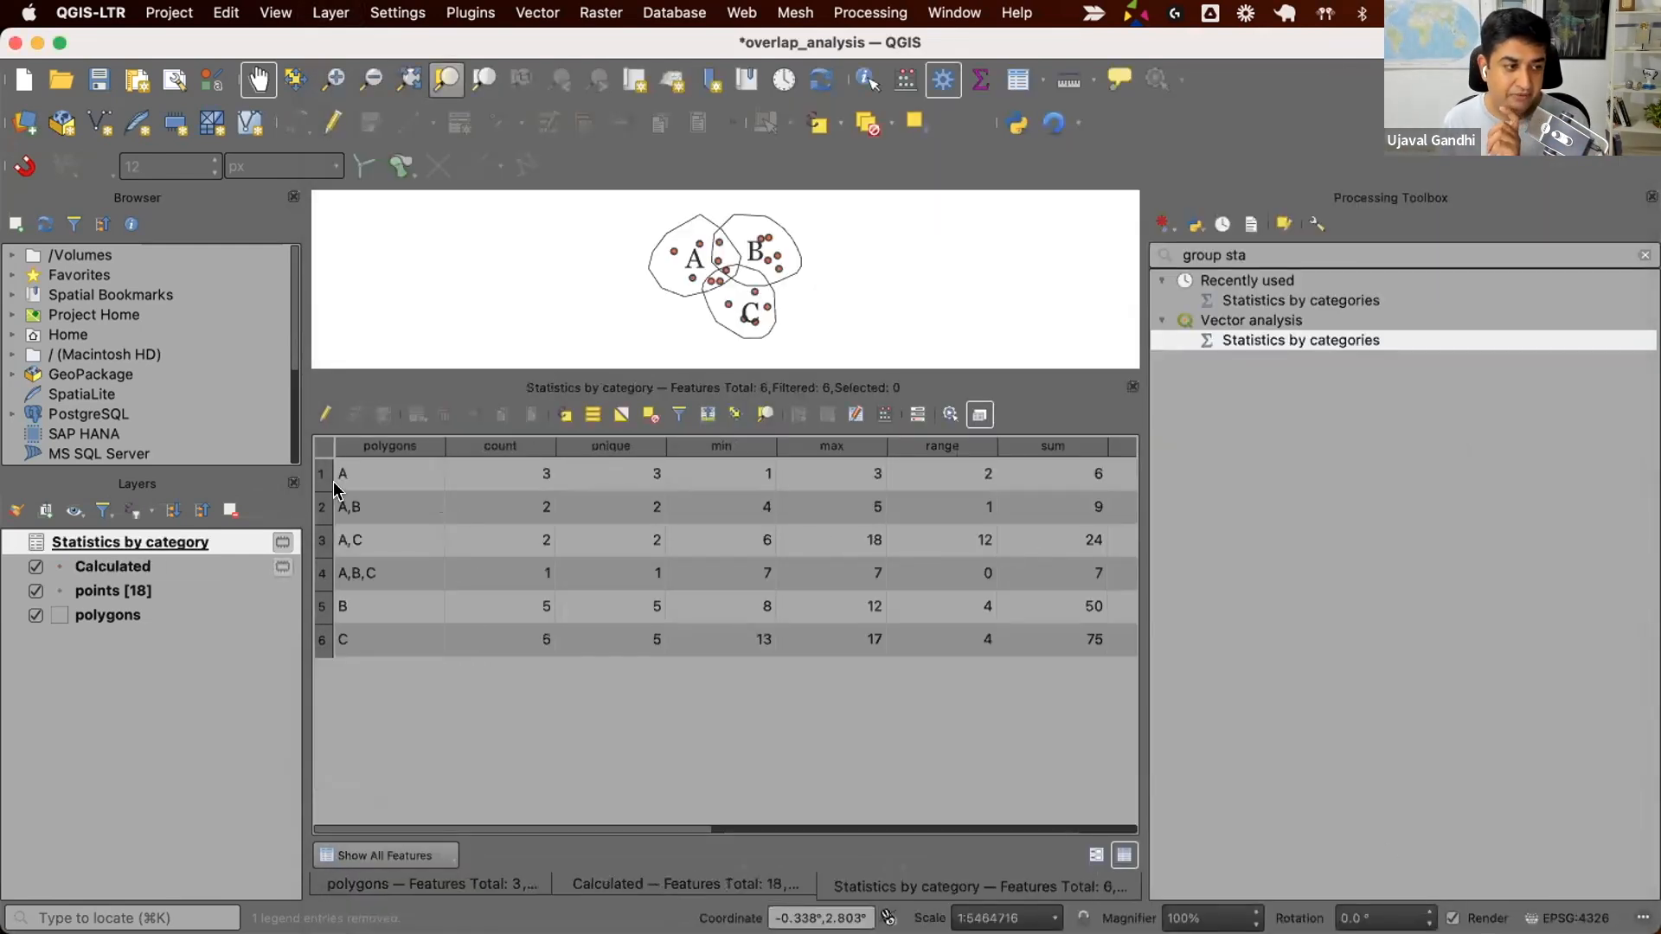
# Inspect the A and A,B,C count rows, then reset the toolbox search to list all tool groups
pyautogui.click(389, 474)
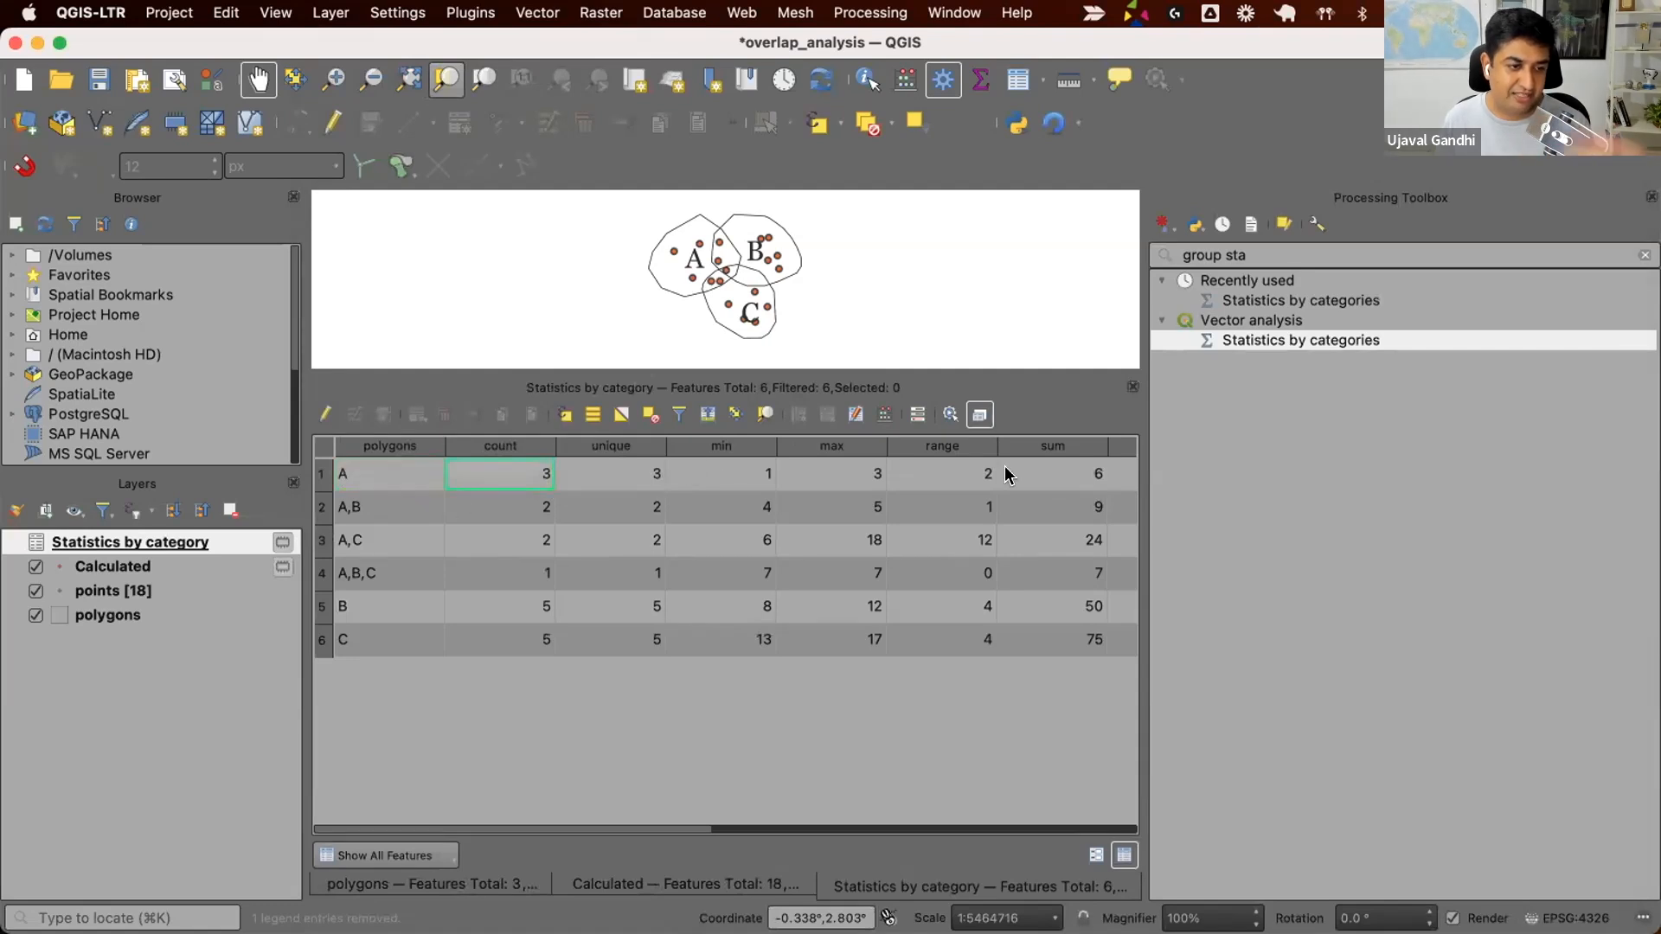
pyautogui.click(389, 507)
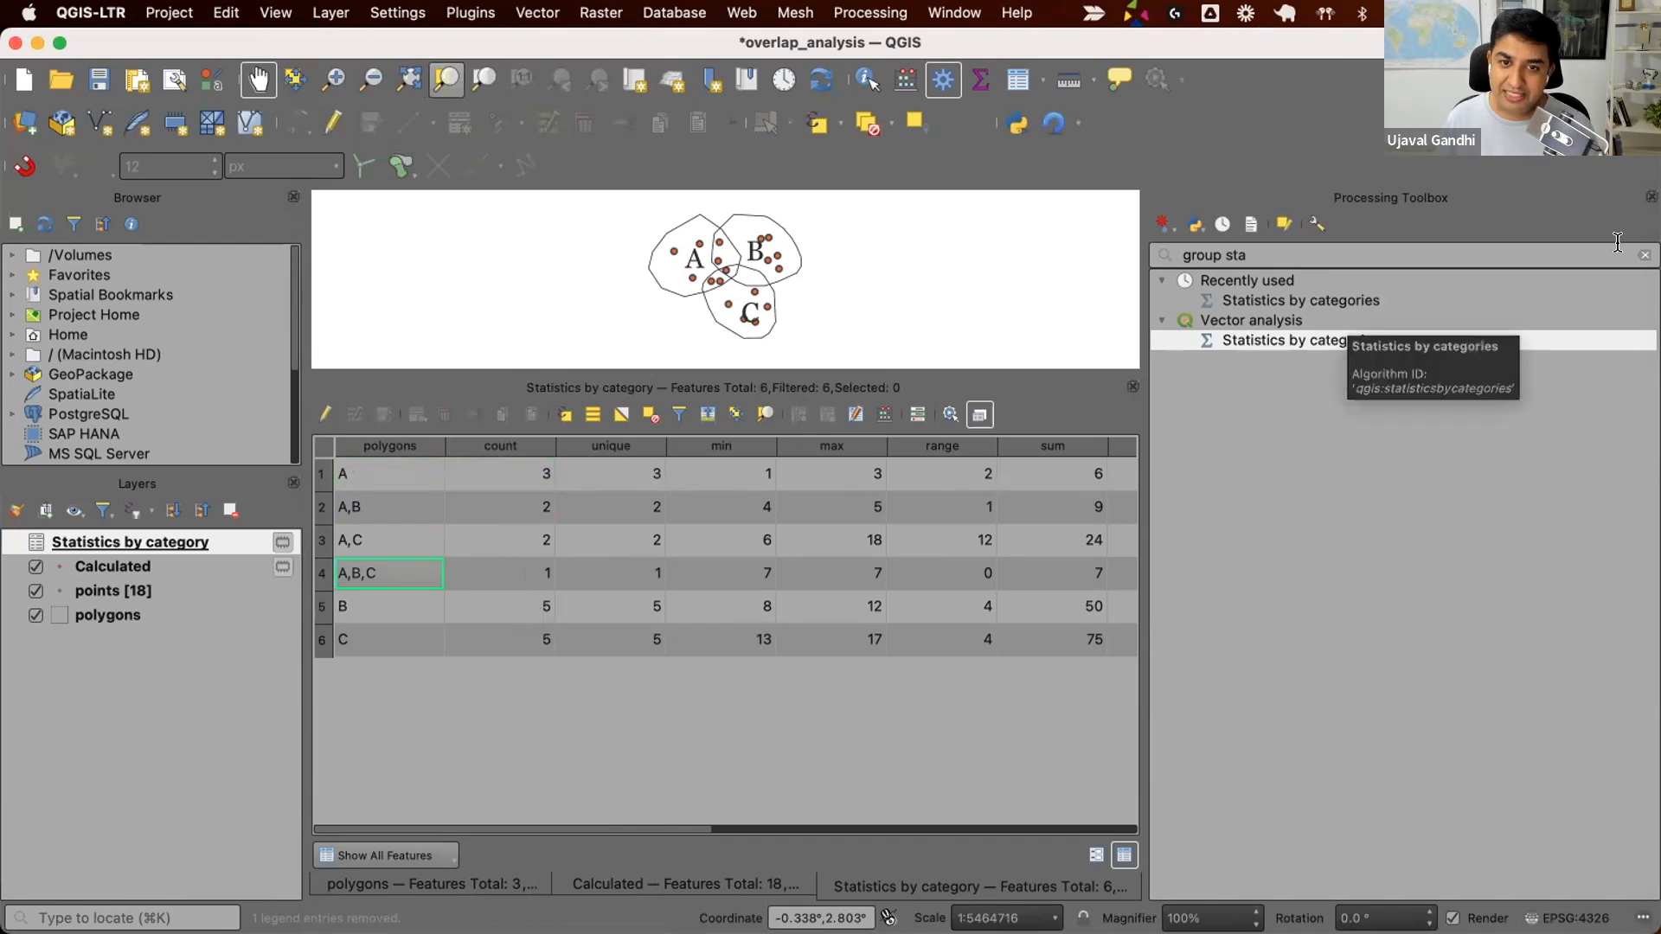
pyautogui.click(1644, 255)
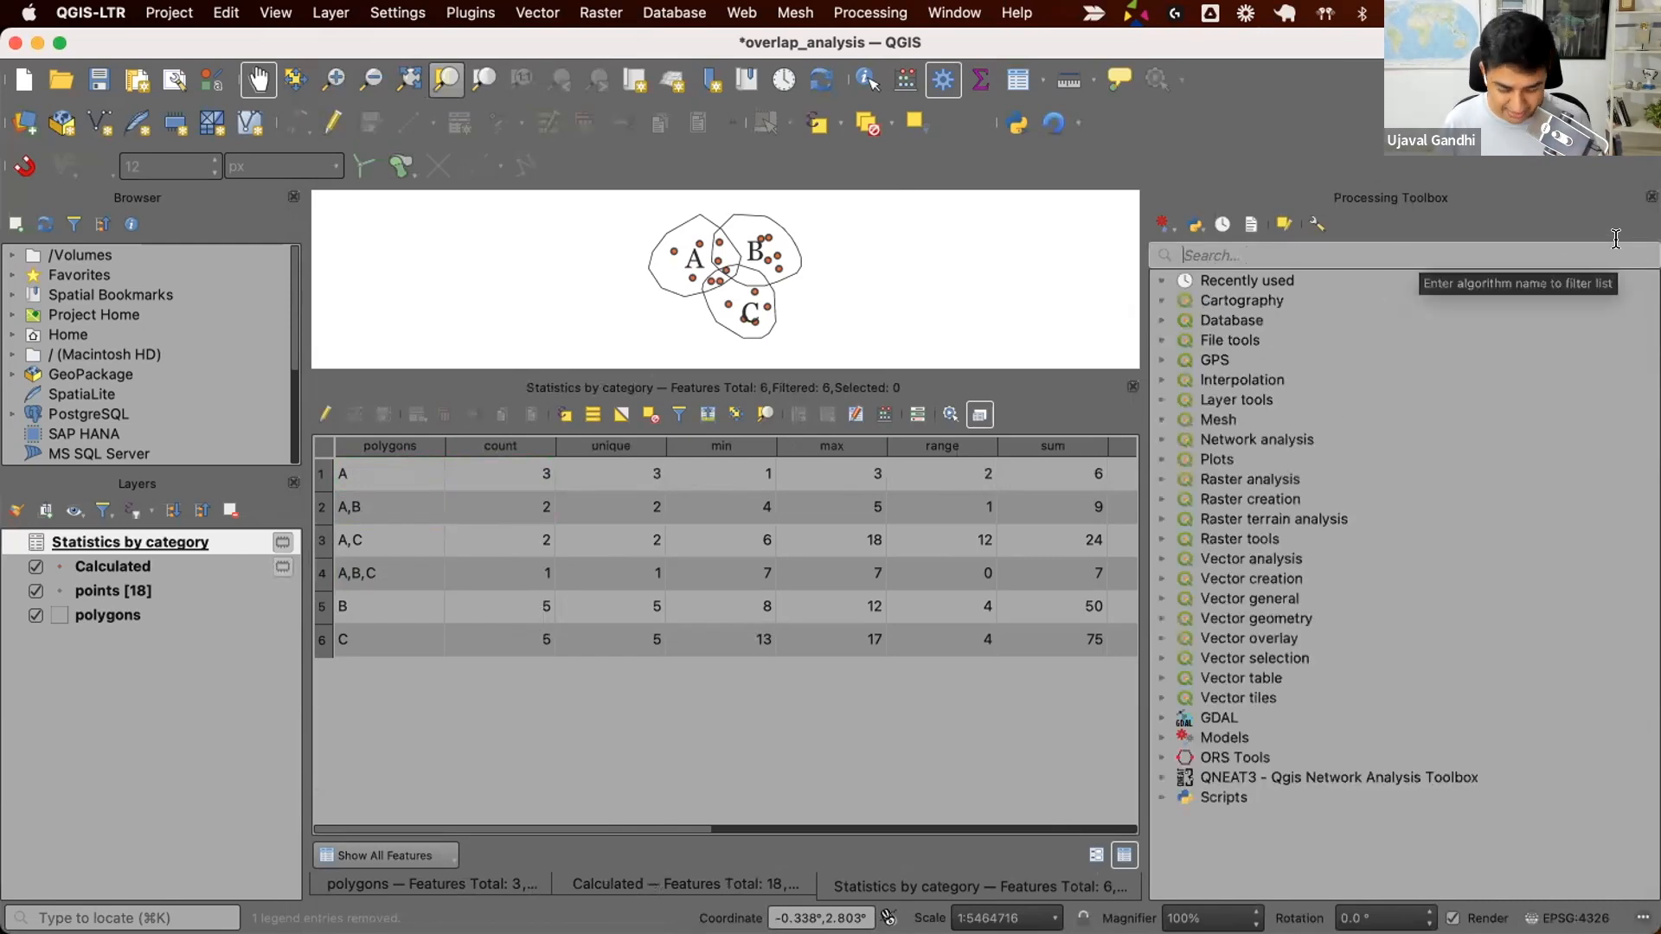
# Set up Refactor Fields keeping polygons and count, saving output to results.shp in Downloads
pyautogui.write('refac')
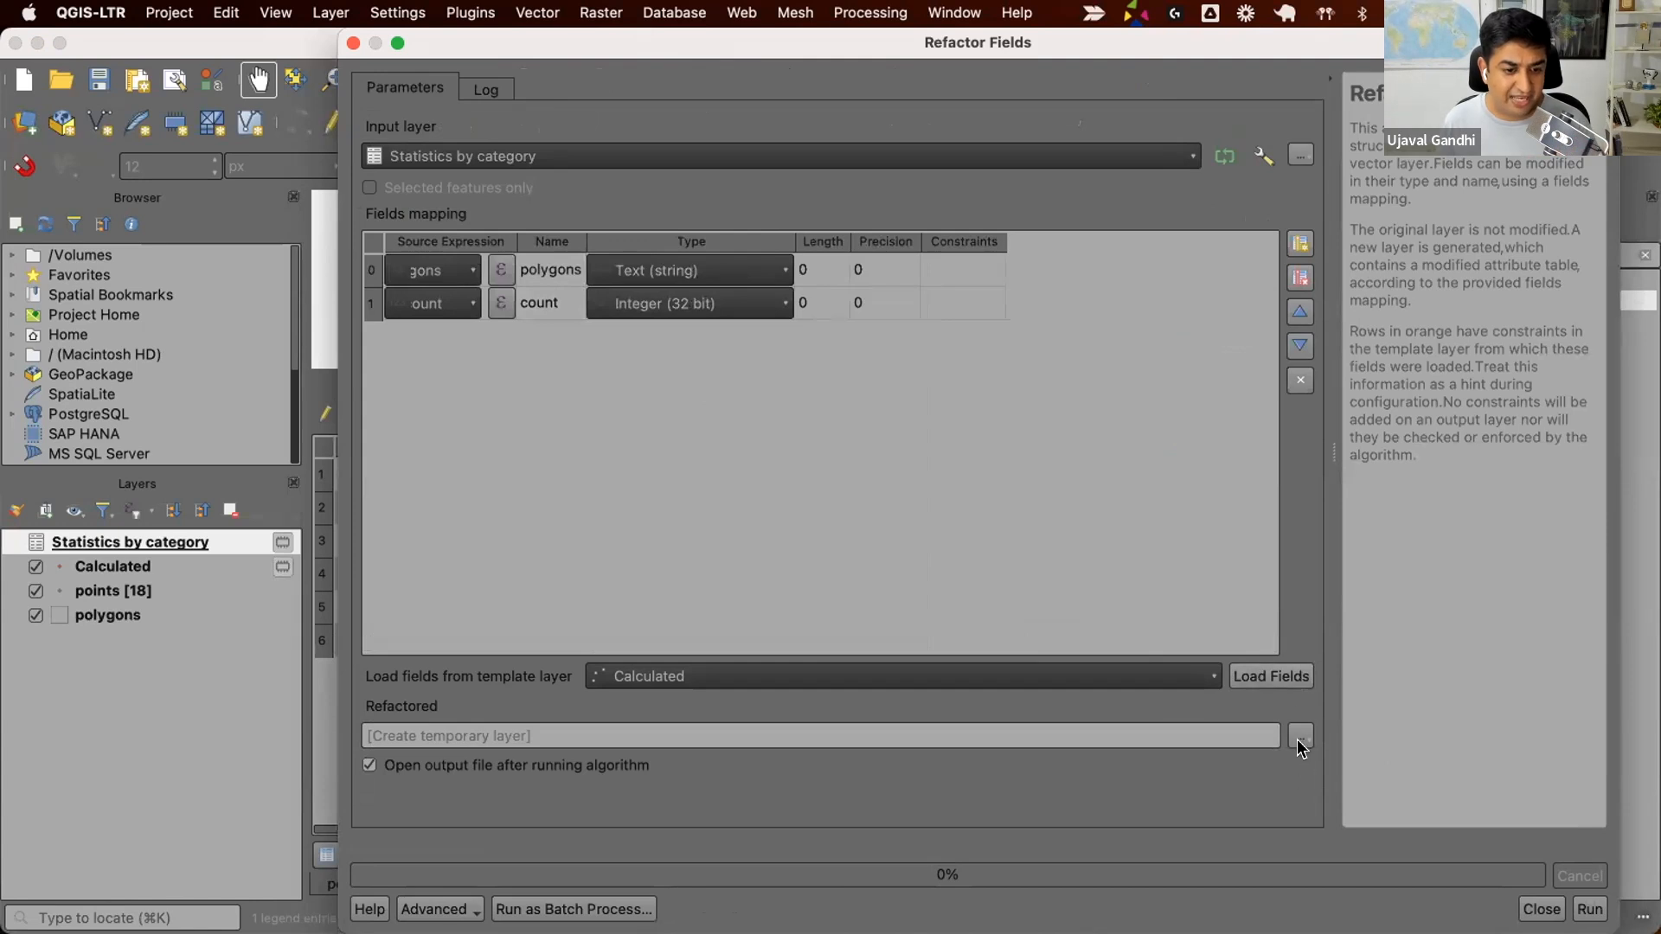
pyautogui.click(1301, 737)
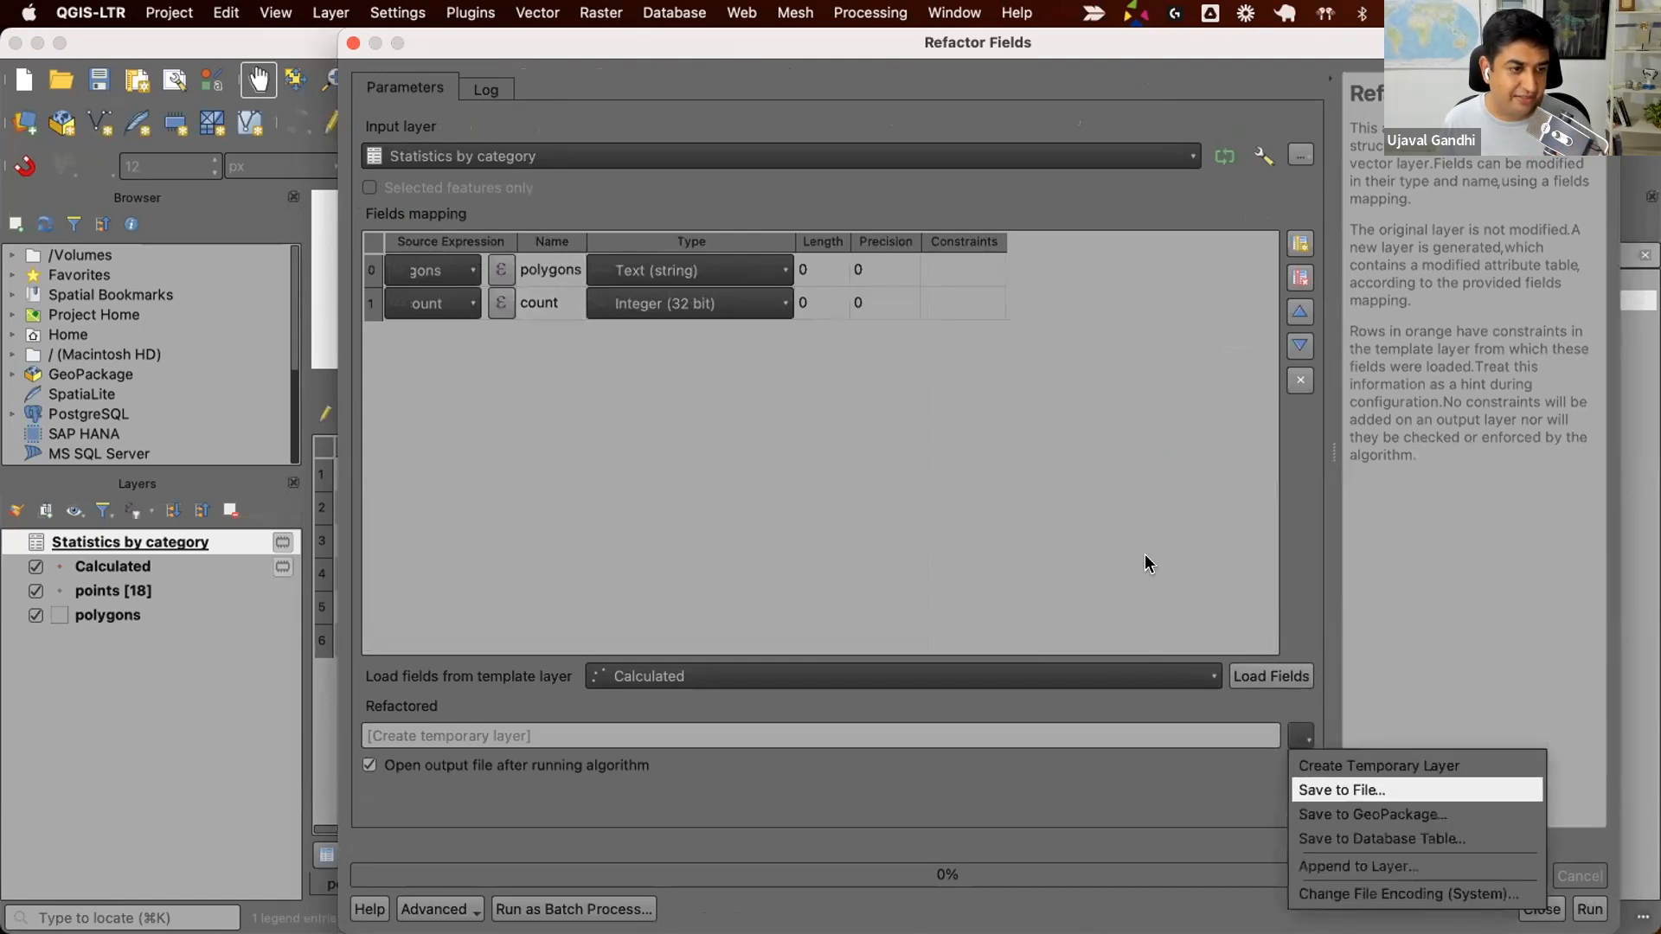
pyautogui.click(1340, 789)
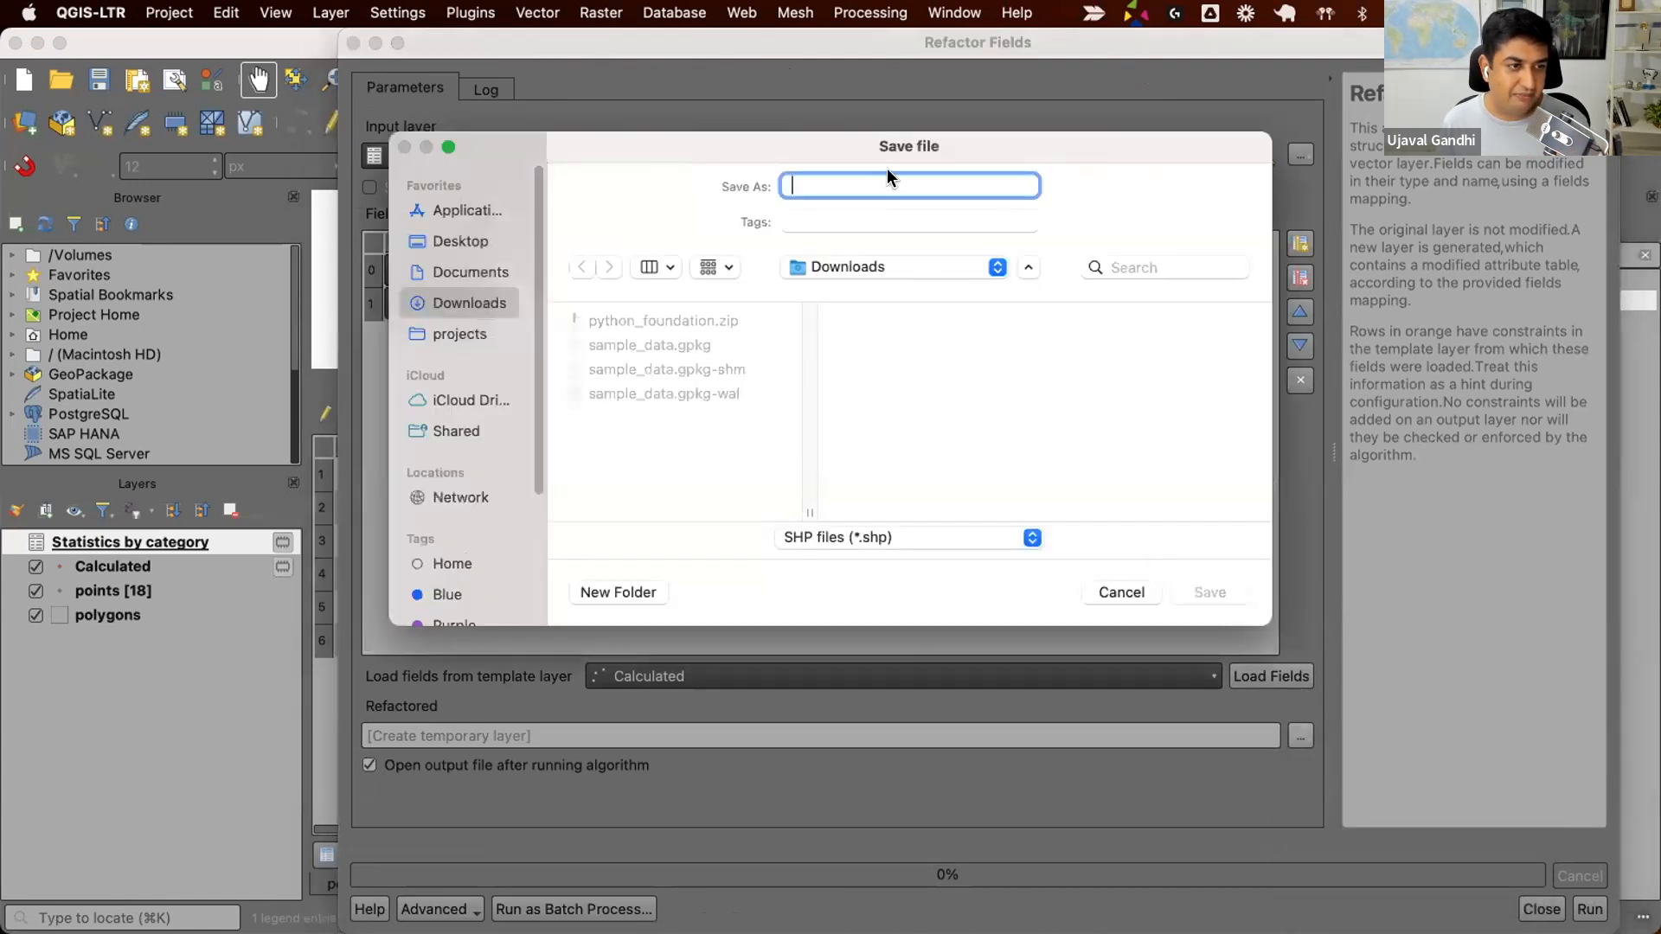
pyautogui.write('result')
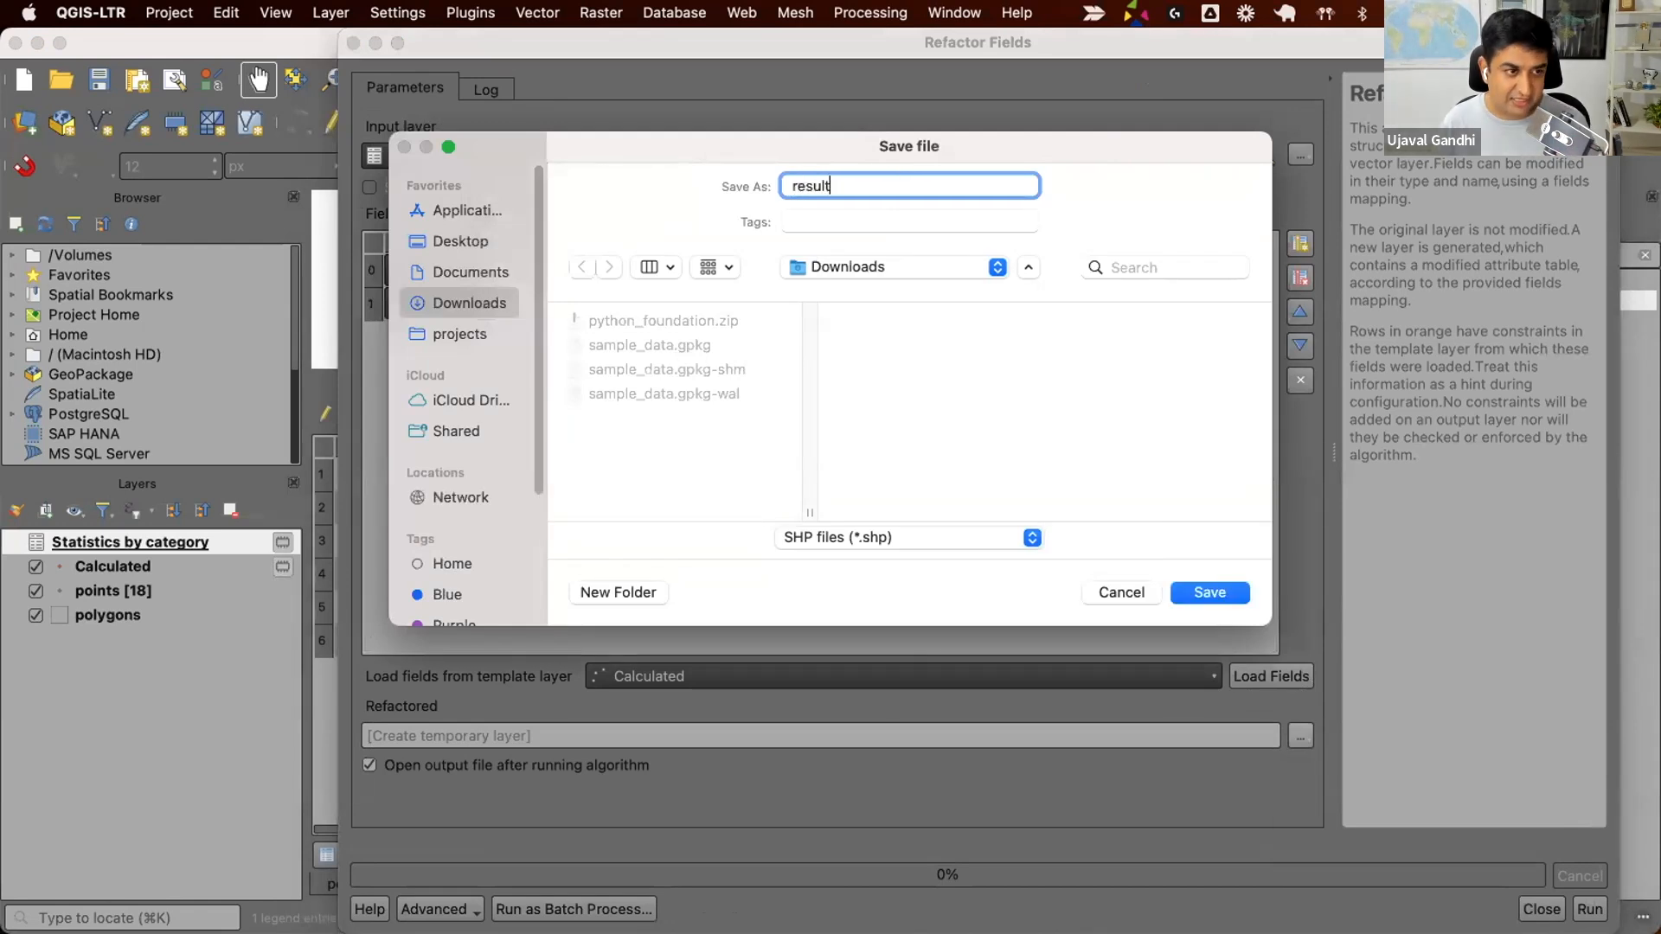
pyautogui.click(1209, 592)
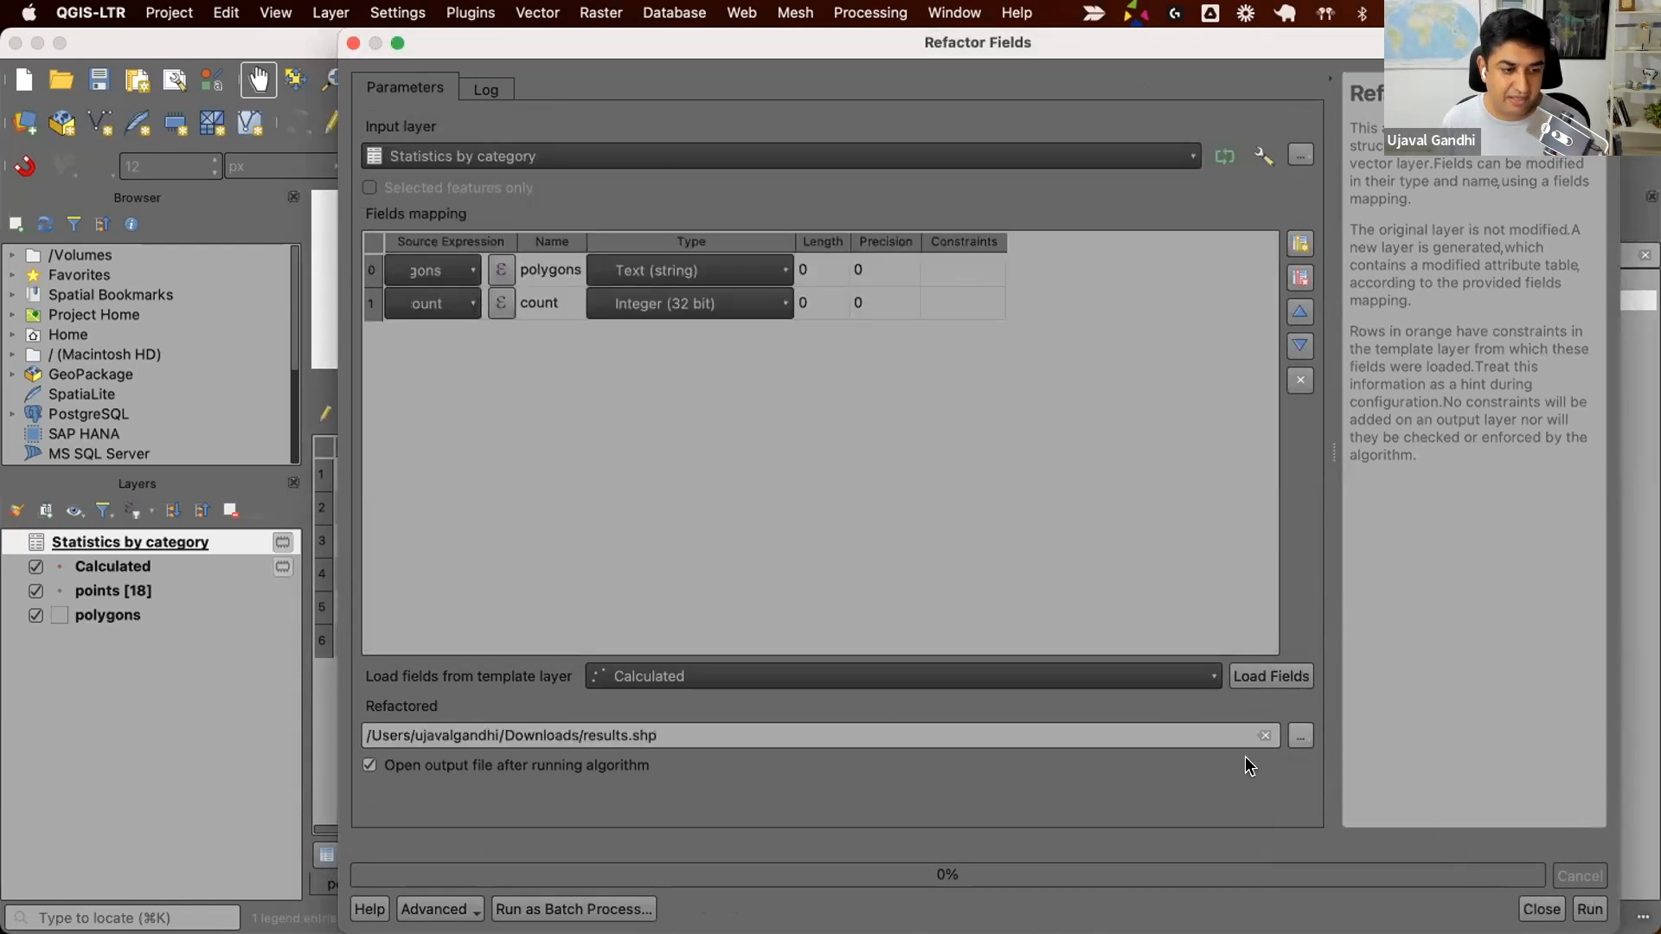
# Write the Refactor Fields output to a GeoPackage file named results and run it
pyautogui.click(1299, 736)
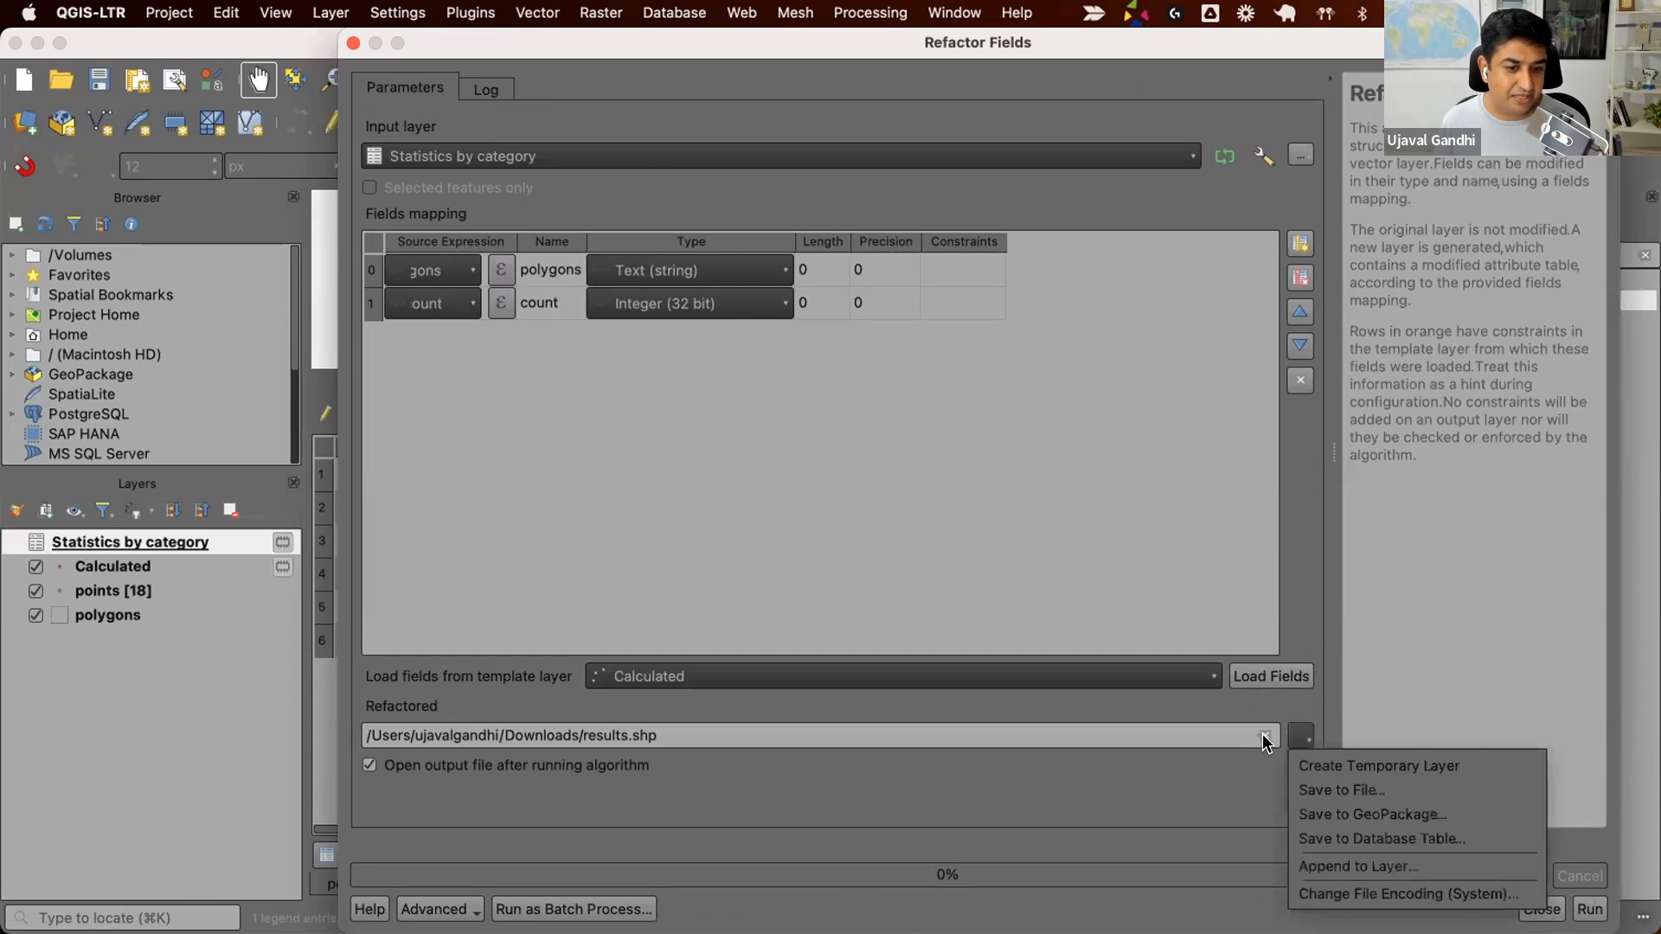
pyautogui.click(1341, 788)
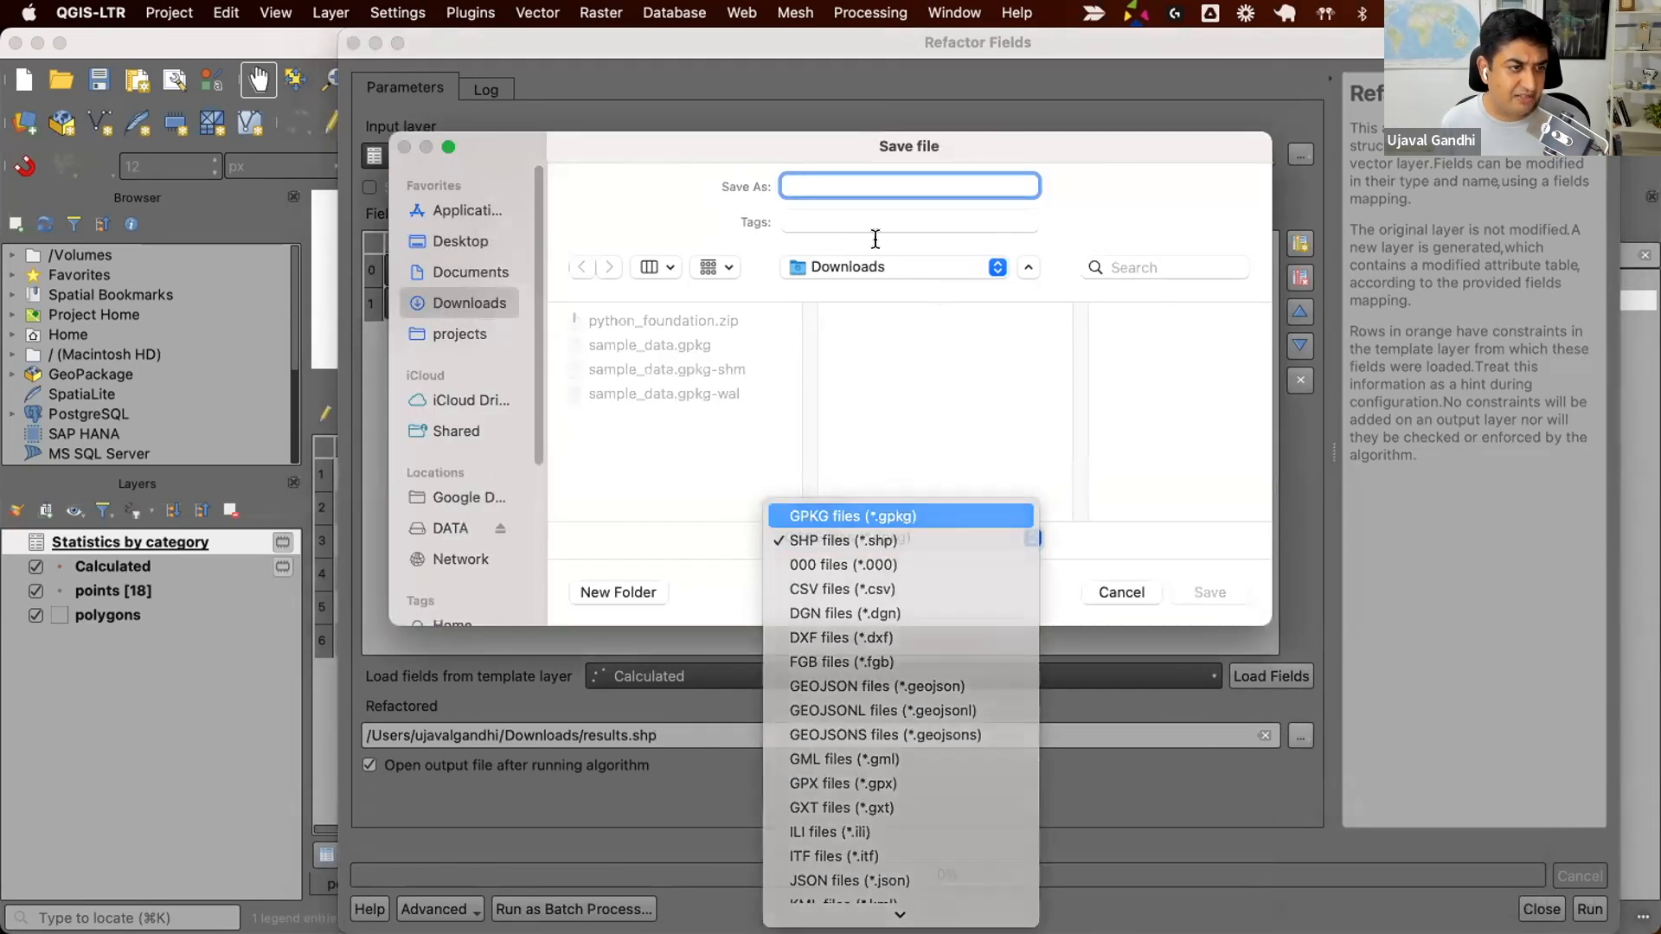
pyautogui.click(853, 516)
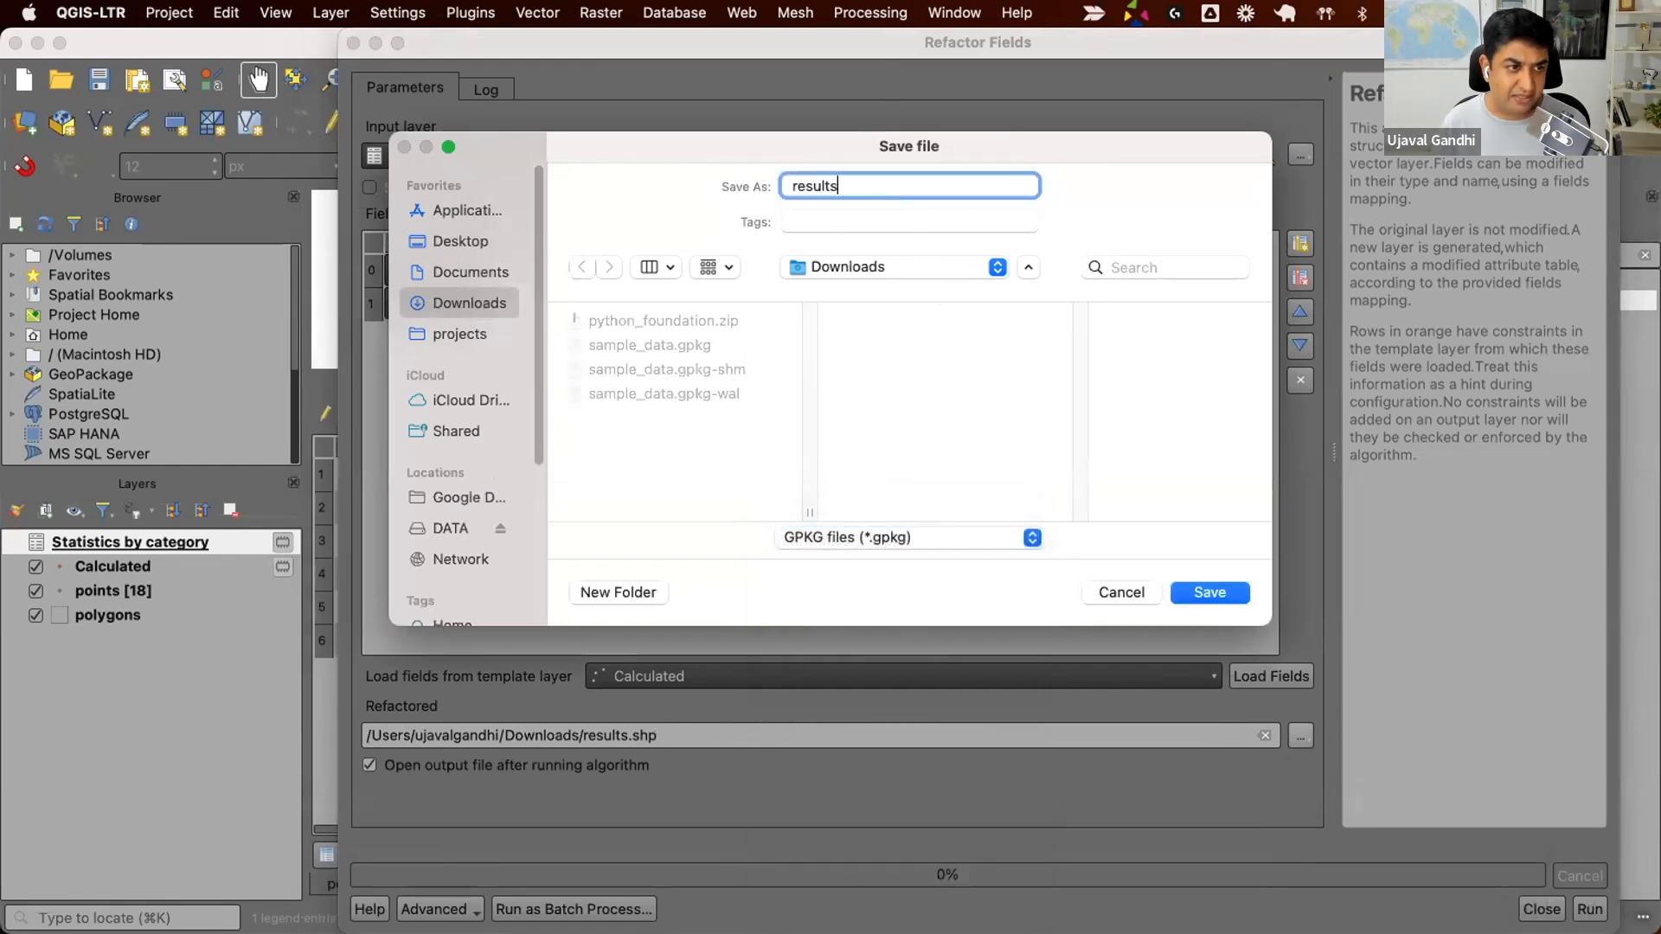
pyautogui.click(1207, 592)
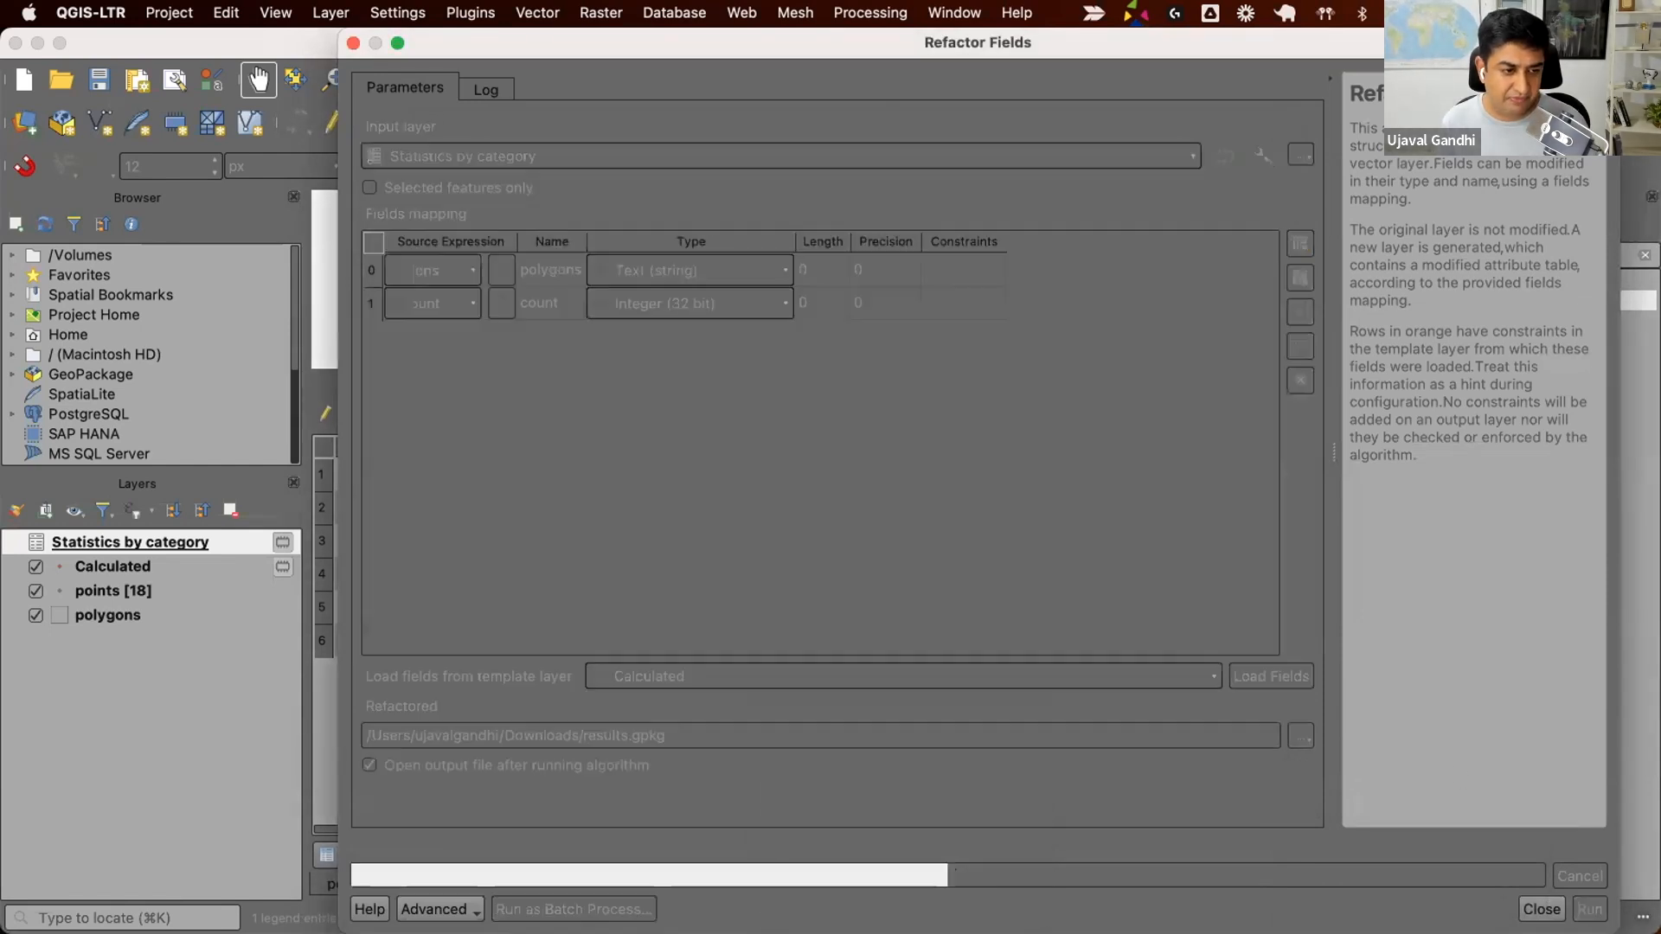
pyautogui.click(1588, 909)
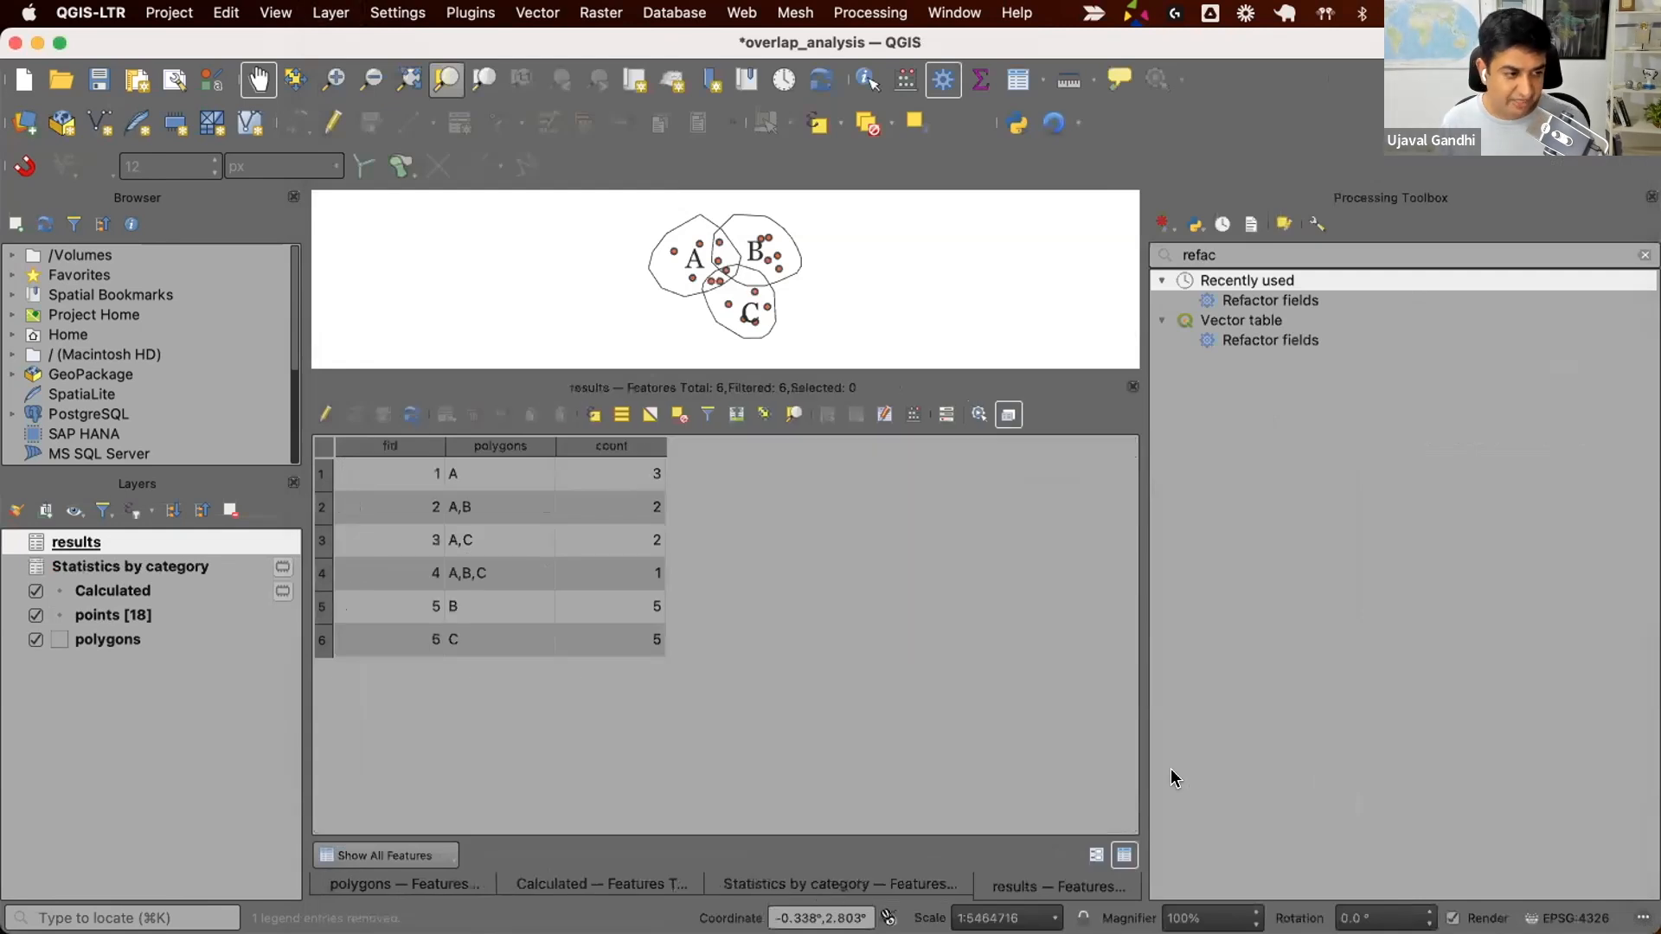